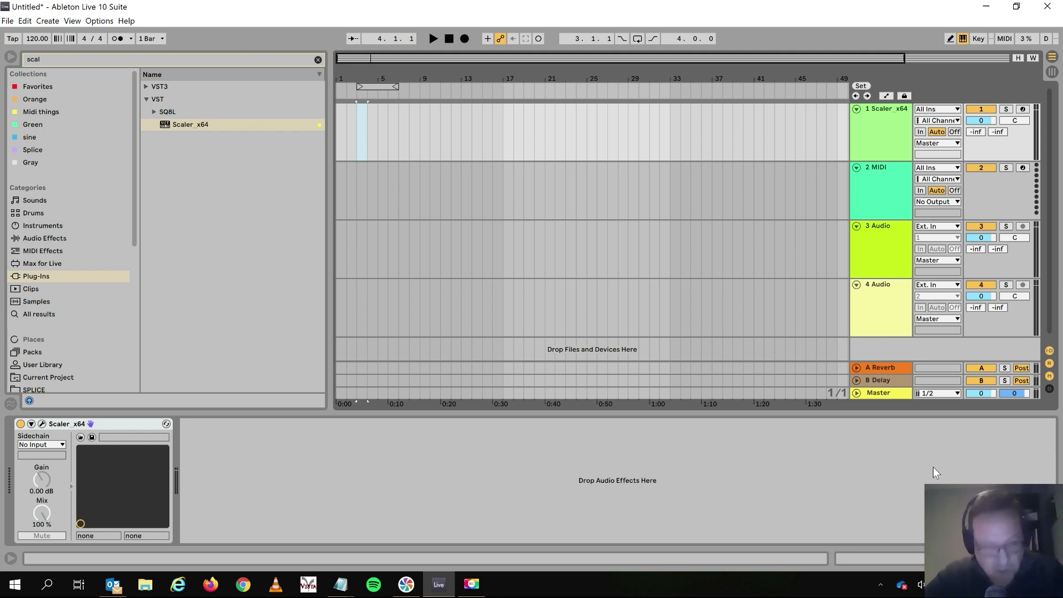
pyautogui.moveTo(787, 551)
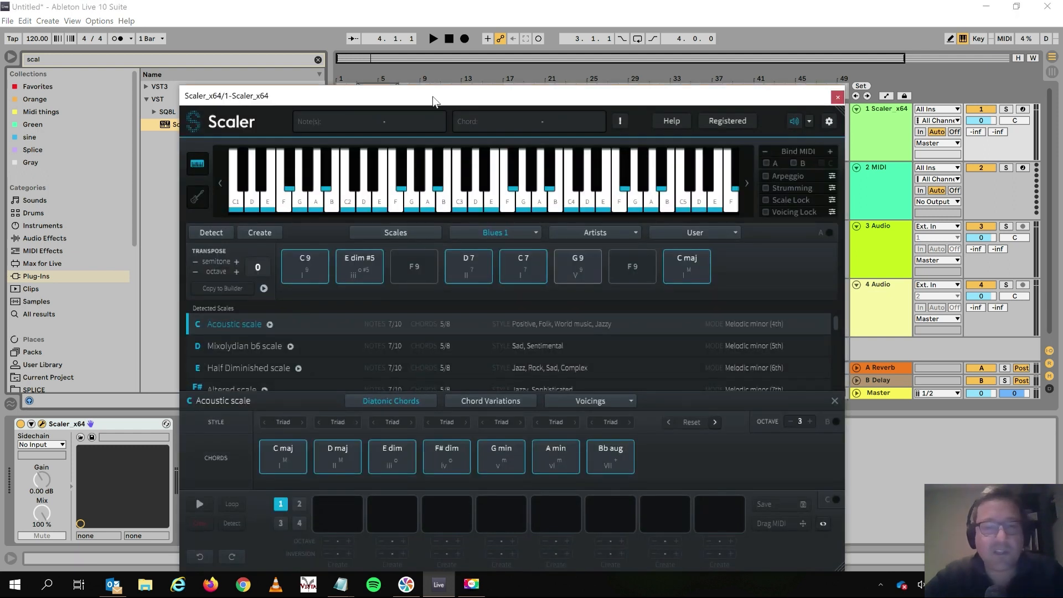
# Step: Choose the Blues 2 chord set in Scaler and play its chords into four clips on the track
pyautogui.click(494, 232)
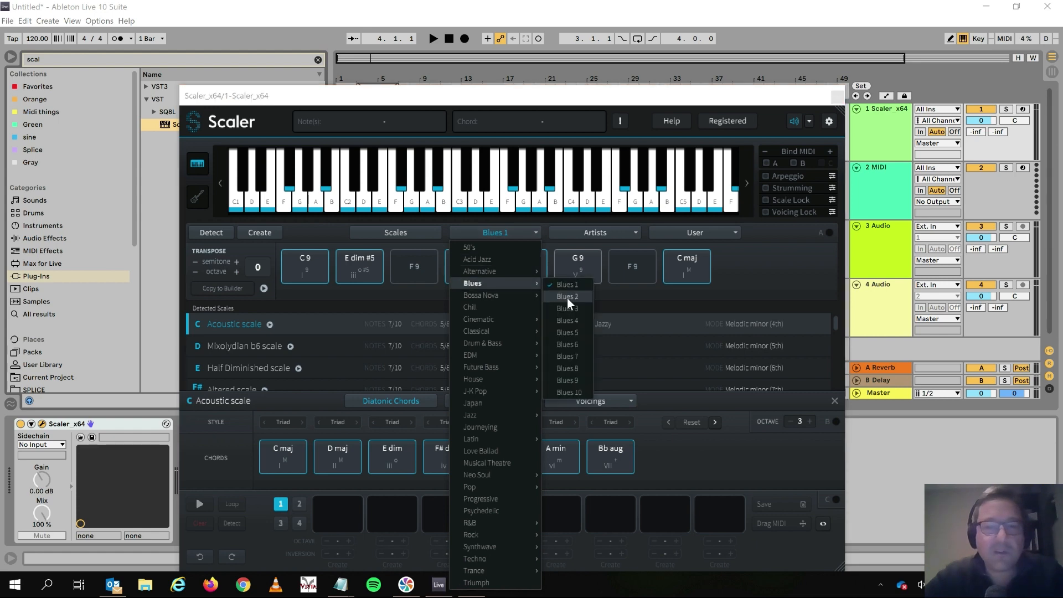
pyautogui.click(566, 297)
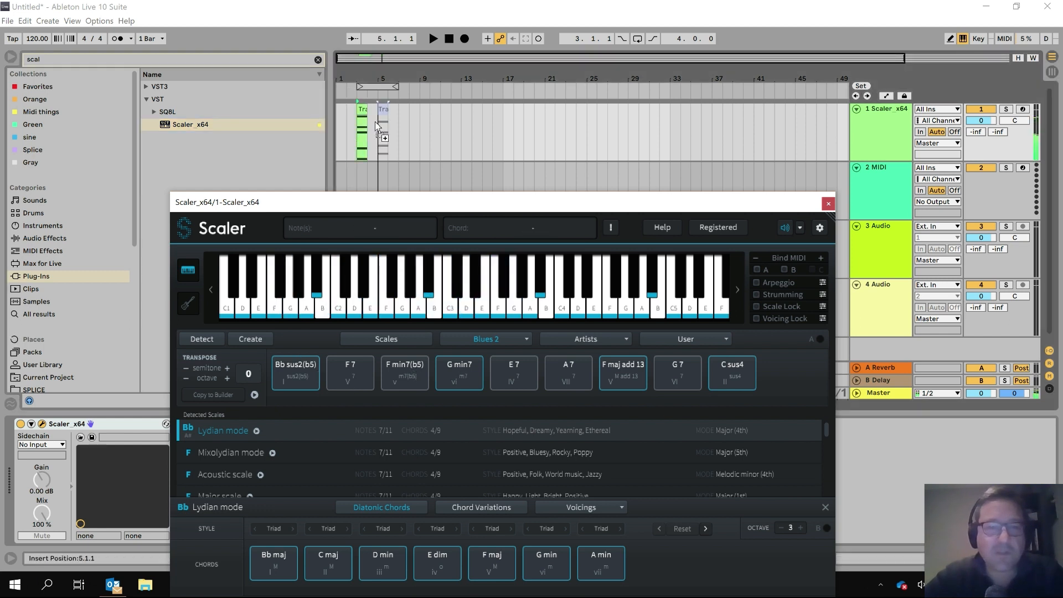
pyautogui.click(621, 372)
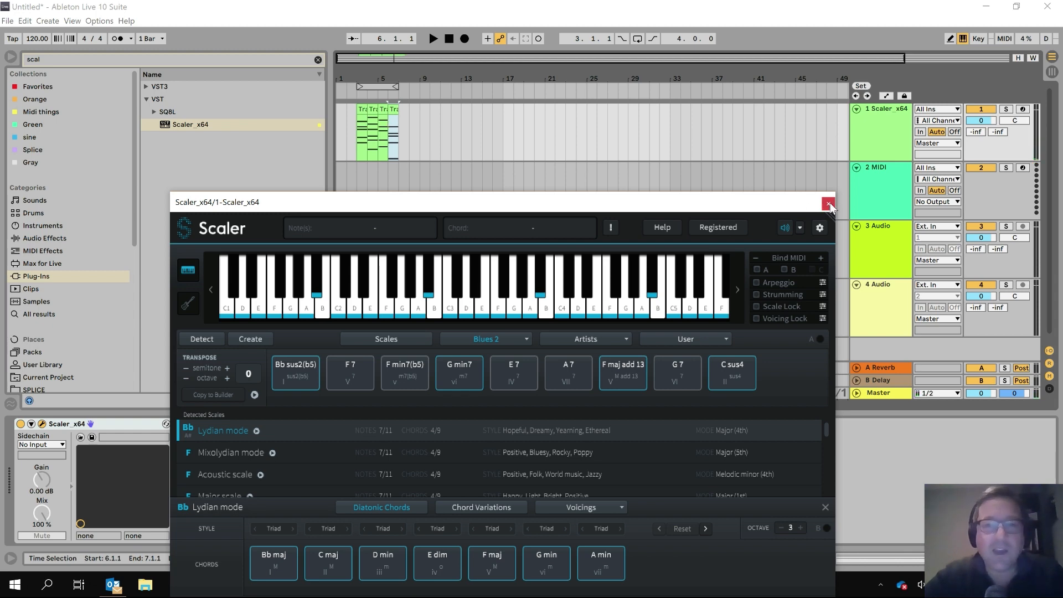
pyautogui.click(828, 204)
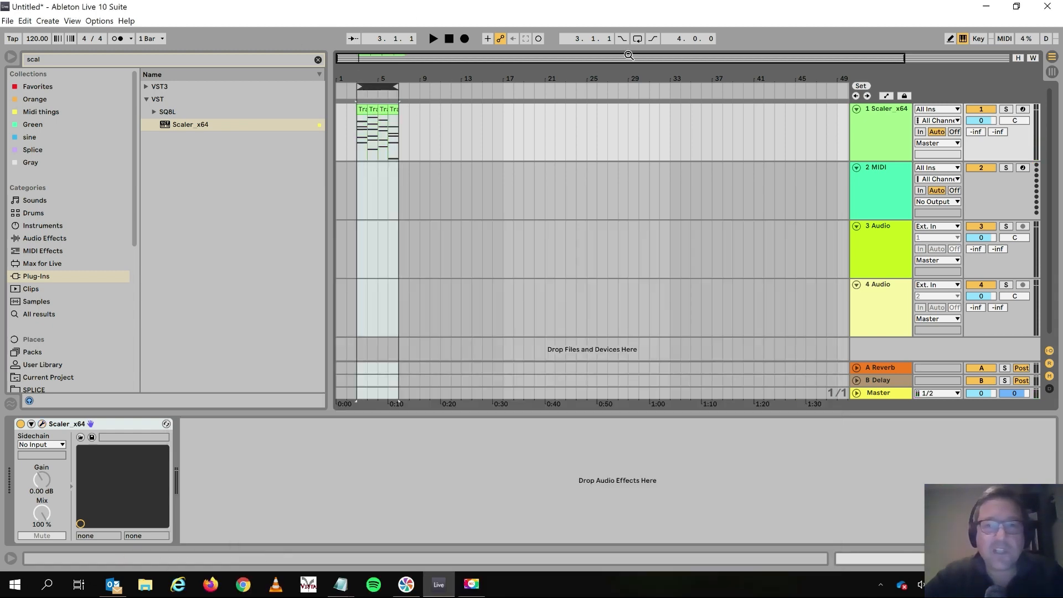
# Step: Search the Max for Live browser for 'voc' and show the Max Audio Effect vocoder results
pyautogui.click(432, 37)
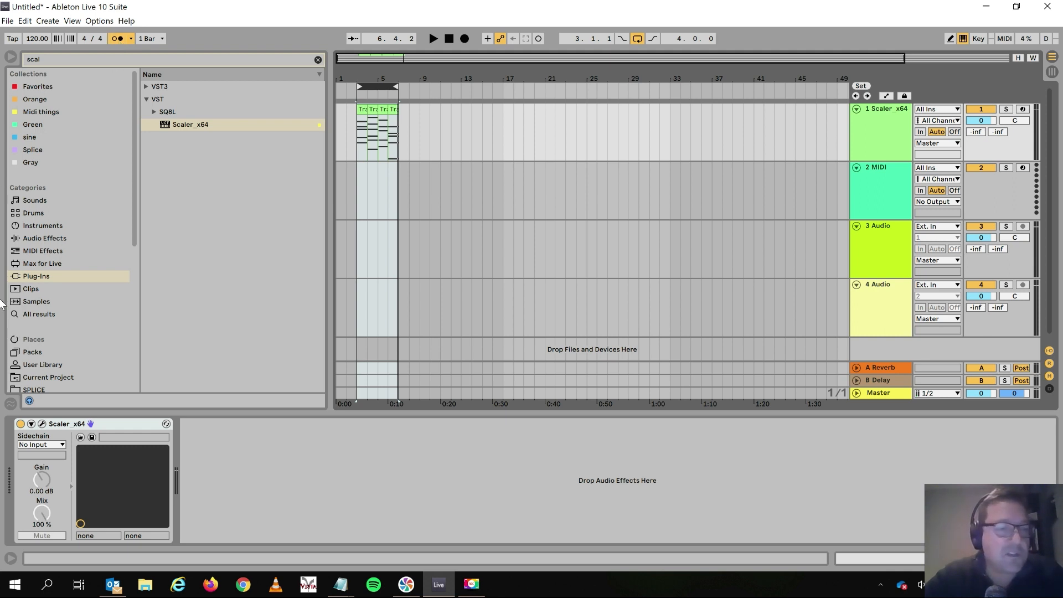
pyautogui.click(41, 263)
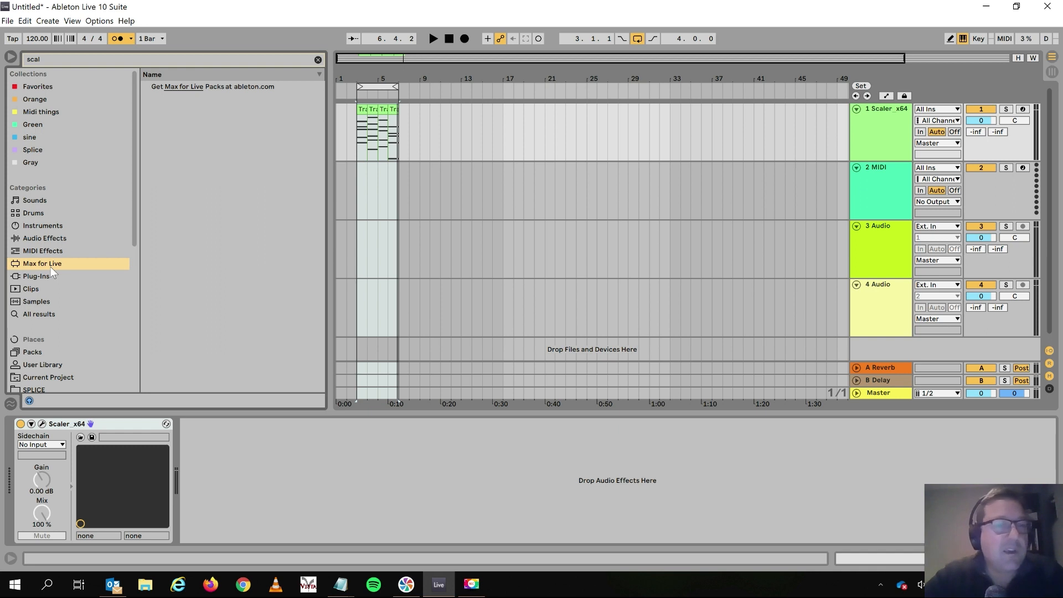
pyautogui.moveTo(288, 65)
pyautogui.write('voc')
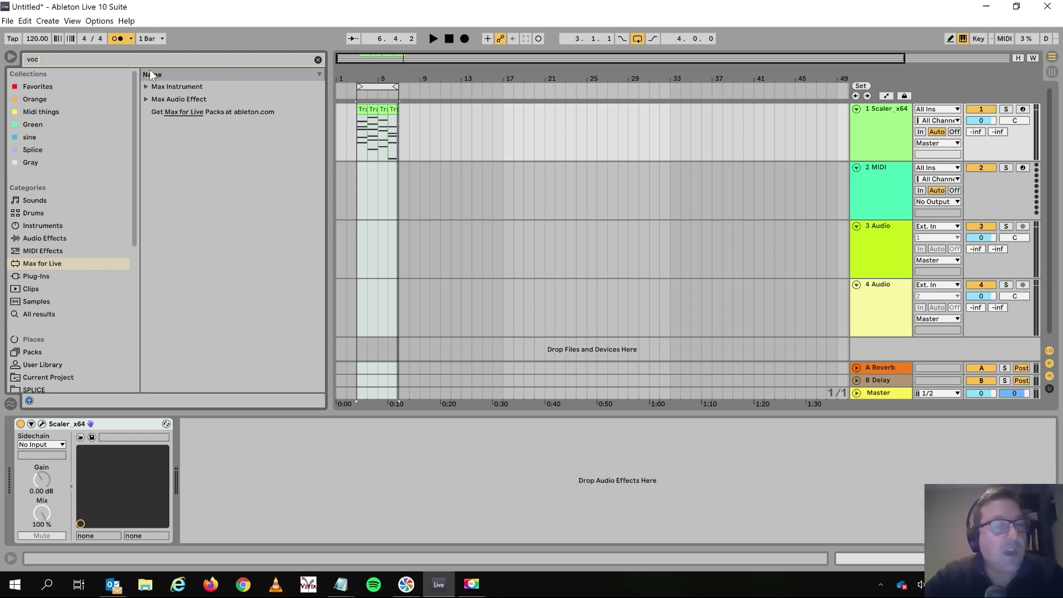
pyautogui.click(146, 98)
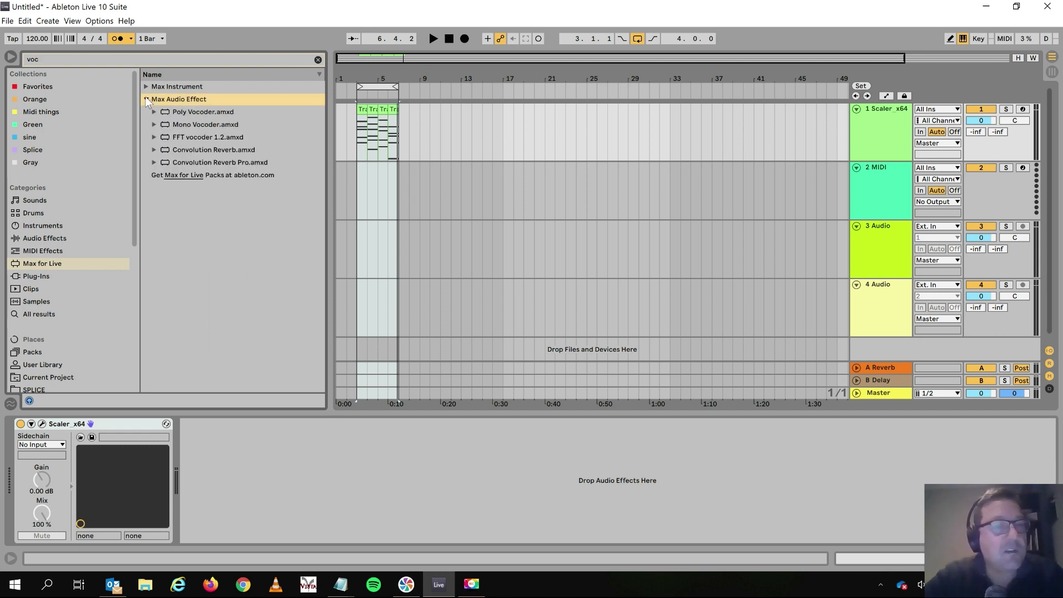
pyautogui.click(147, 86)
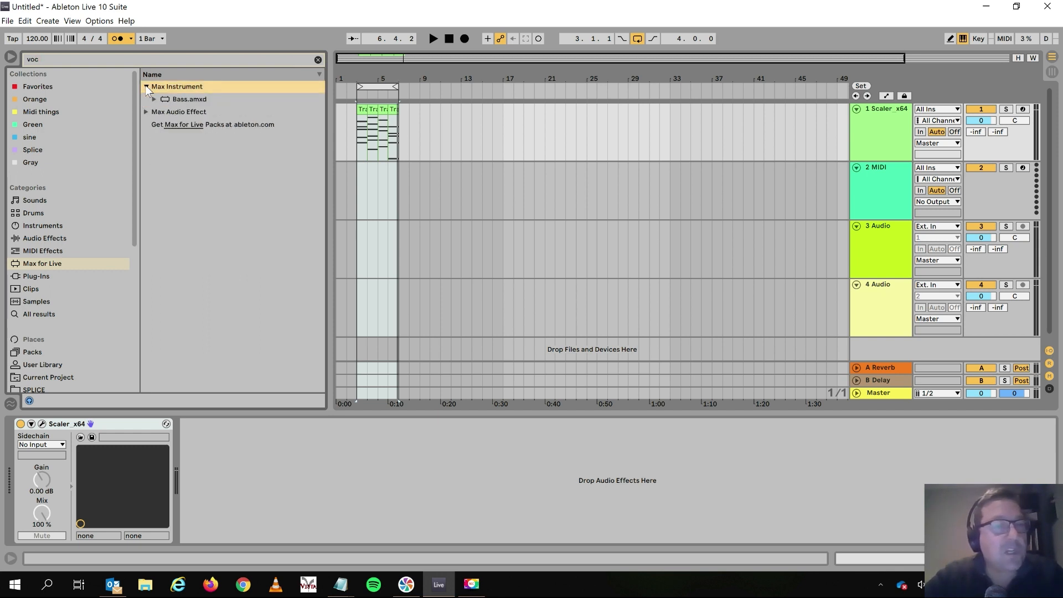
pyautogui.click(146, 112)
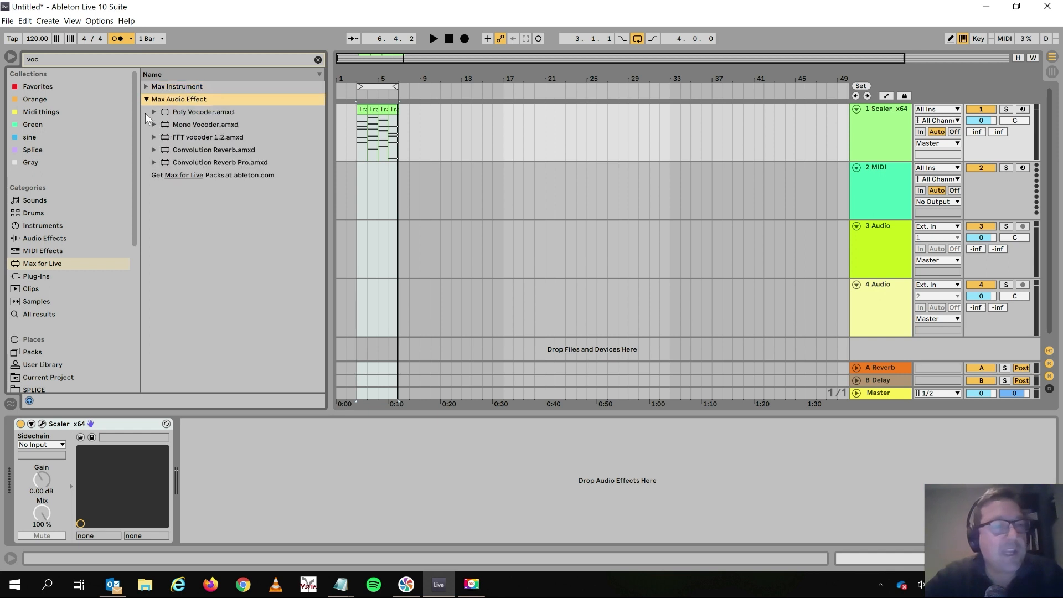
pyautogui.moveTo(175, 112)
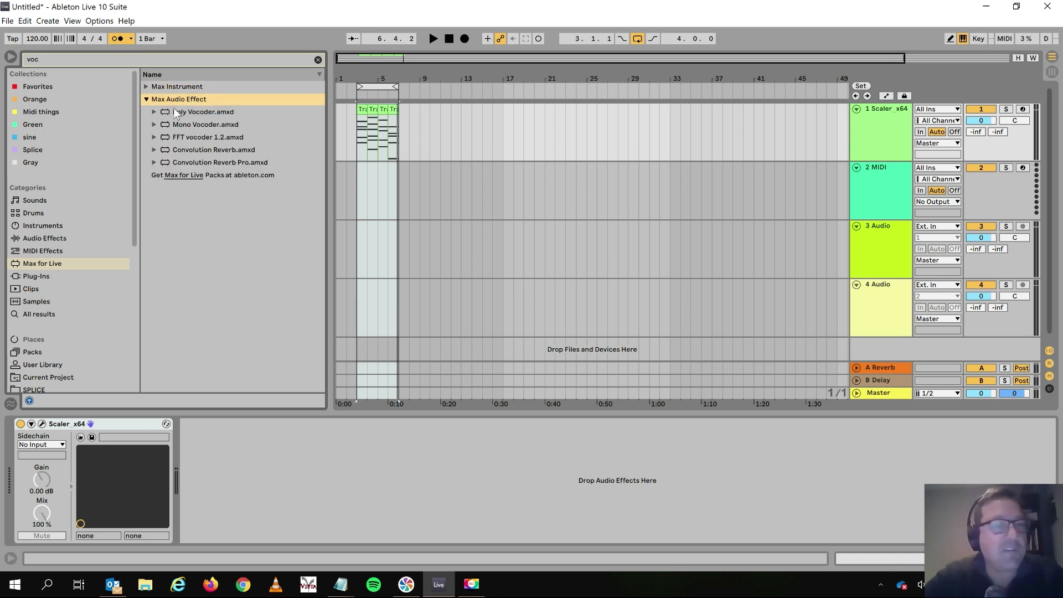
pyautogui.moveTo(166, 168)
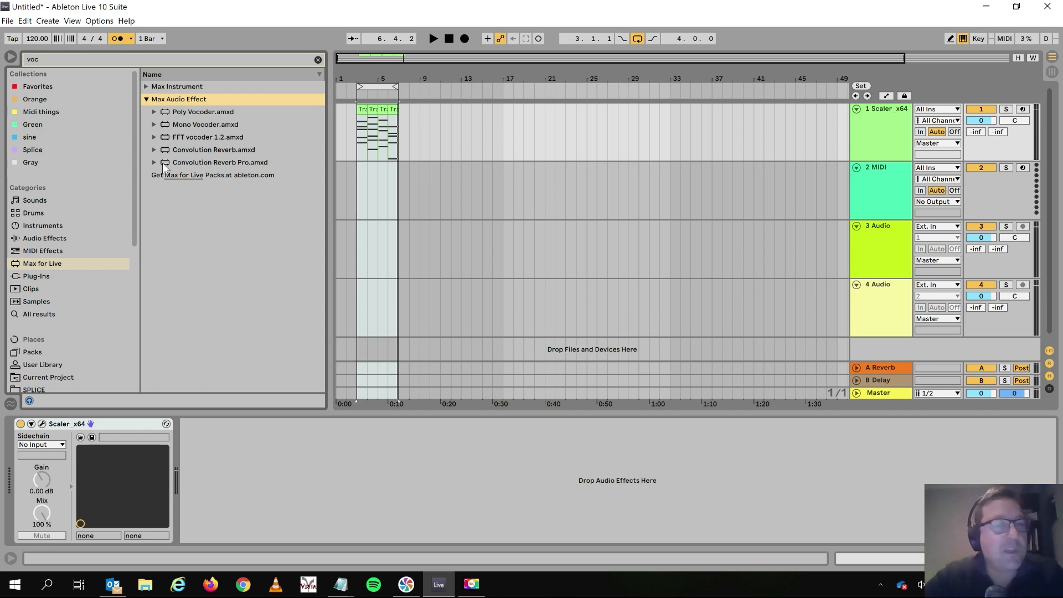
pyautogui.moveTo(234, 130)
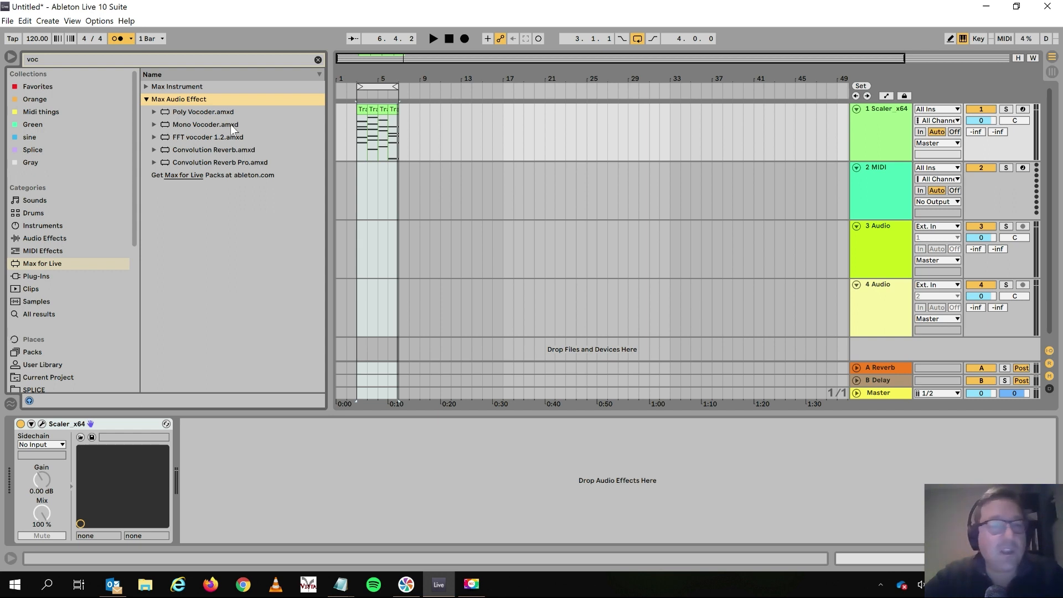
pyautogui.moveTo(197, 129)
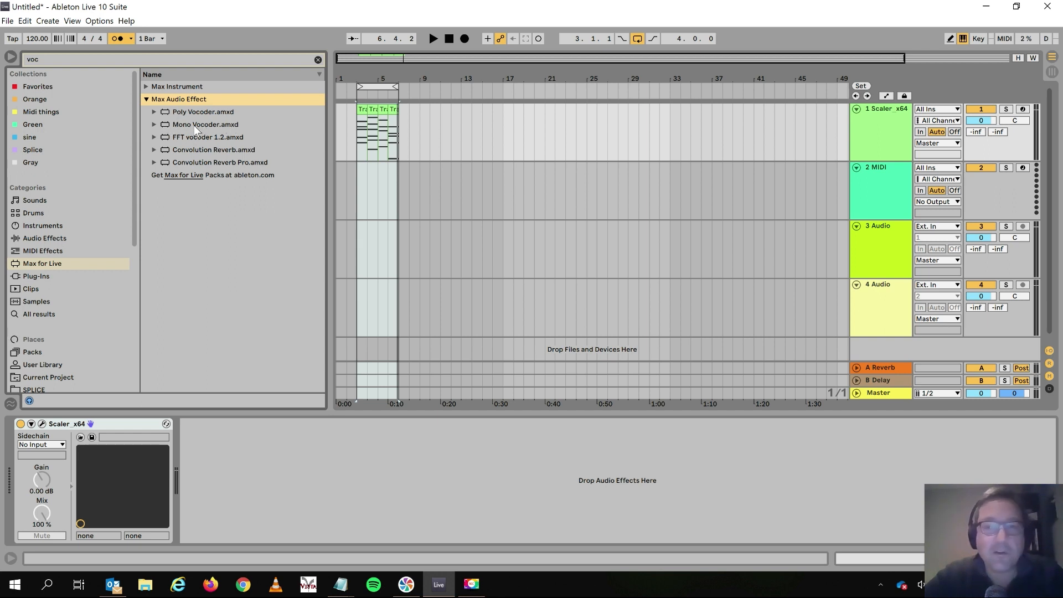
# Step: Load Mono Vocoder on the audio track and Max MIDI Sender ahead of Scaler on track 1
pyautogui.click(206, 124)
pyautogui.write('sen')
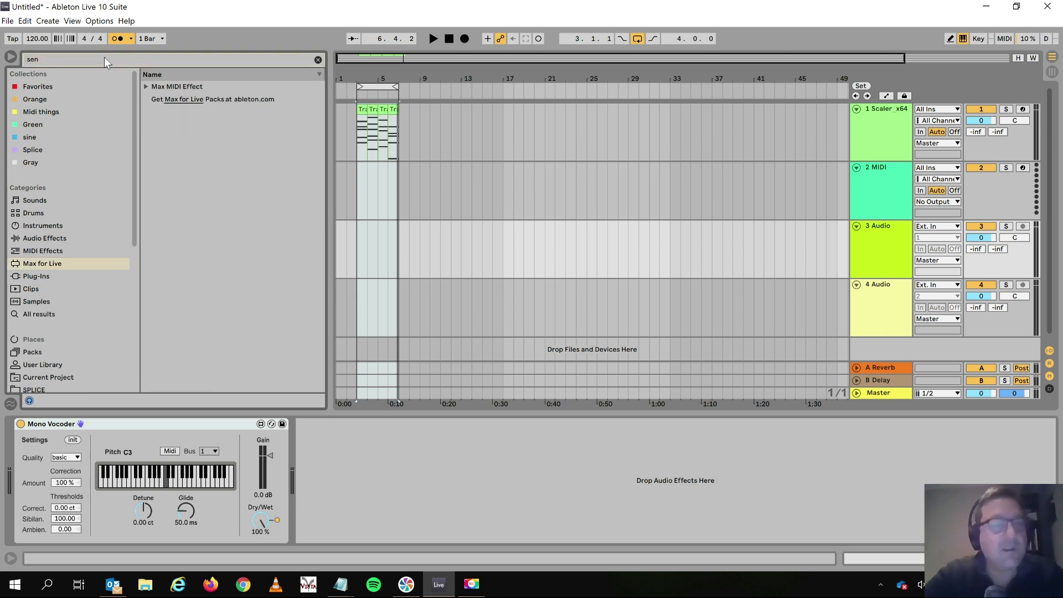
pyautogui.click(145, 87)
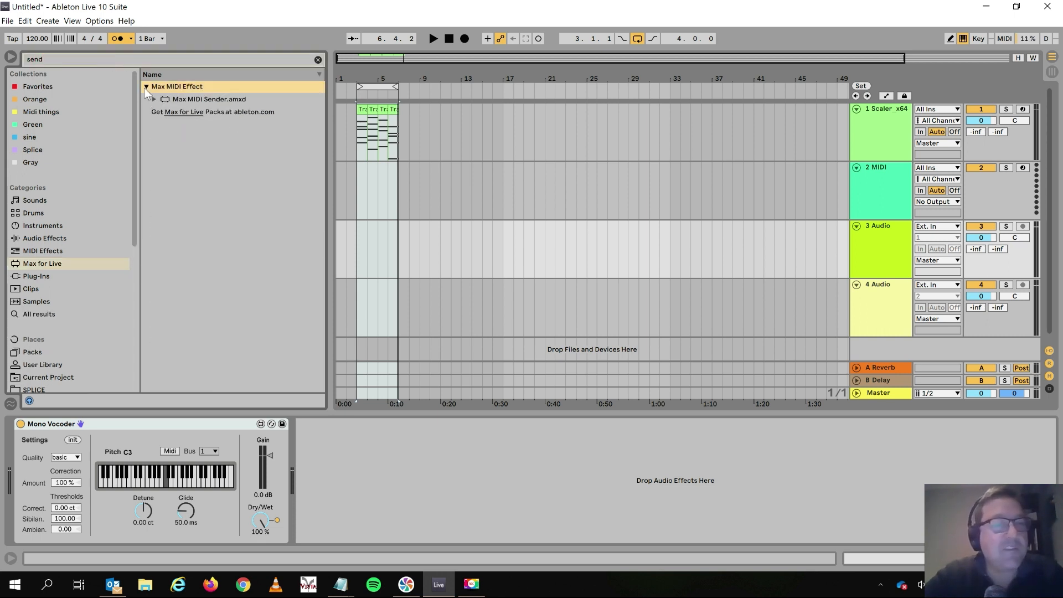
pyautogui.click(208, 99)
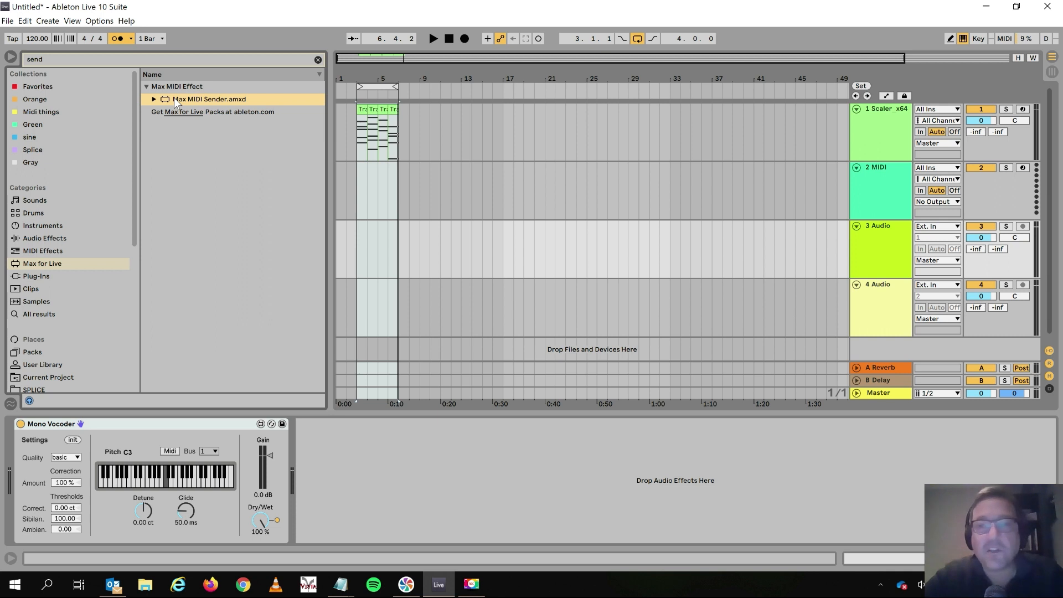
pyautogui.click(881, 128)
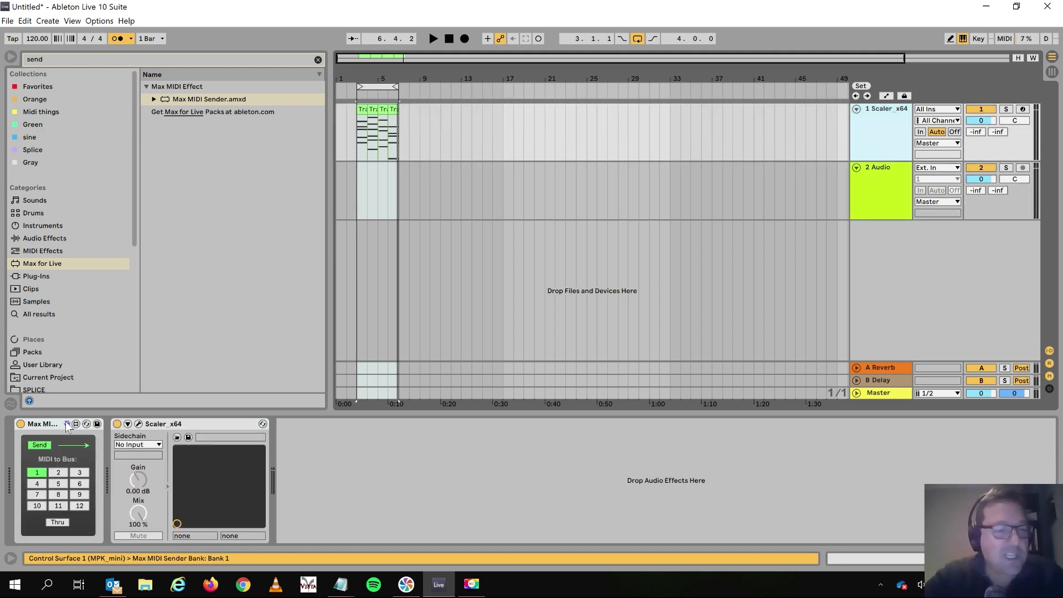
# Step: Arm the Audio track and record a vocal take alongside the chord clips
pyautogui.click(57, 471)
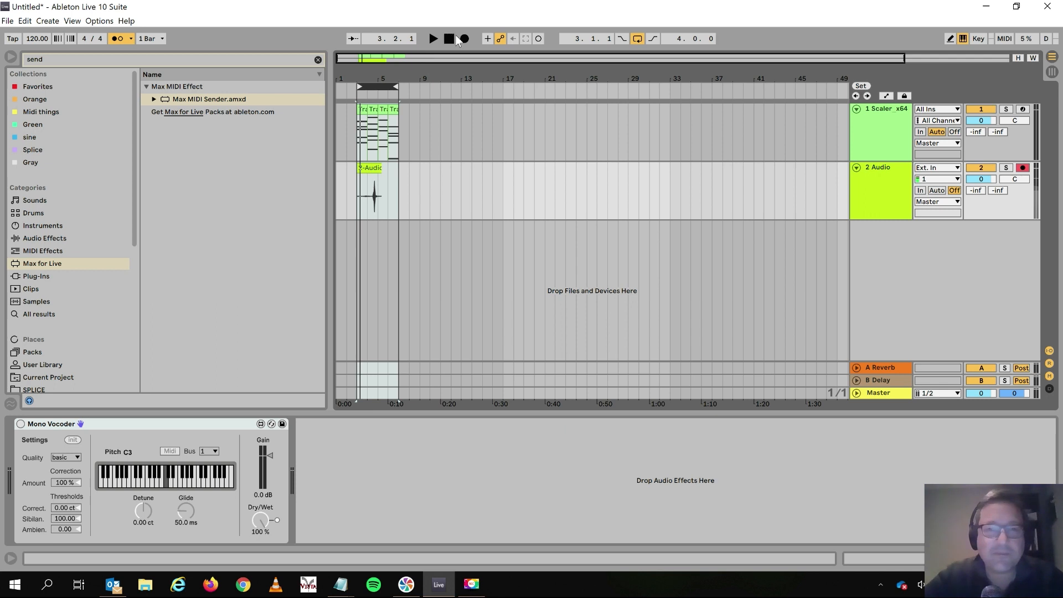
pyautogui.click(463, 38)
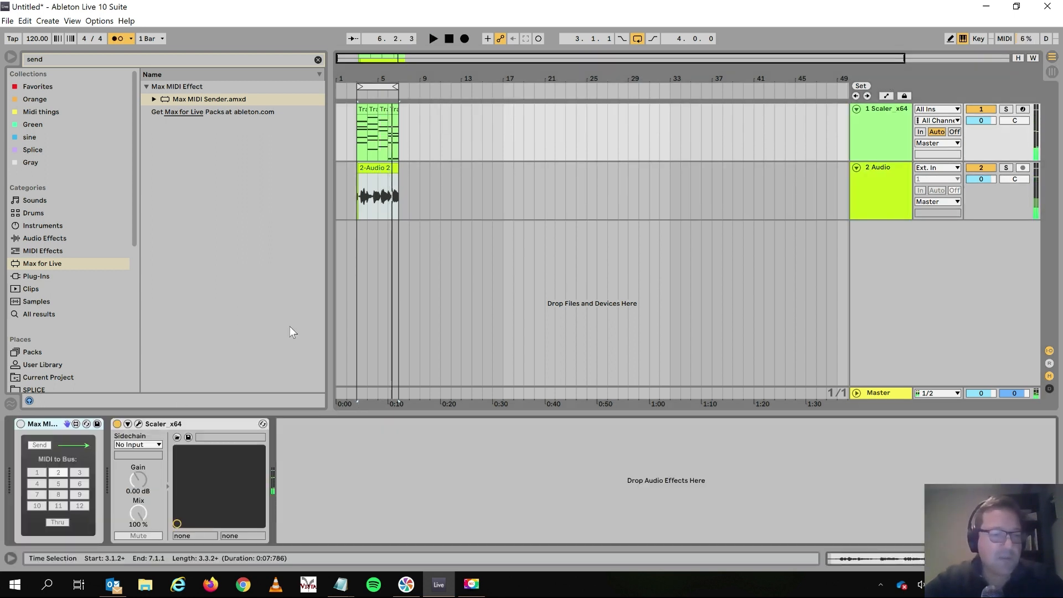
# Step: Send Max MIDI Sender to bus 2 and try the vocoder on buses 1 and 3
pyautogui.click(57, 471)
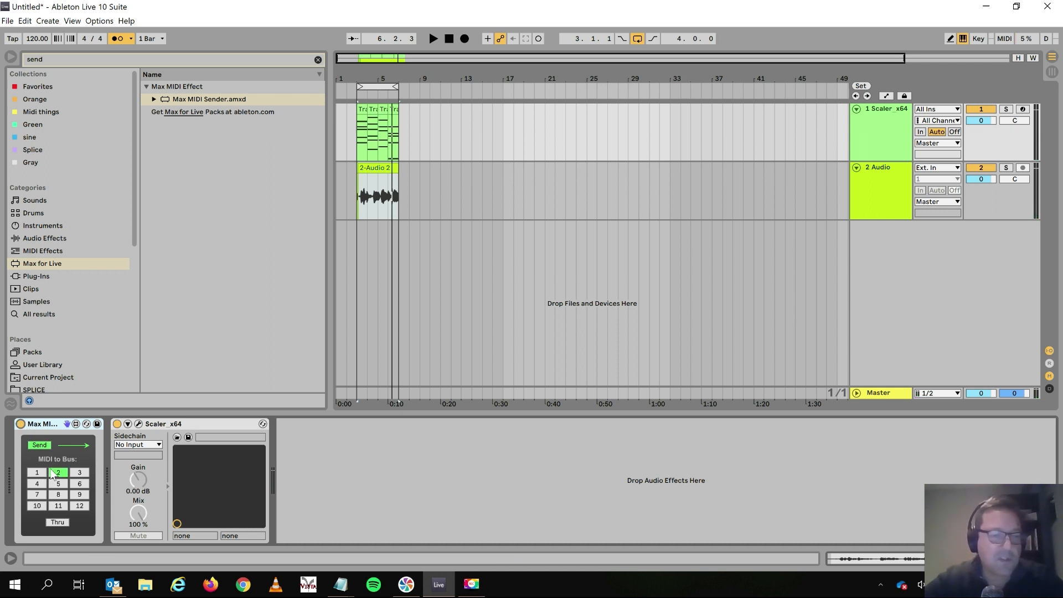
pyautogui.click(433, 38)
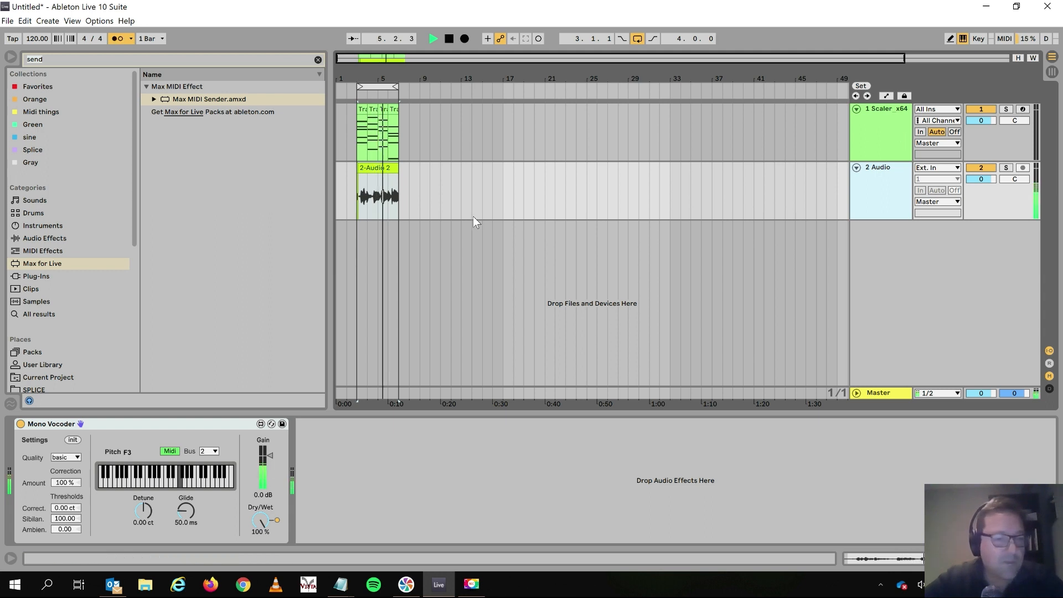
pyautogui.click(216, 450)
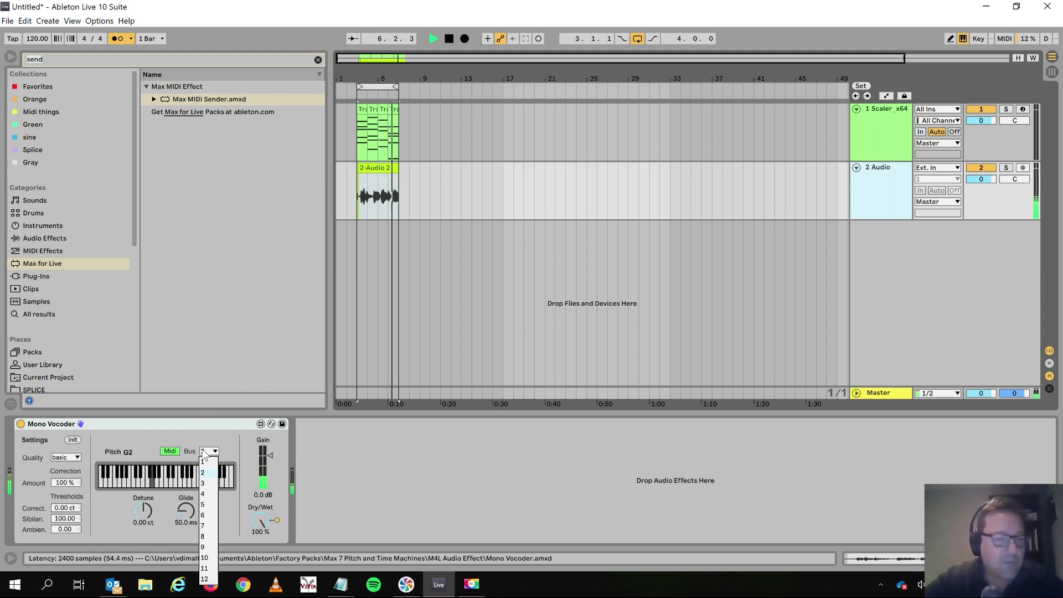
pyautogui.click(204, 471)
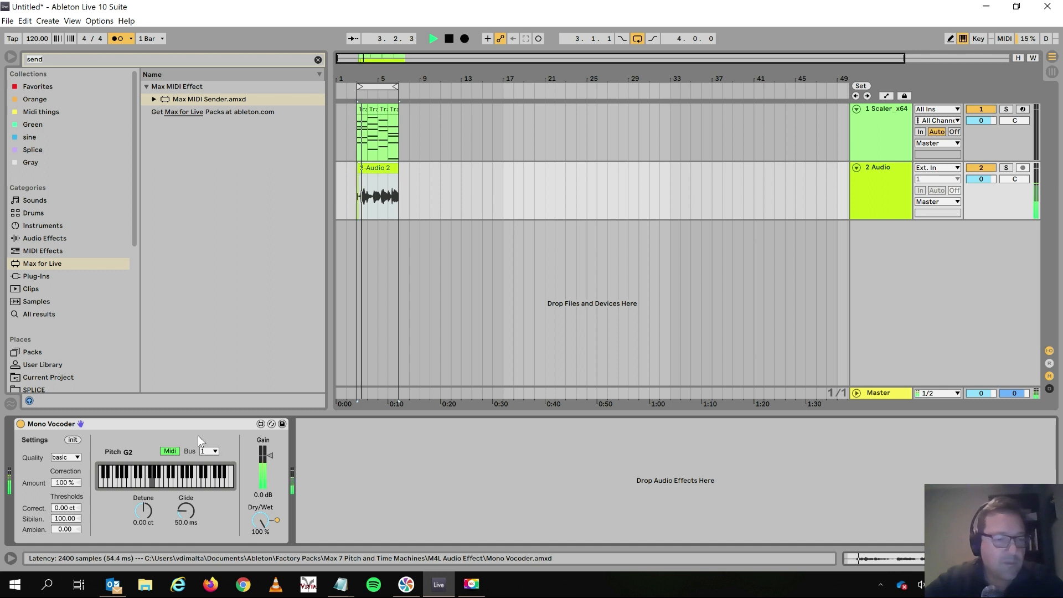
pyautogui.click(215, 450)
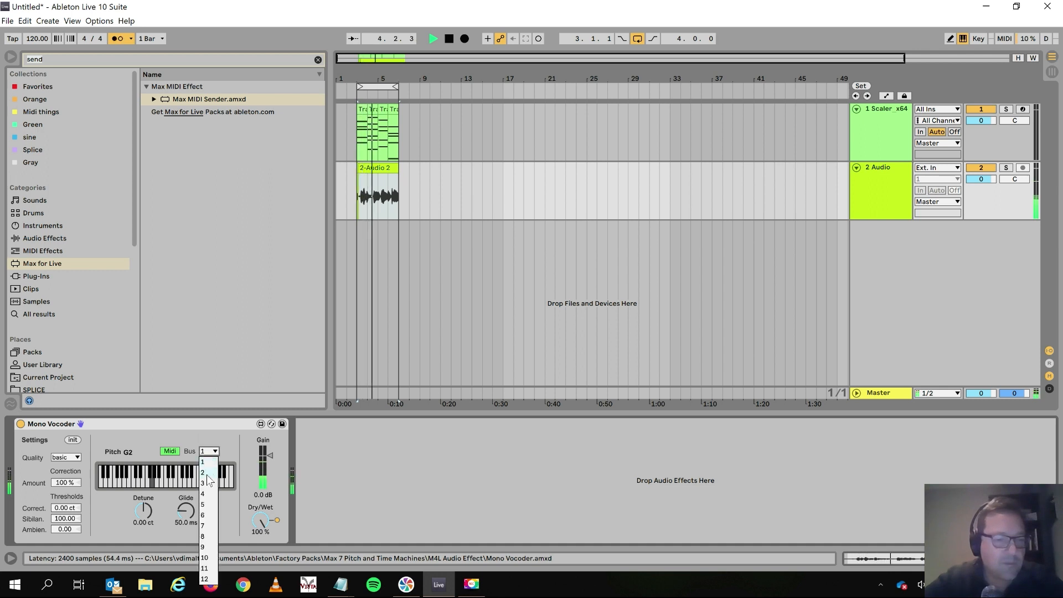
pyautogui.click(202, 482)
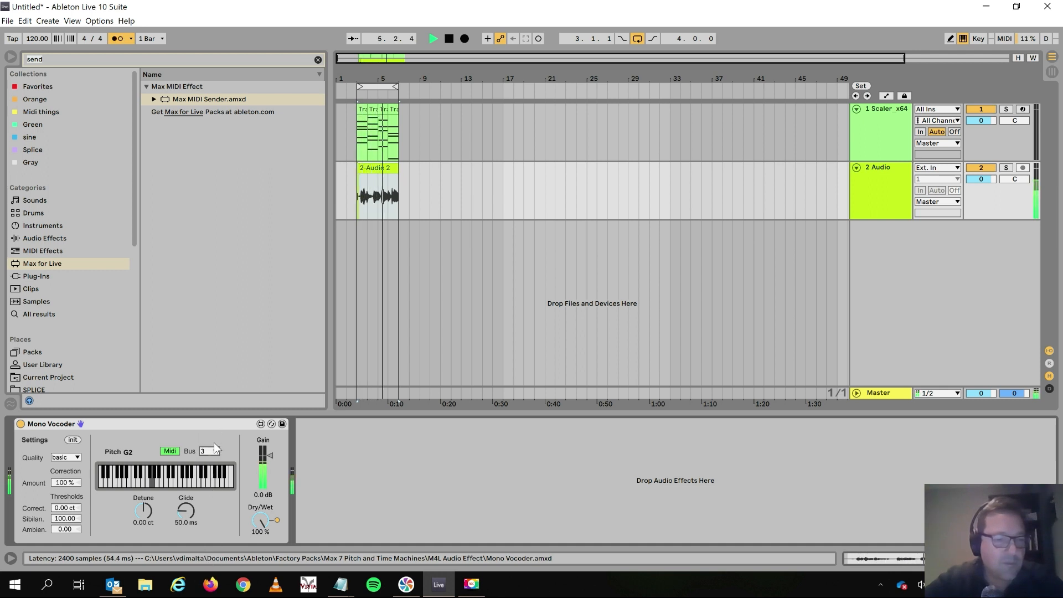
# Step: Settle the Mono Vocoder on MIDI bus 2 to match the Scaler track's sender
pyautogui.click(216, 451)
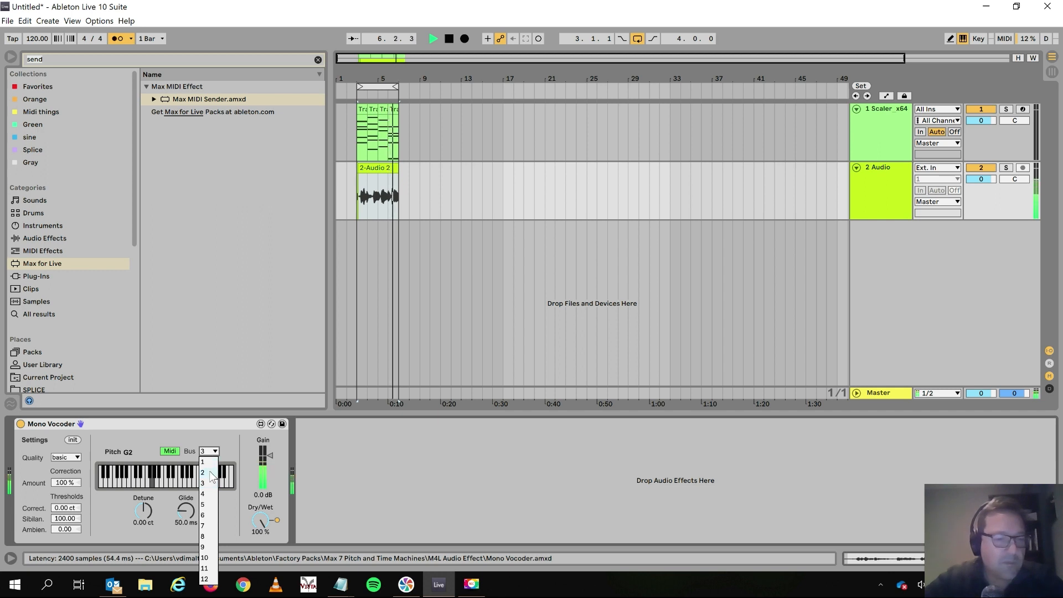
pyautogui.click(203, 473)
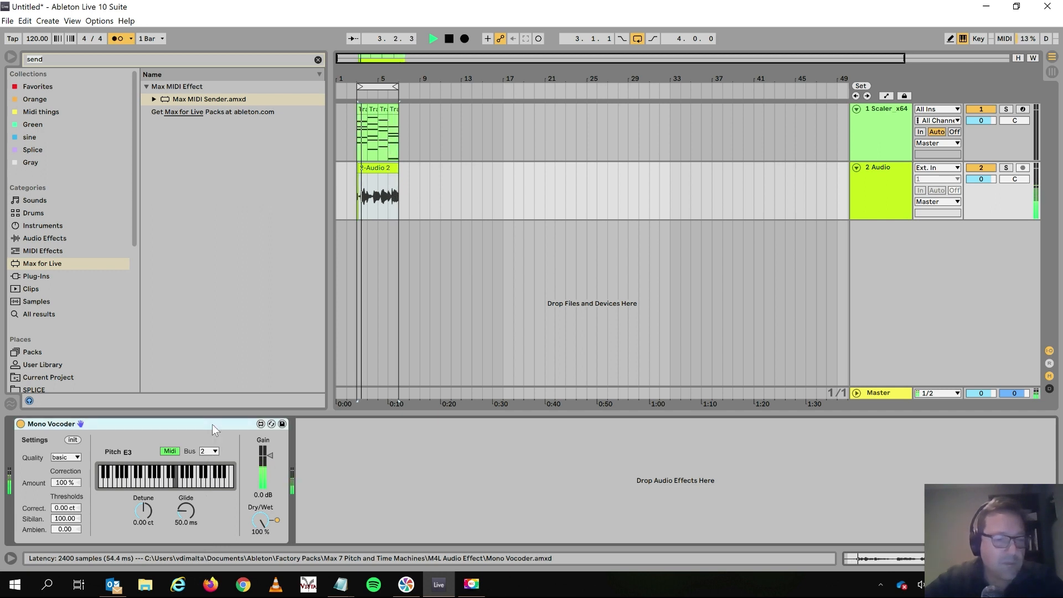
pyautogui.click(447, 37)
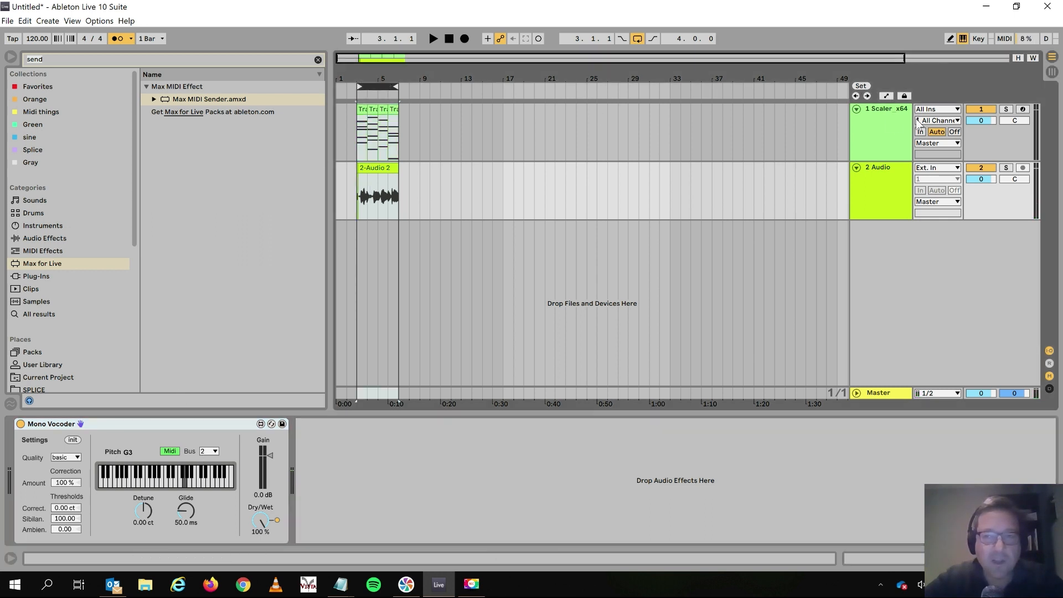
pyautogui.click(878, 109)
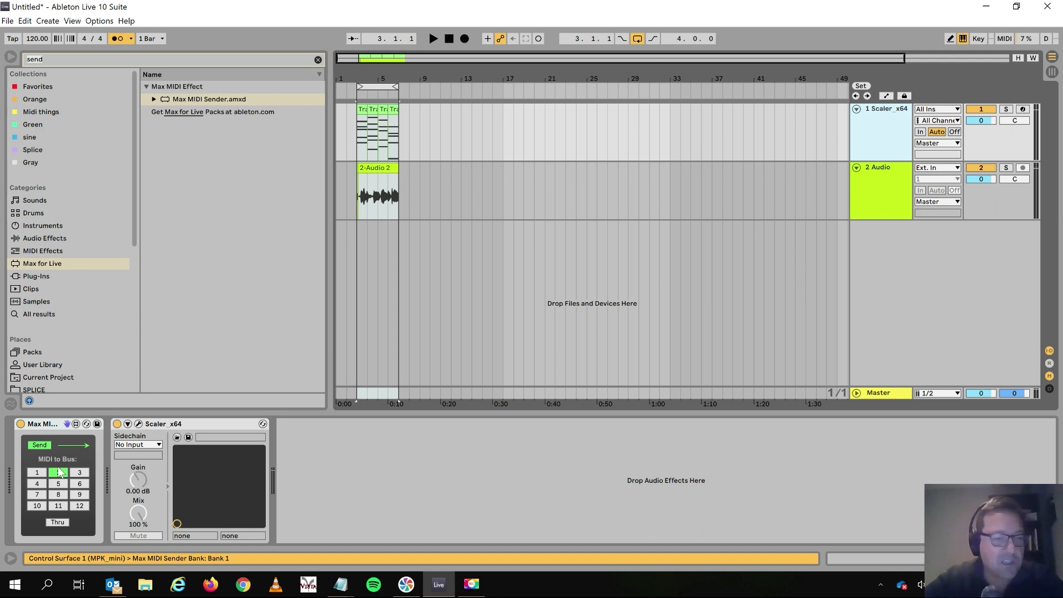
# Step: Add the Track 0 MIDI clip (C2, G1, A1, C1) over a second vocal clip and show its notes
pyautogui.click(58, 472)
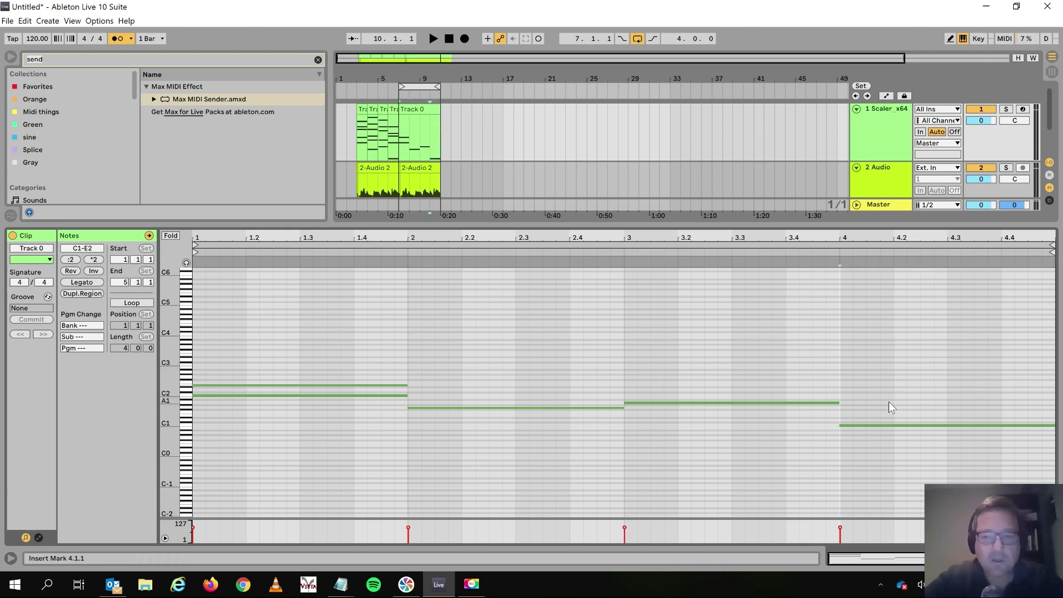
pyautogui.click(298, 393)
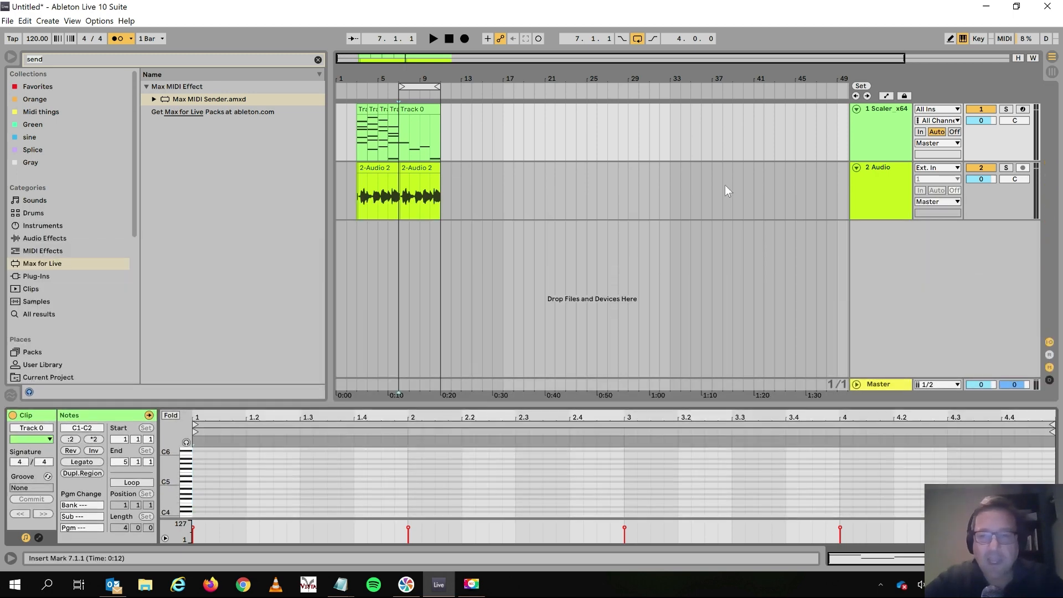
pyautogui.click(875, 189)
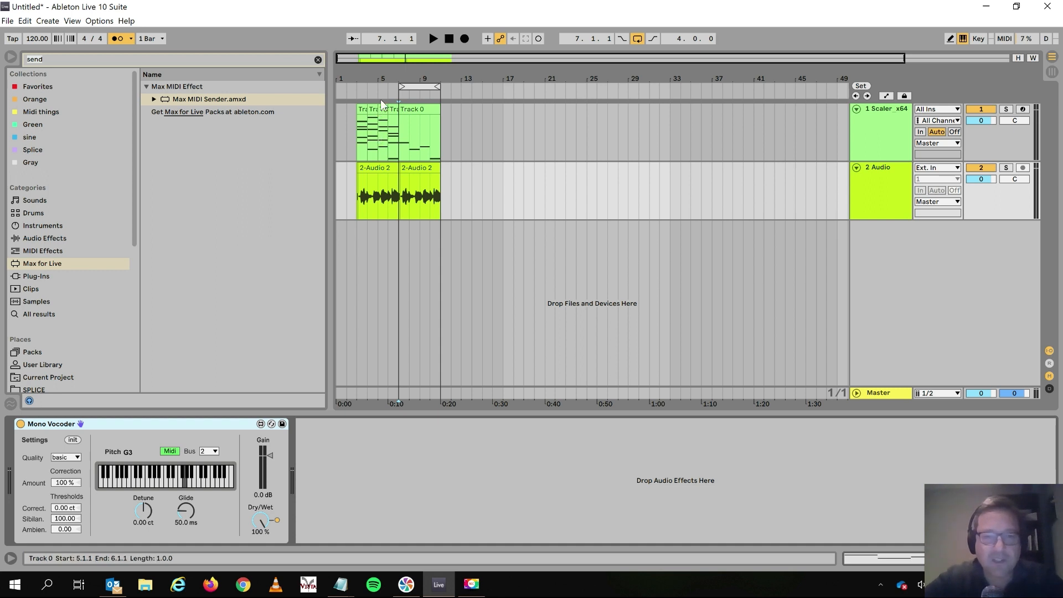
pyautogui.click(376, 167)
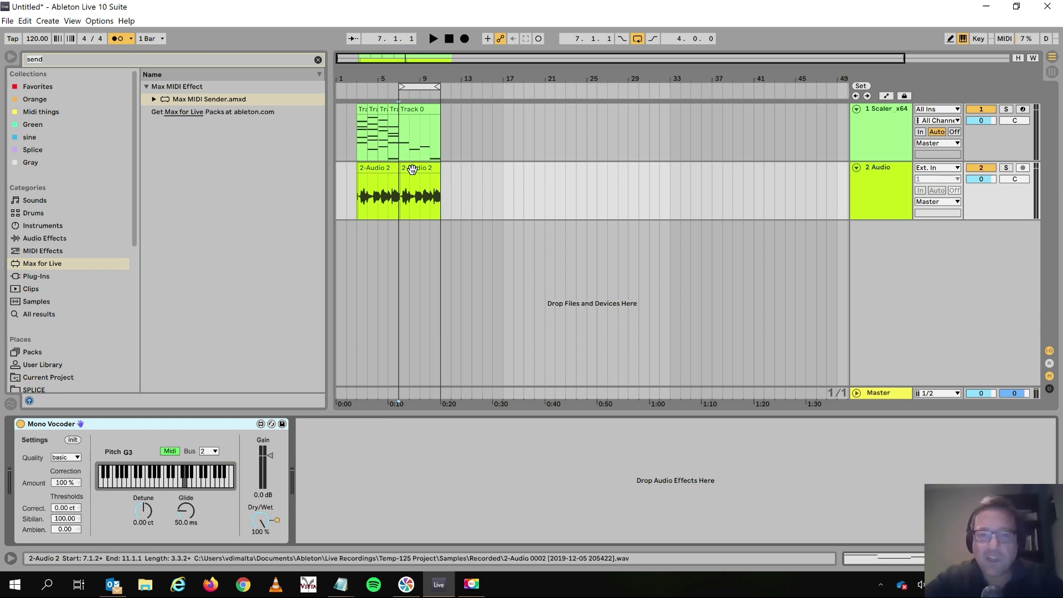
pyautogui.click(418, 197)
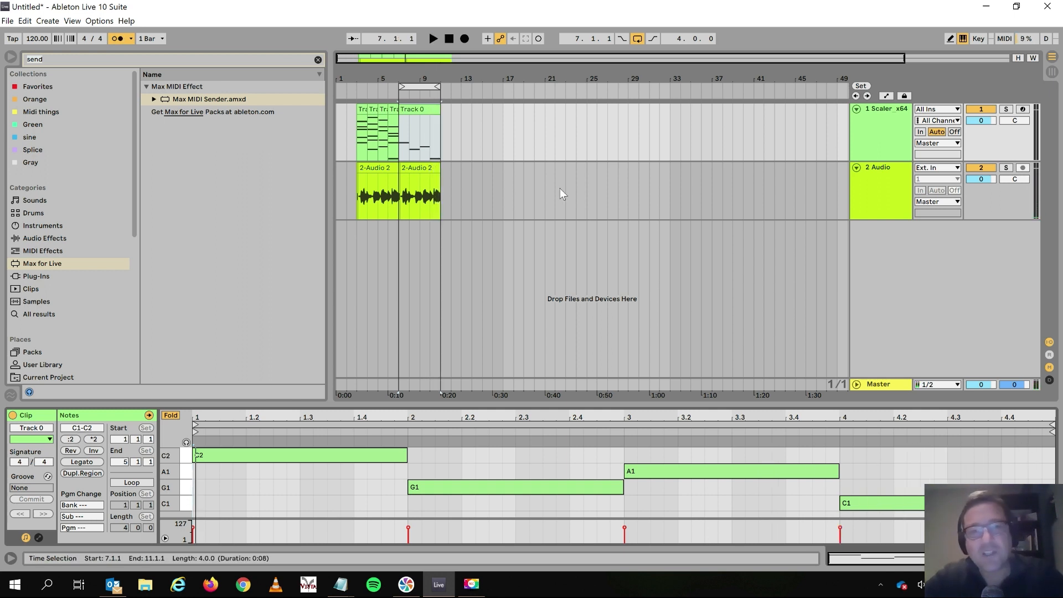
# Step: Lower the Mono Vocoder's Correction Amount from 100% to 55.1% on the vocal track
pyautogui.click(418, 168)
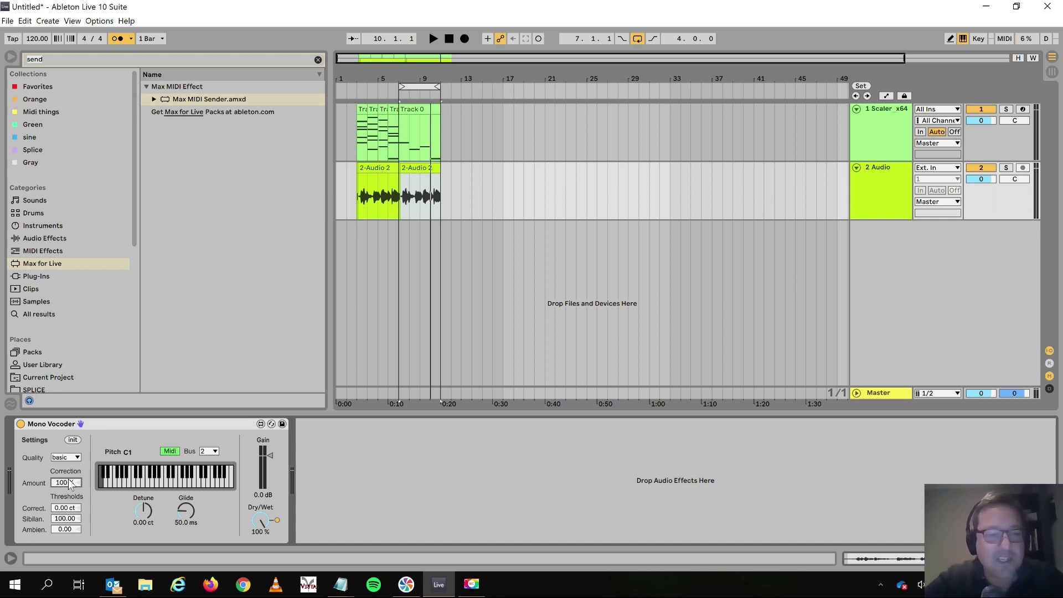
pyautogui.click(431, 37)
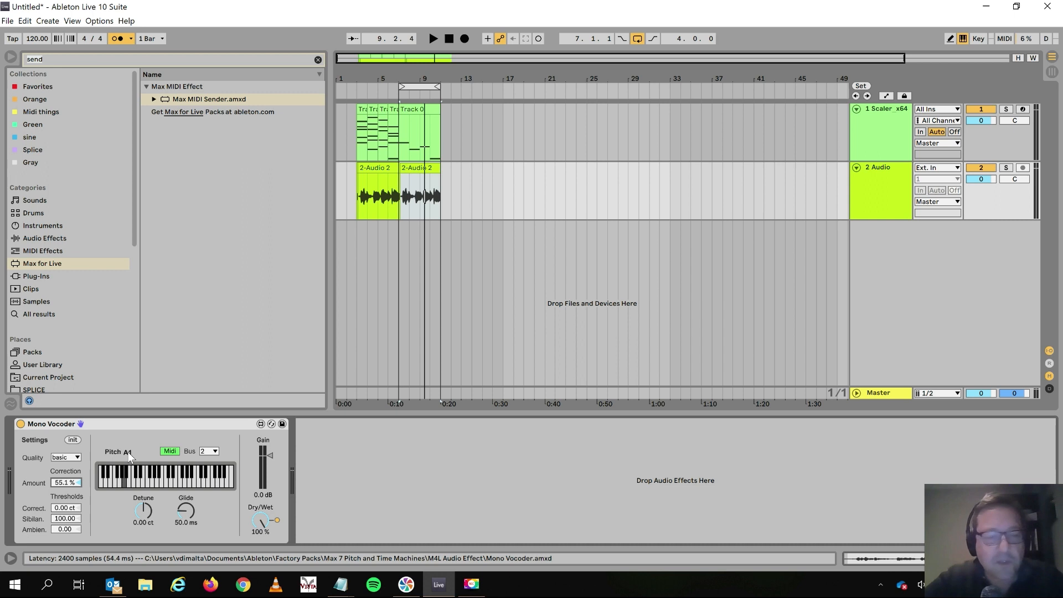
# Step: Audition the Mono Vocoder quality at basic and better while playing
pyautogui.click(65, 458)
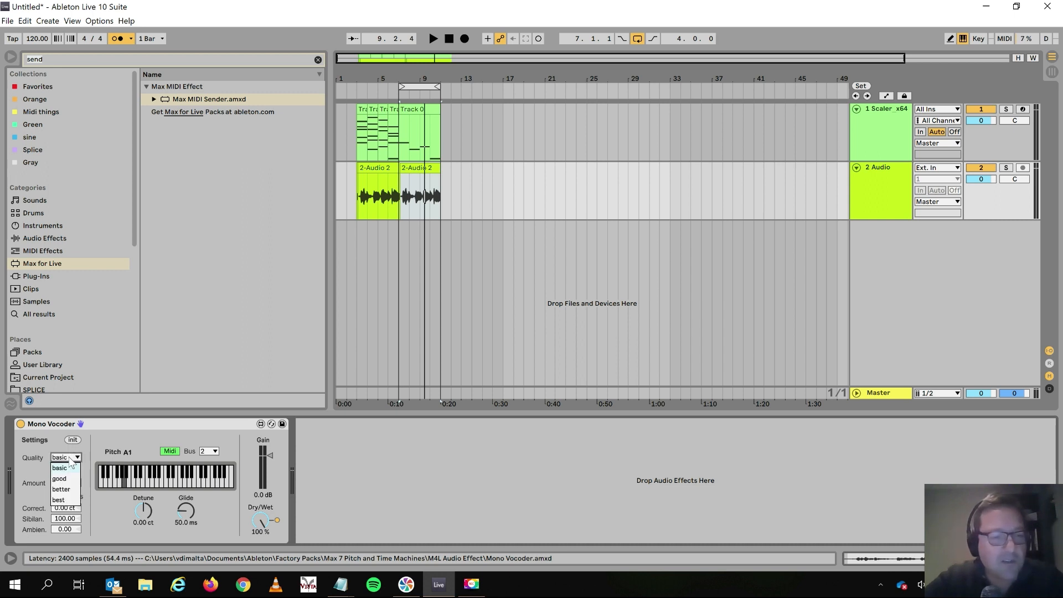
pyautogui.moveTo(62, 500)
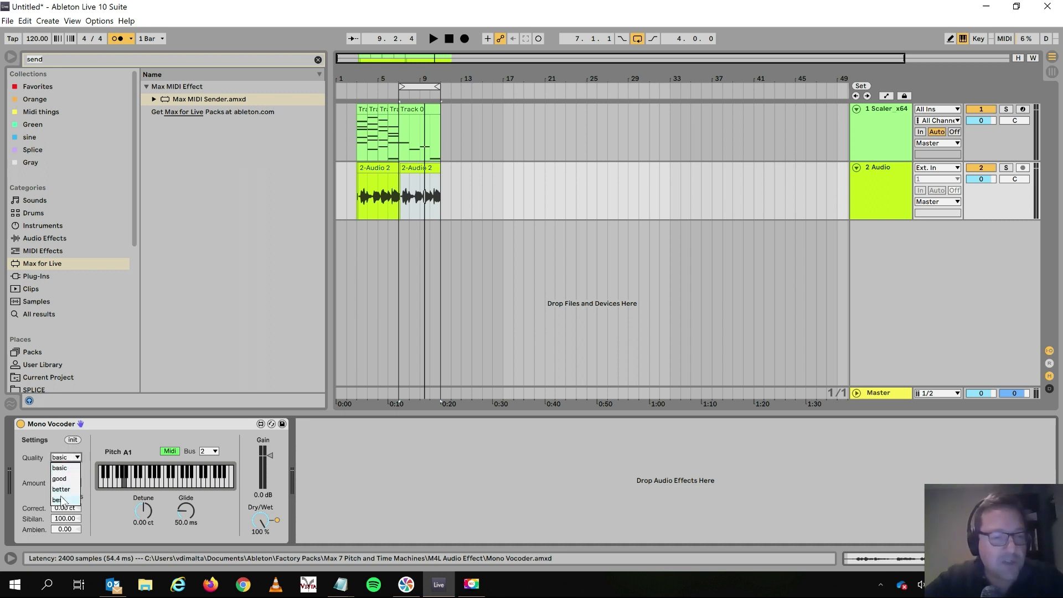
pyautogui.click(58, 467)
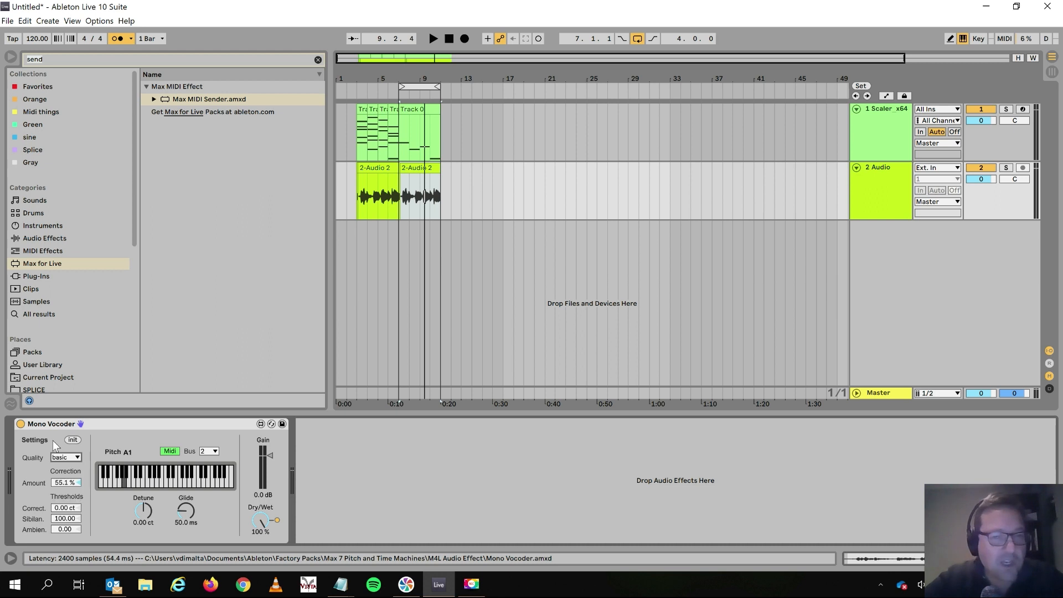
pyautogui.click(432, 38)
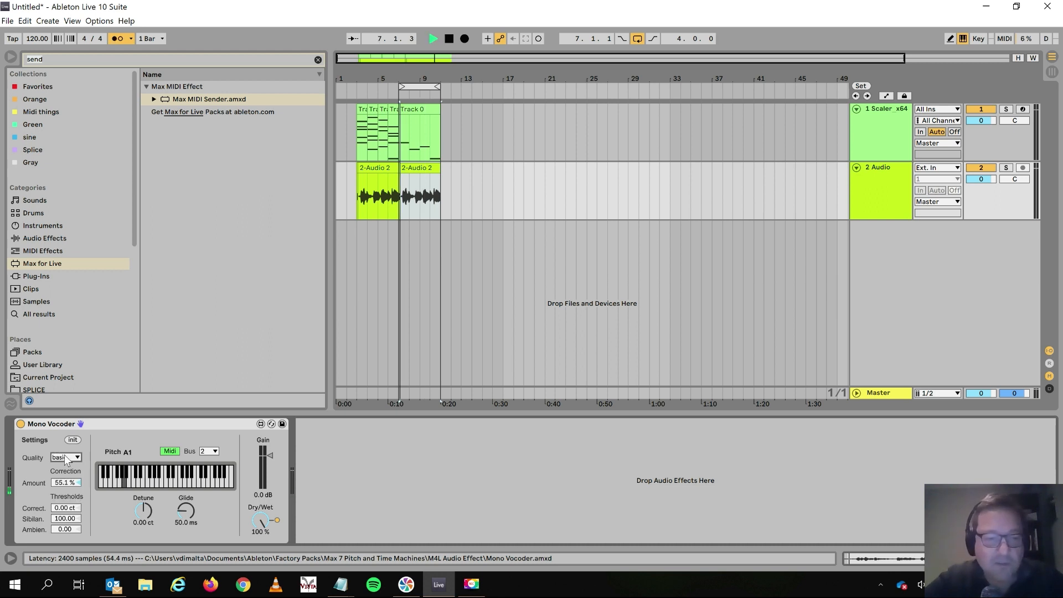
pyautogui.click(66, 457)
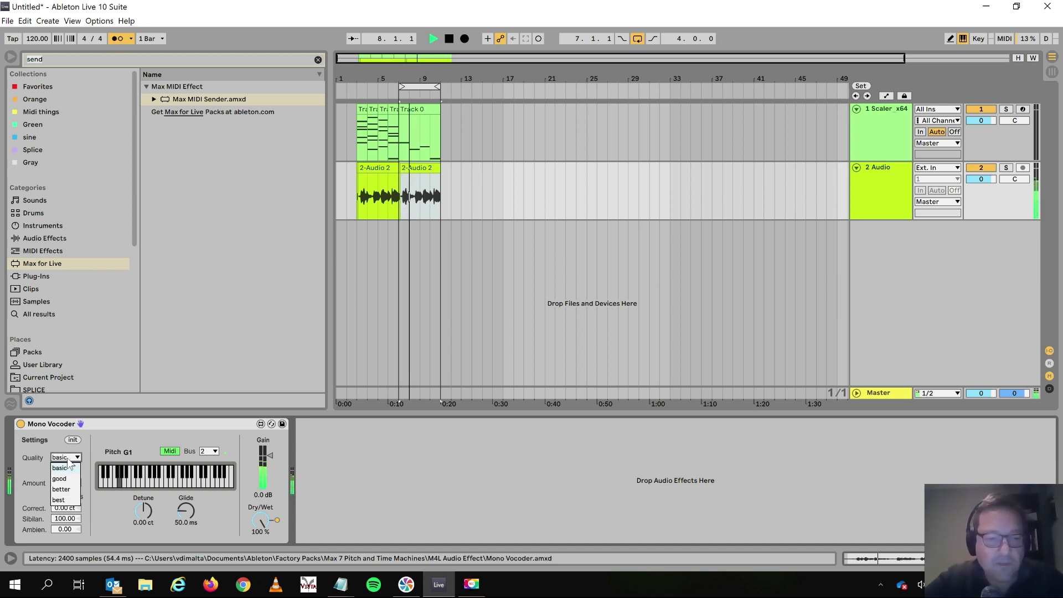
pyautogui.click(59, 489)
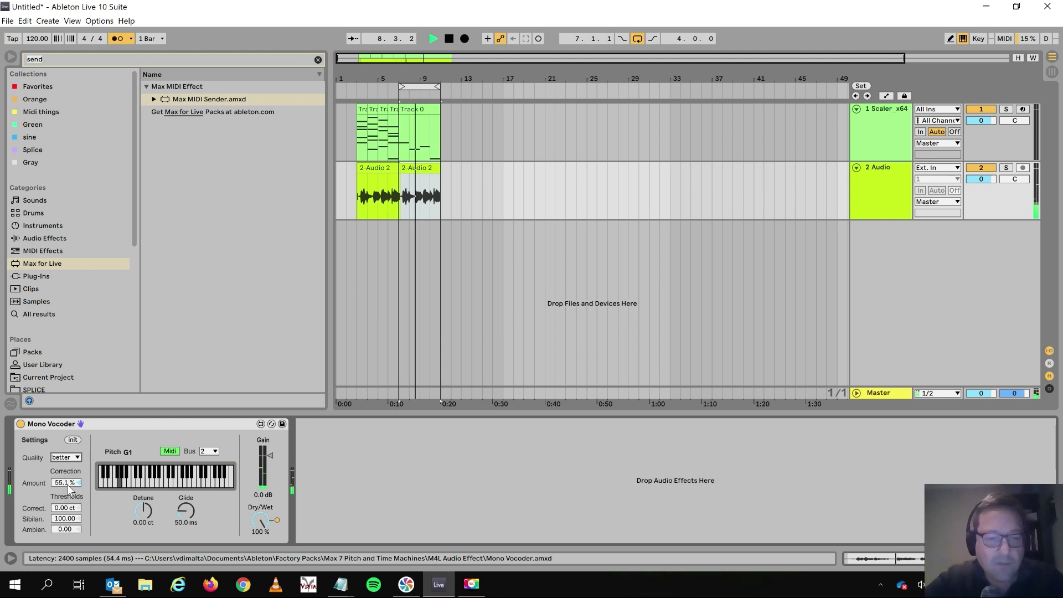
# Step: Set the Mono Vocoder quality to good and keep it there
pyautogui.click(77, 457)
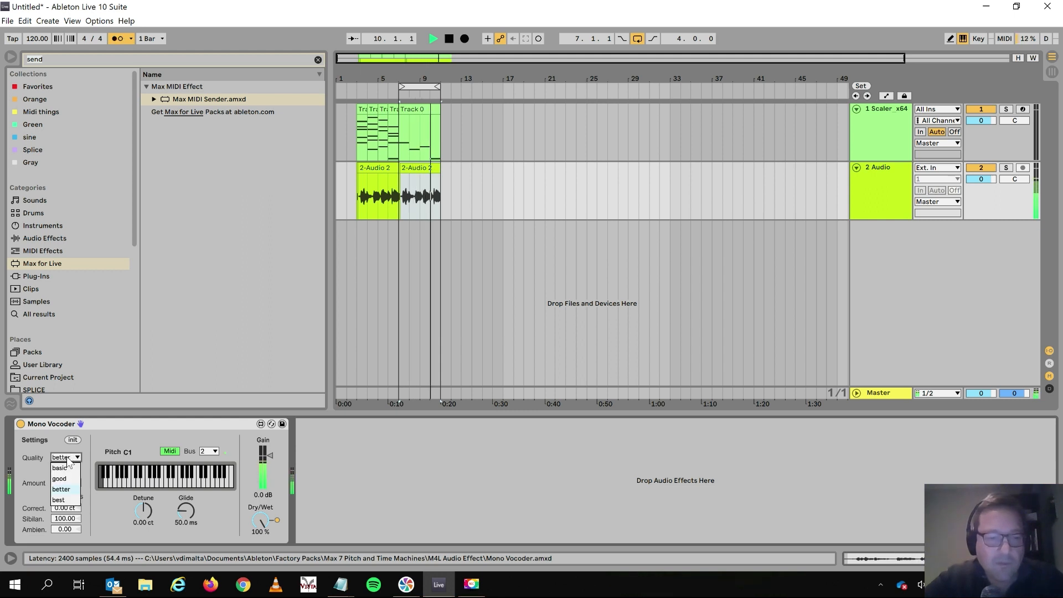
pyautogui.click(59, 479)
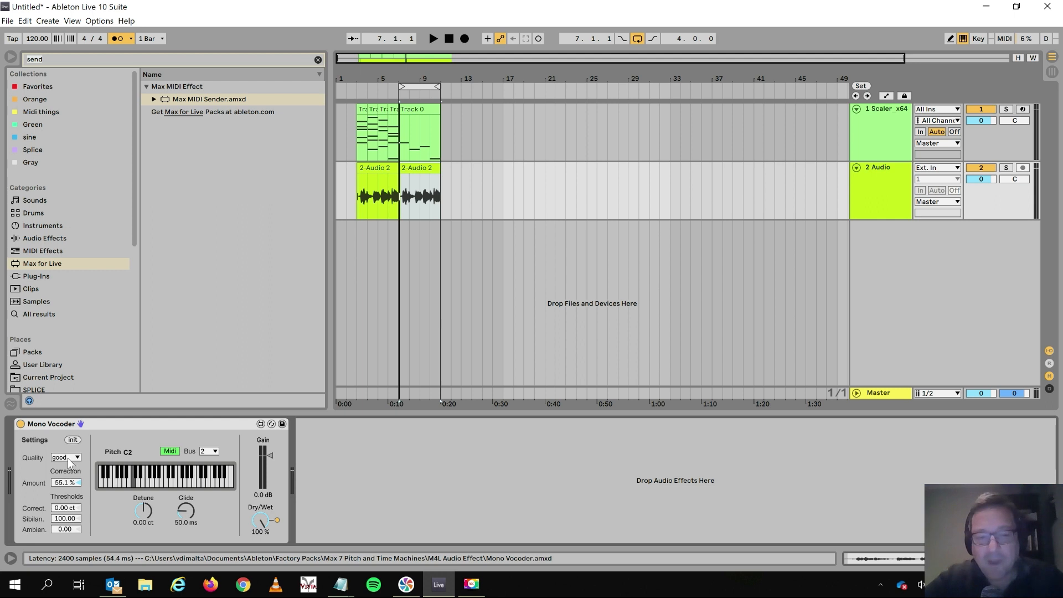
pyautogui.click(65, 457)
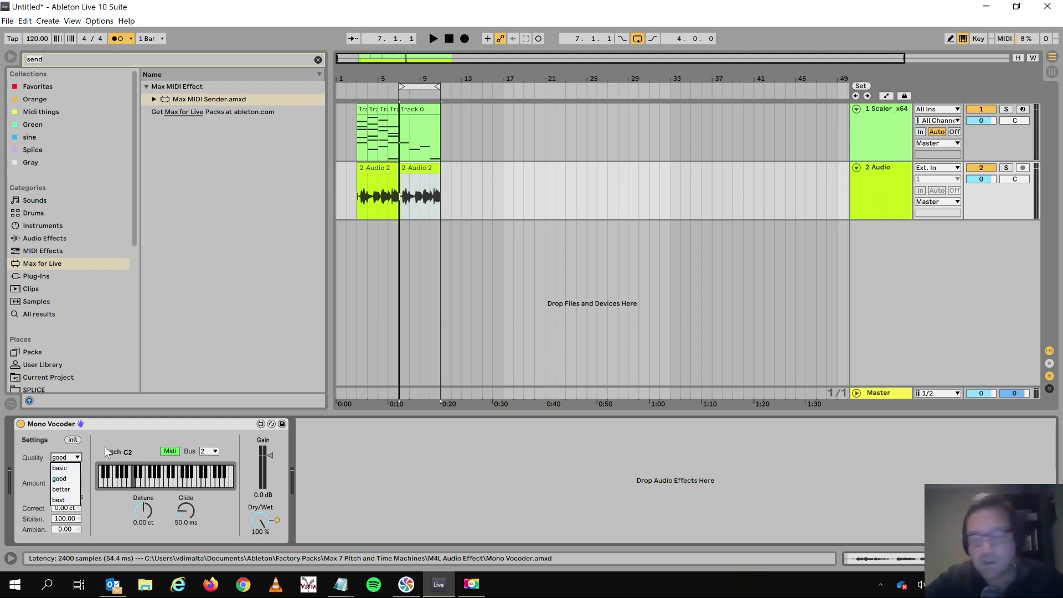
pyautogui.click(59, 478)
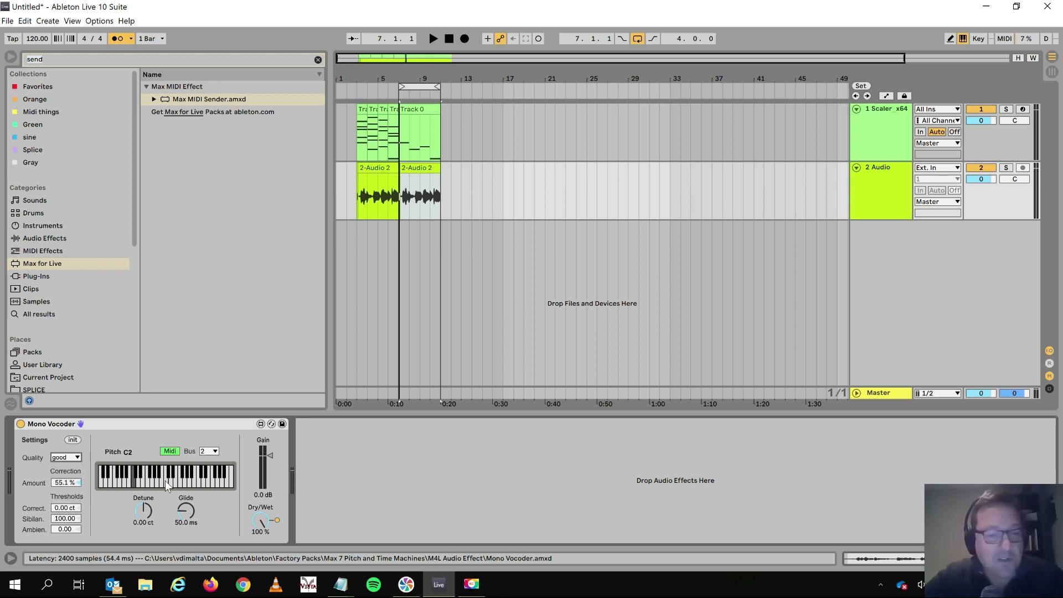
# Step: Set the Mono Vocoder to MIDI bus 1 with correction back at 100%, then audition playback
pyautogui.click(190, 481)
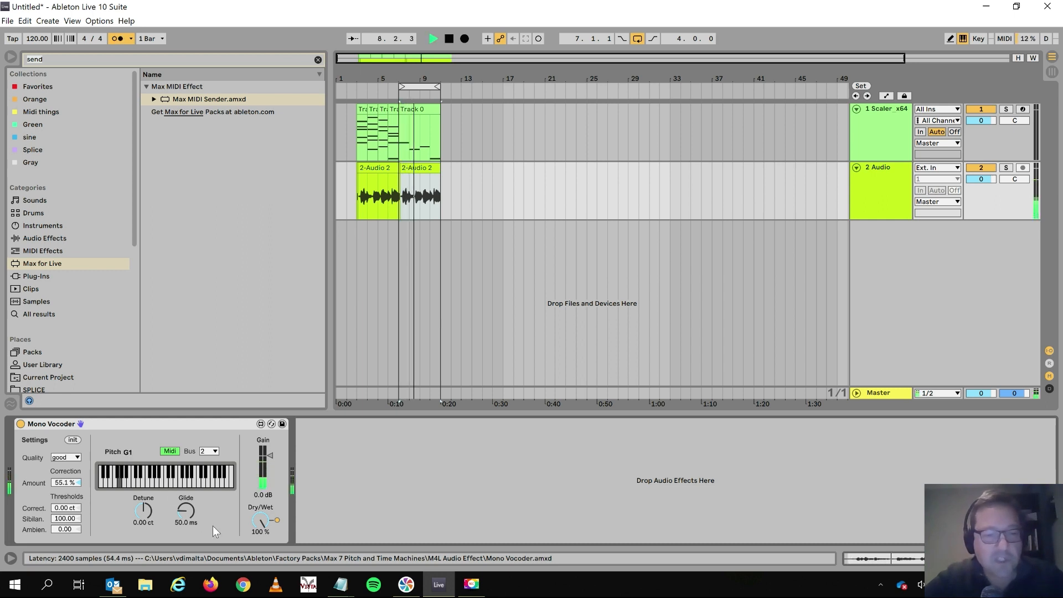
pyautogui.click(433, 38)
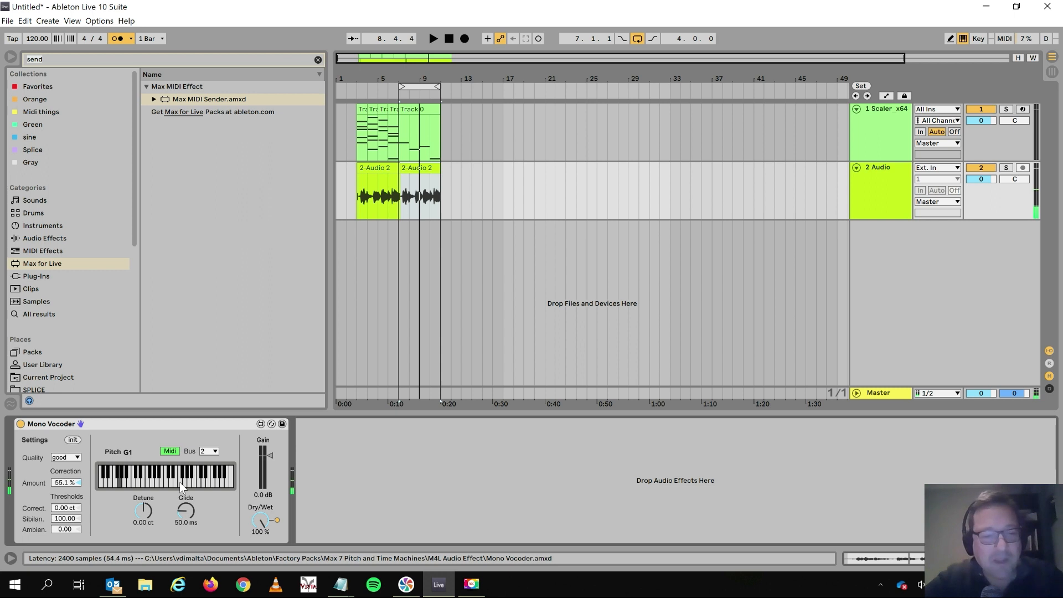
pyautogui.moveTo(207, 462)
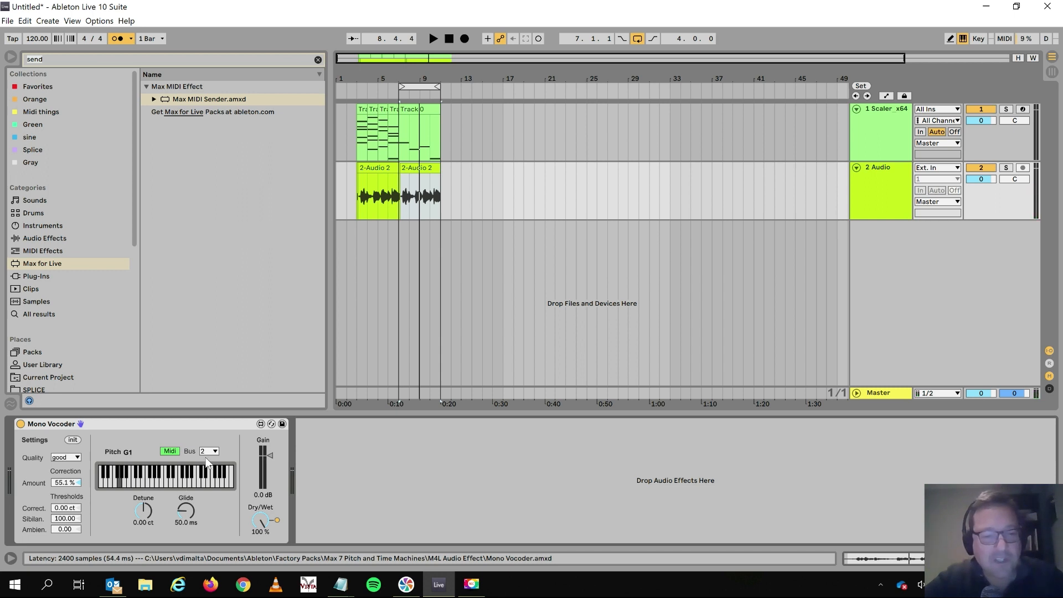
pyautogui.click(209, 451)
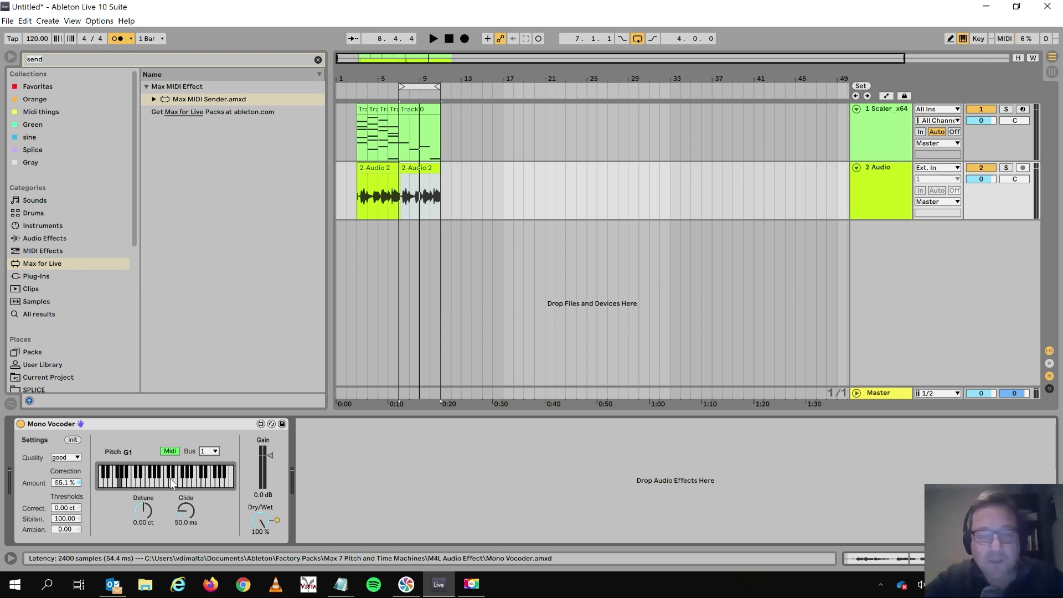
pyautogui.click(169, 475)
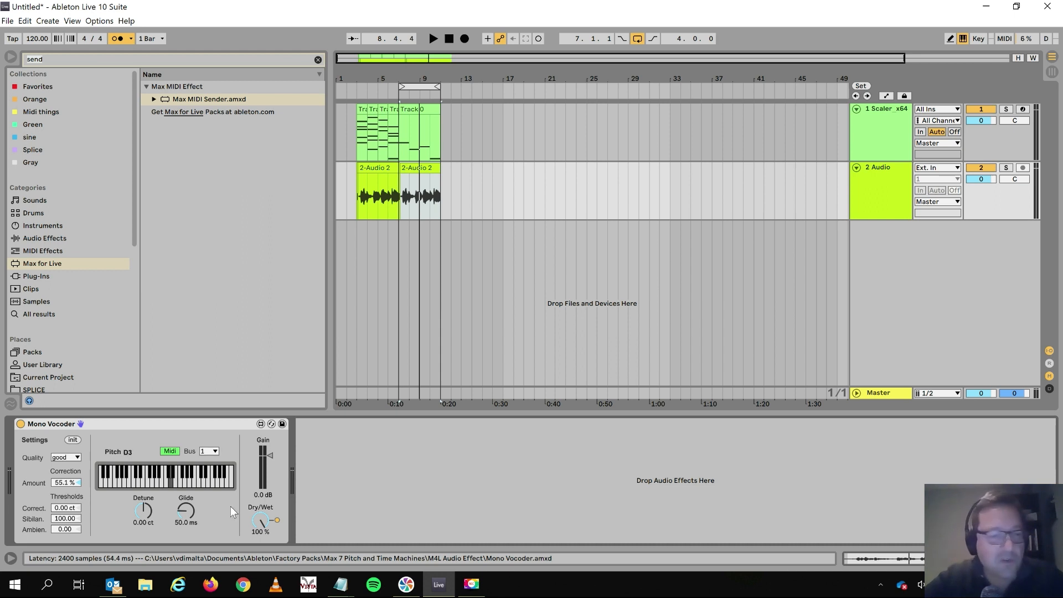
pyautogui.click(432, 38)
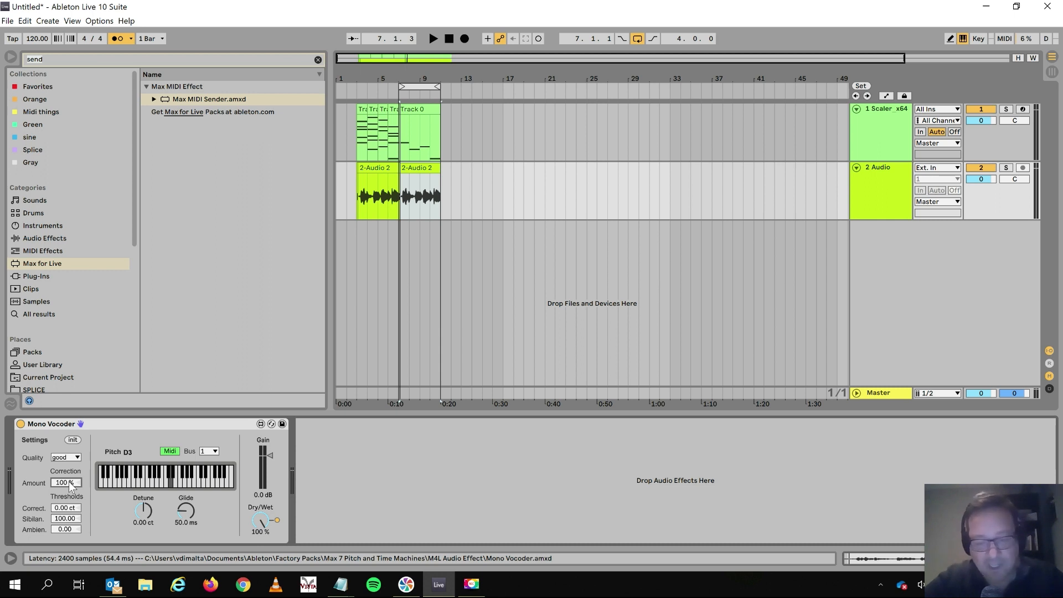
pyautogui.click(433, 38)
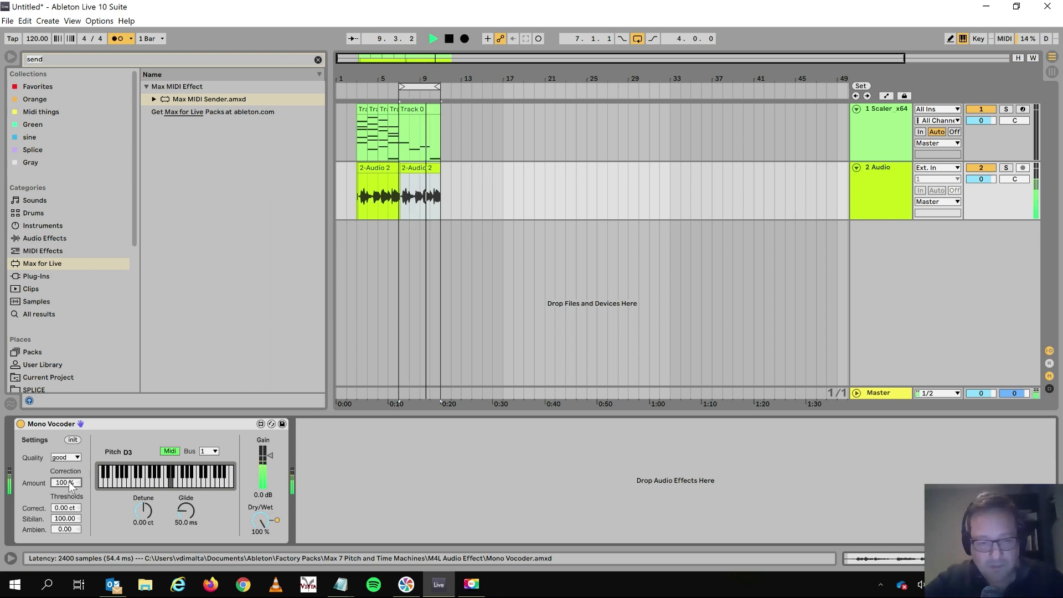
pyautogui.click(432, 38)
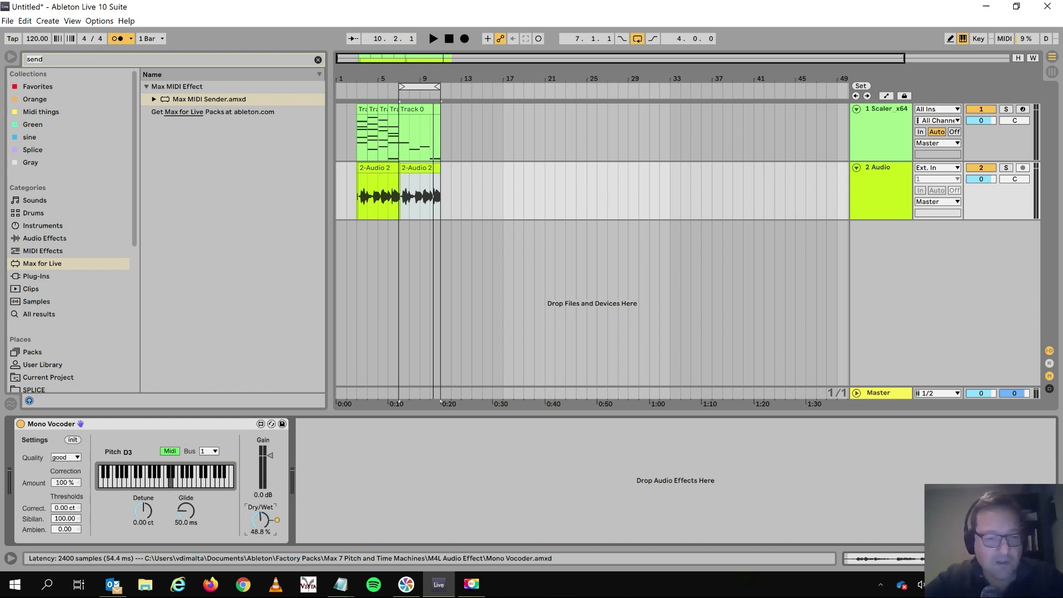
# Step: Select the Mono Vocoder device on the vocal track so it can be deleted
pyautogui.click(432, 38)
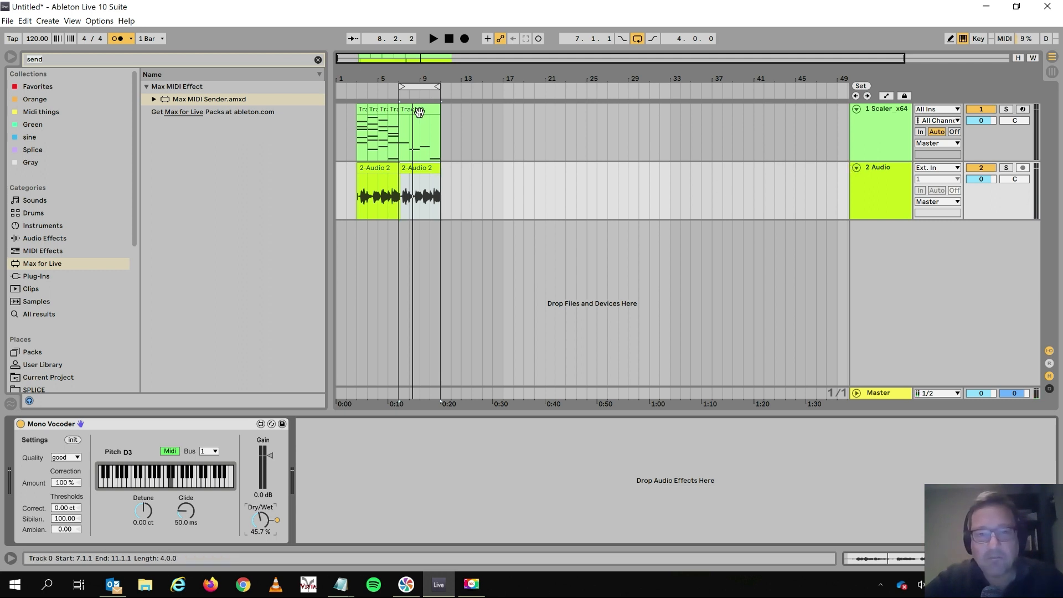
pyautogui.click(878, 193)
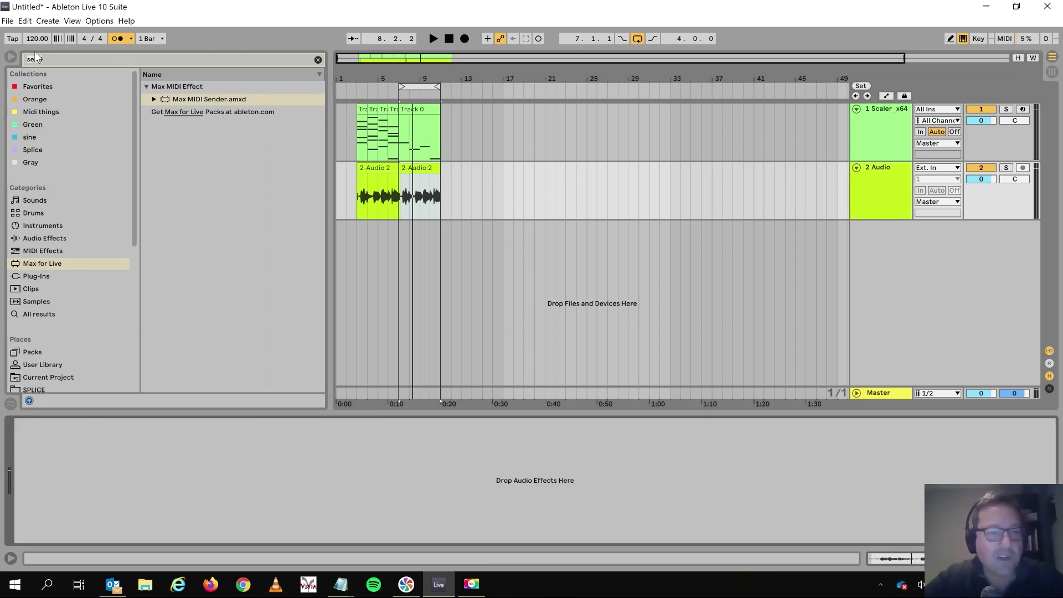
# Step: Search 'poly' and load Poly Vocoder.amxd onto the vocal audio track
pyautogui.write('poly')
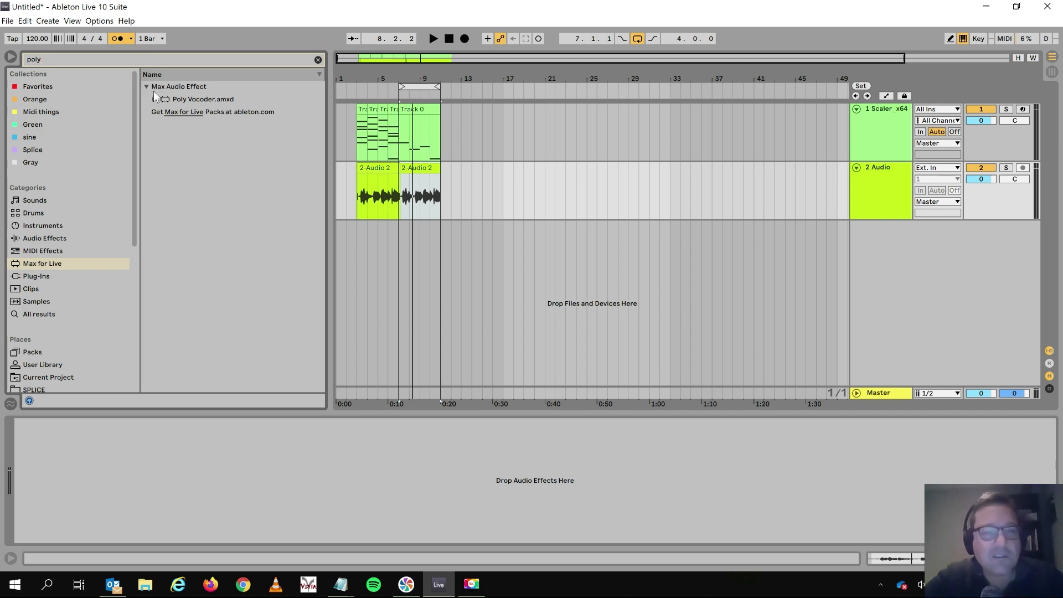
pyautogui.click(201, 99)
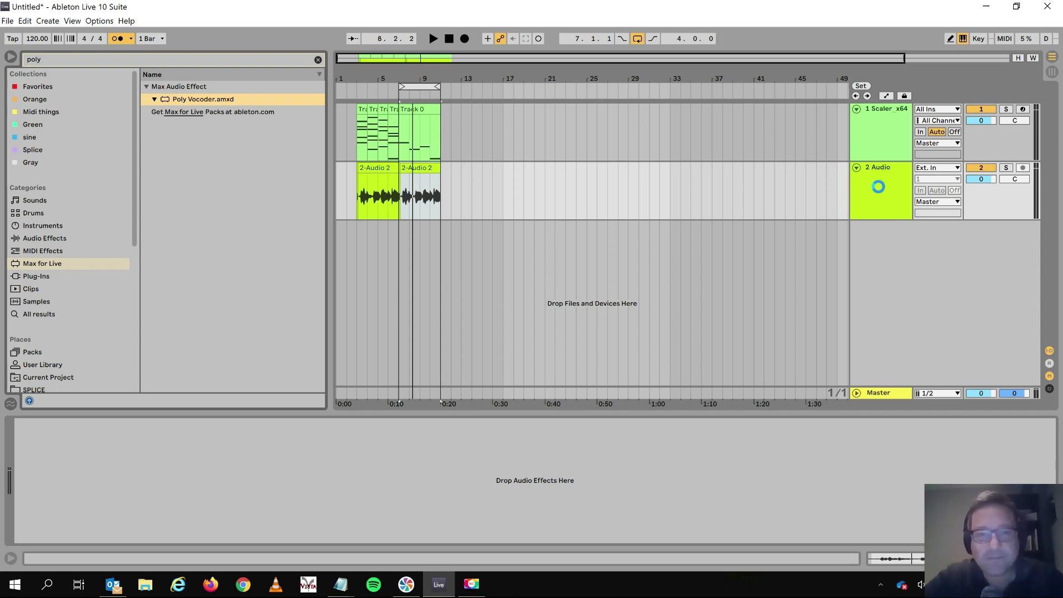
pyautogui.doubleClick(202, 99)
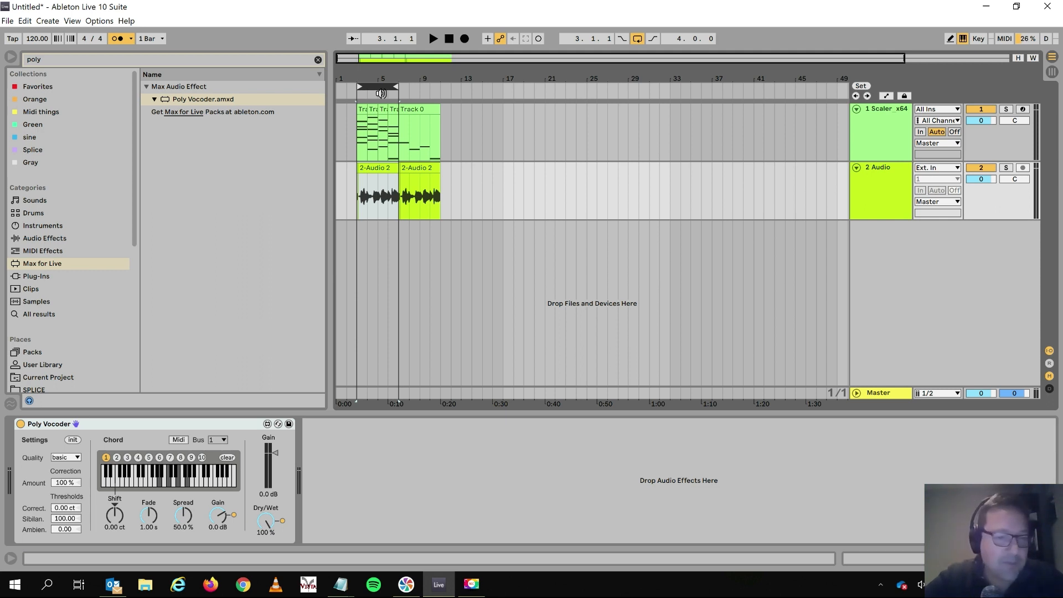
# Step: Audition the loop, enable Midi on Poly Vocoder and set its Bus to 2
pyautogui.click(432, 38)
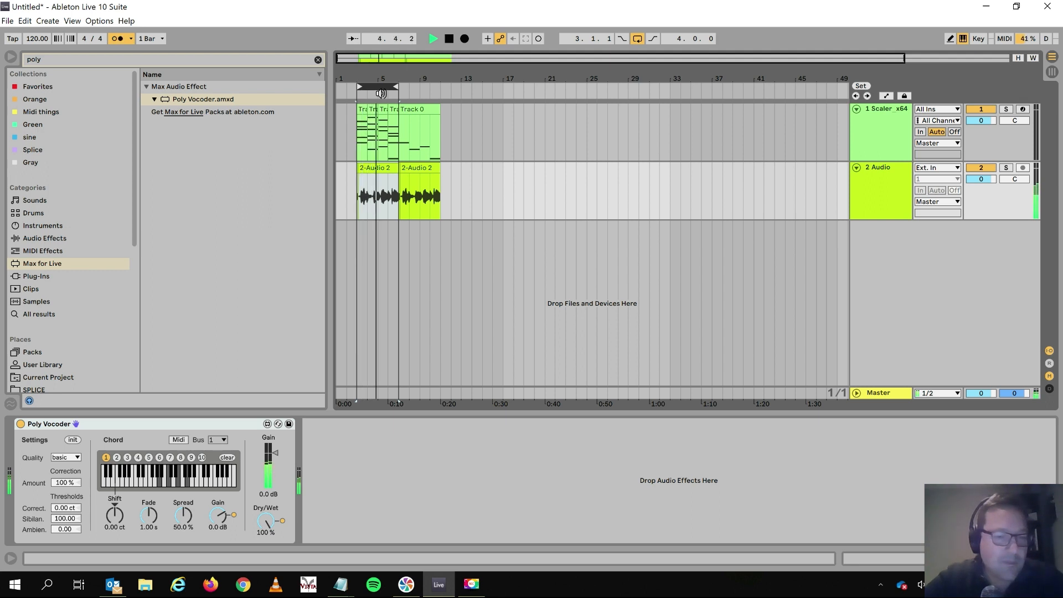
pyautogui.click(432, 37)
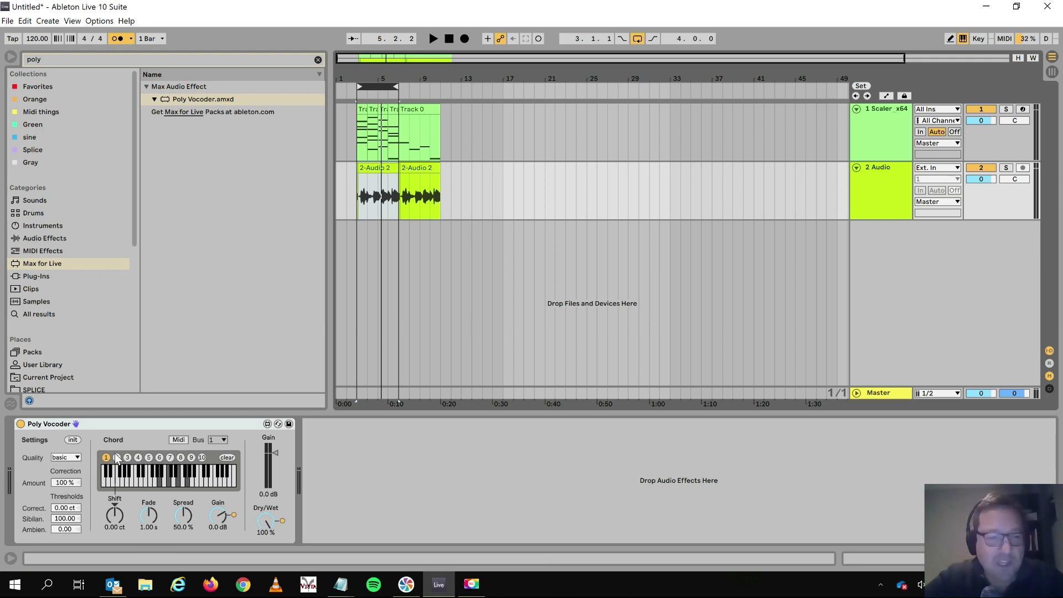
pyautogui.click(223, 439)
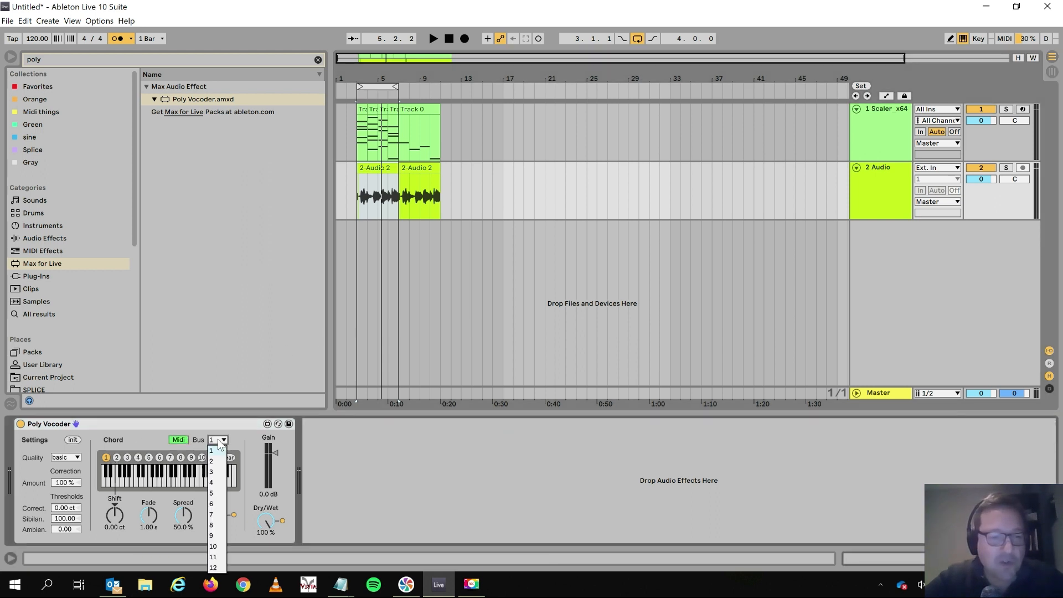
pyautogui.click(212, 461)
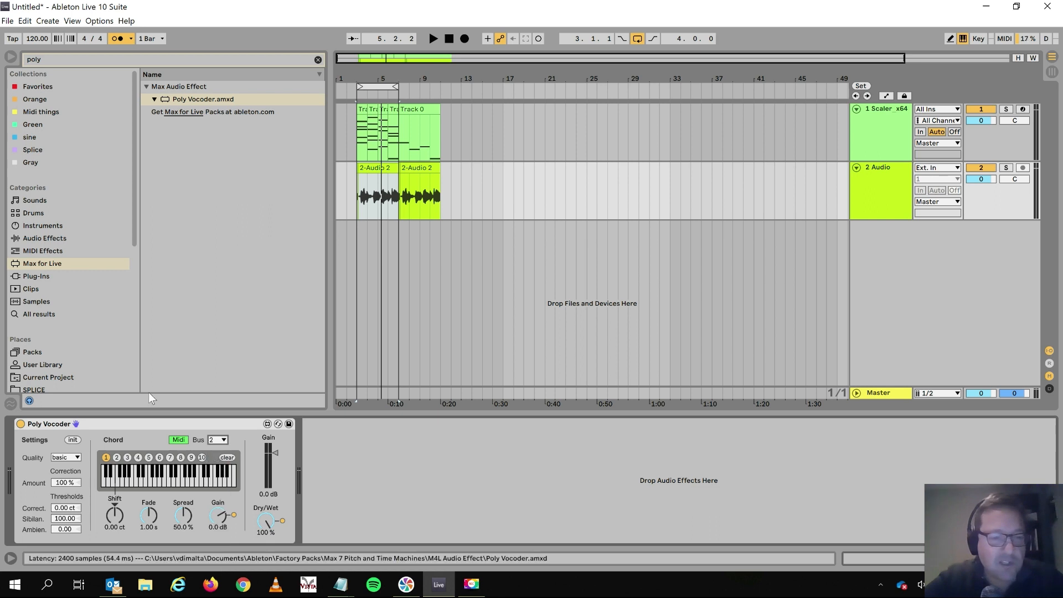
pyautogui.click(433, 38)
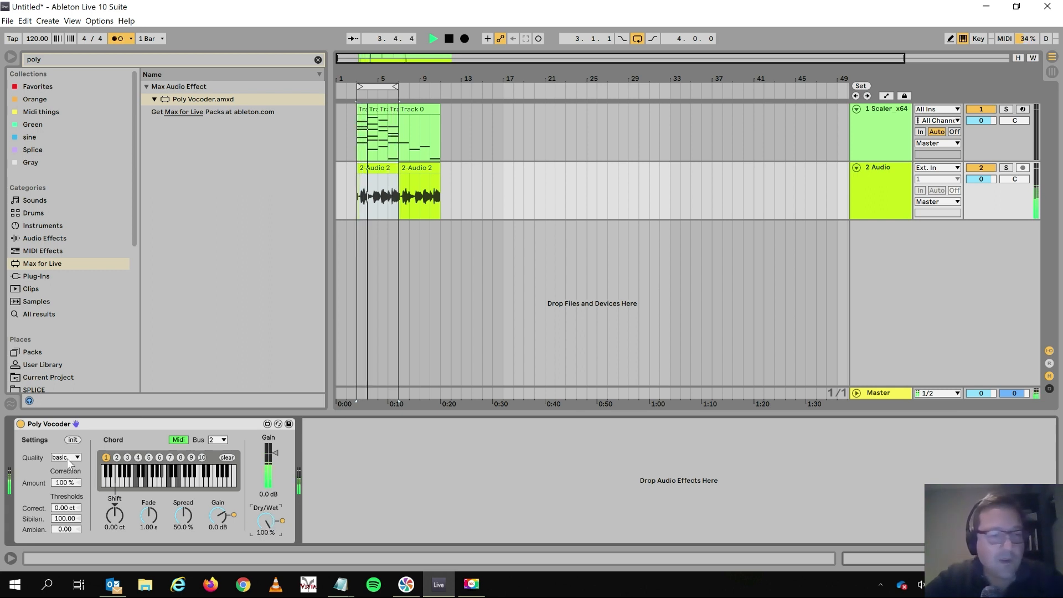
# Step: Set Poly Vocoder quality to good, then up to better, and resume playback
pyautogui.click(66, 457)
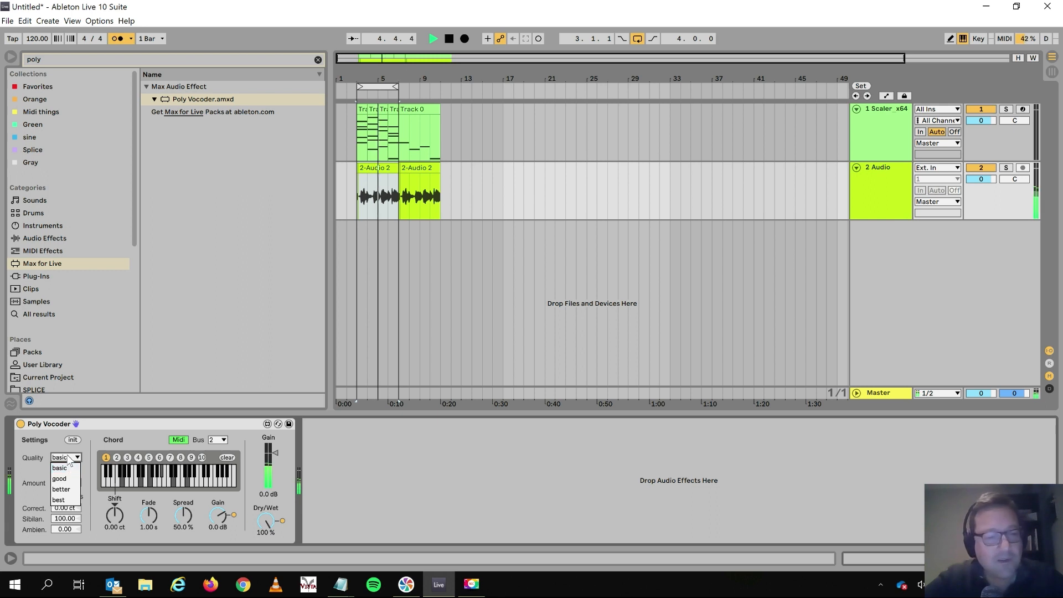
pyautogui.click(59, 478)
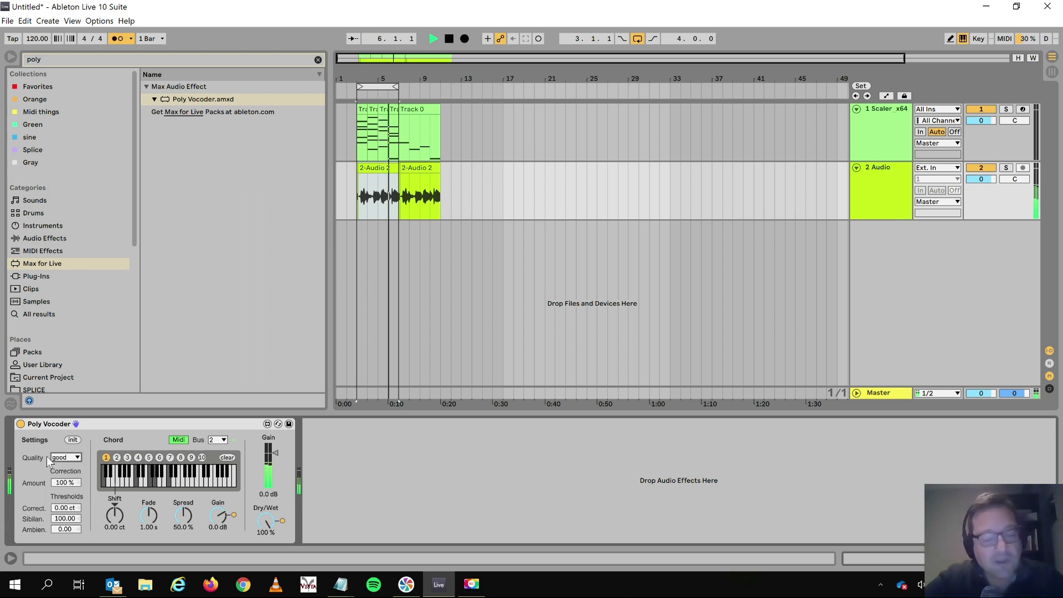
pyautogui.click(65, 457)
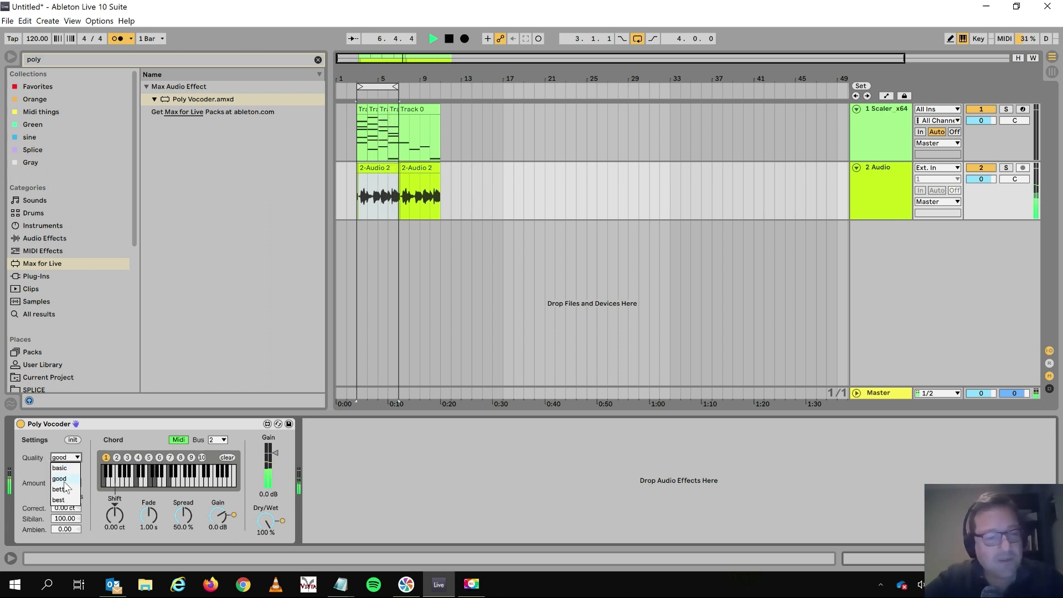
pyautogui.click(59, 488)
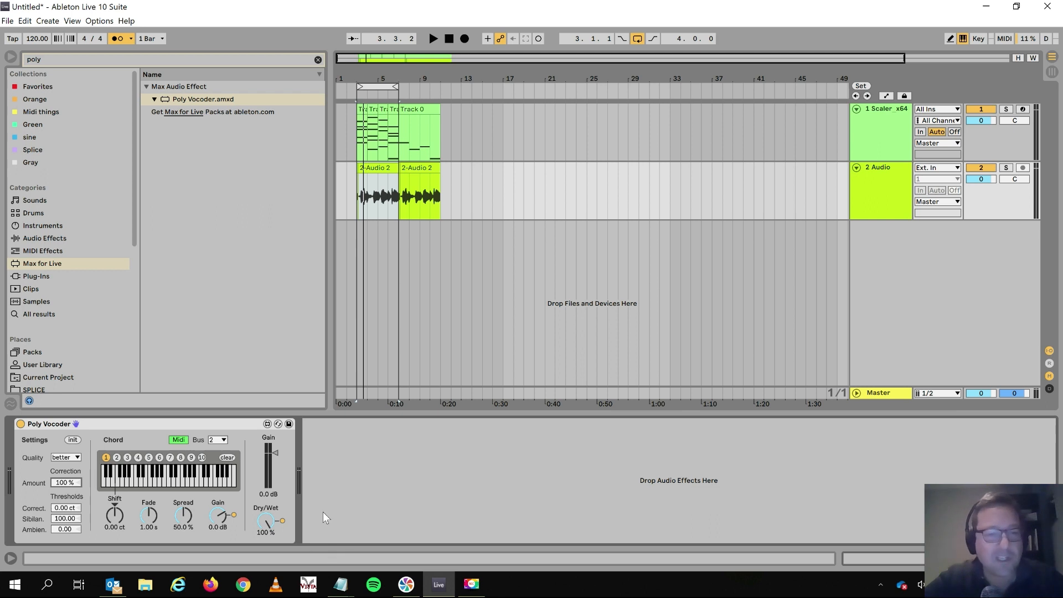
pyautogui.click(432, 38)
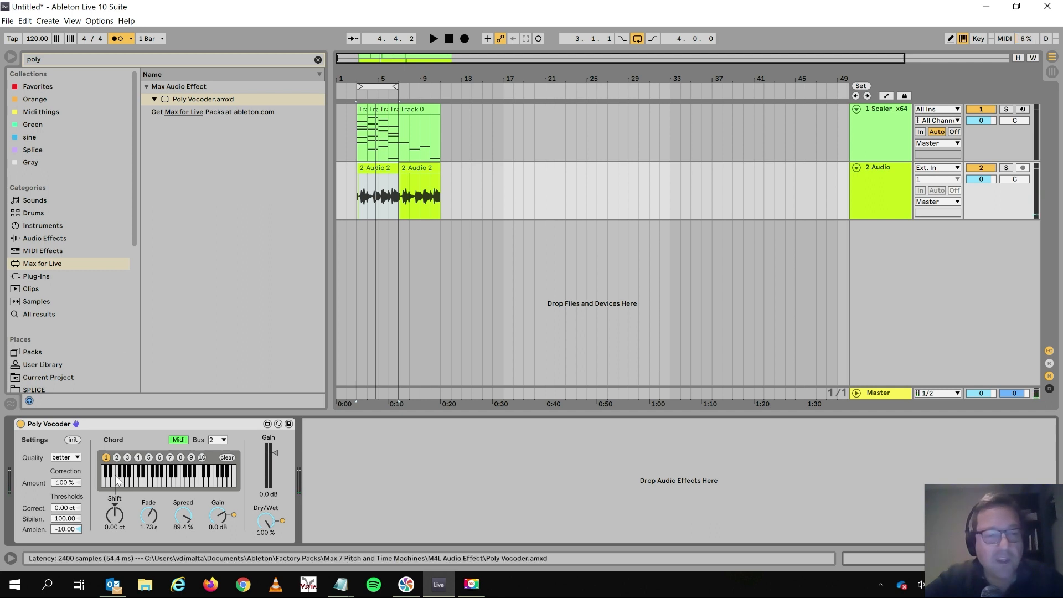
# Step: Select chord slot 2 and add notes to it on the mini keyboard
pyautogui.click(116, 457)
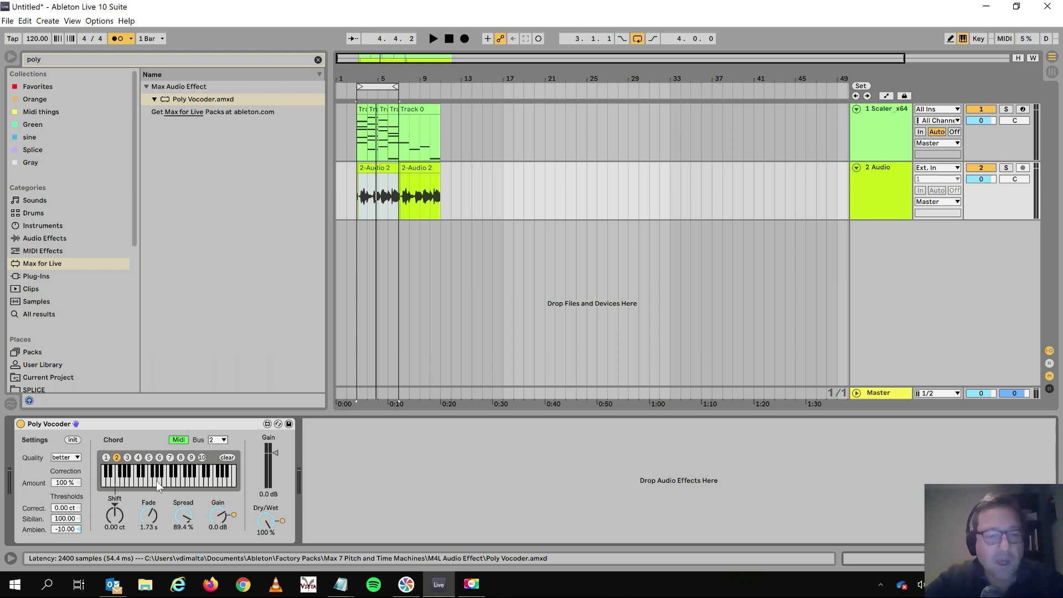
pyautogui.click(149, 474)
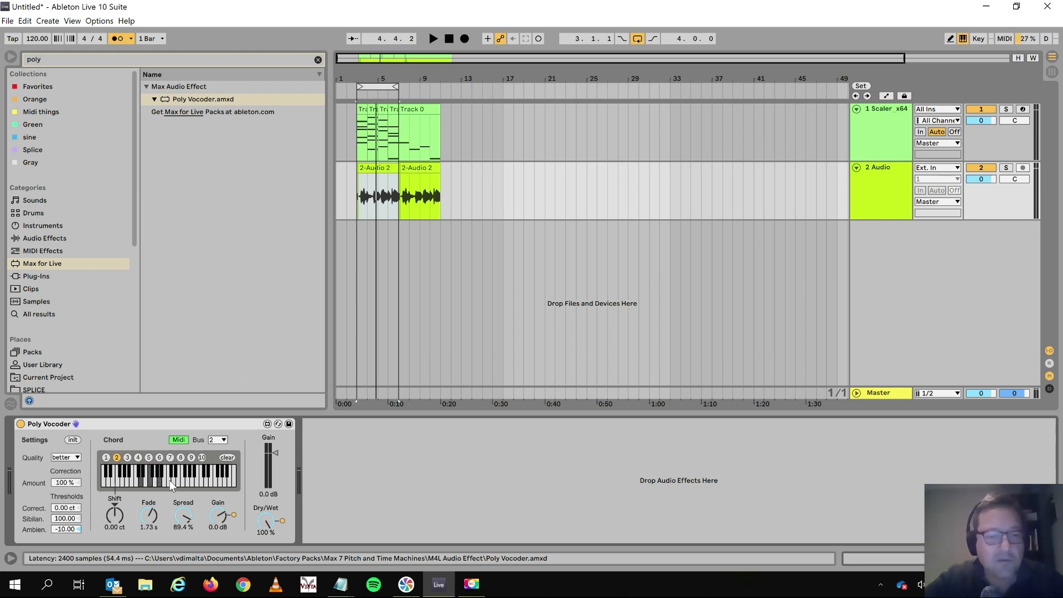
pyautogui.click(433, 38)
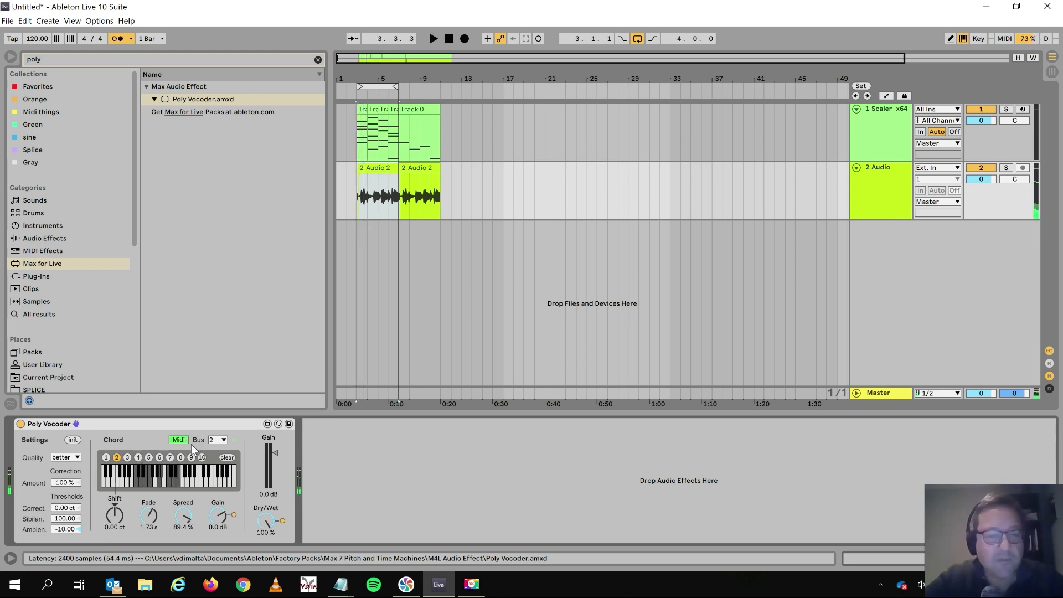
pyautogui.click(218, 440)
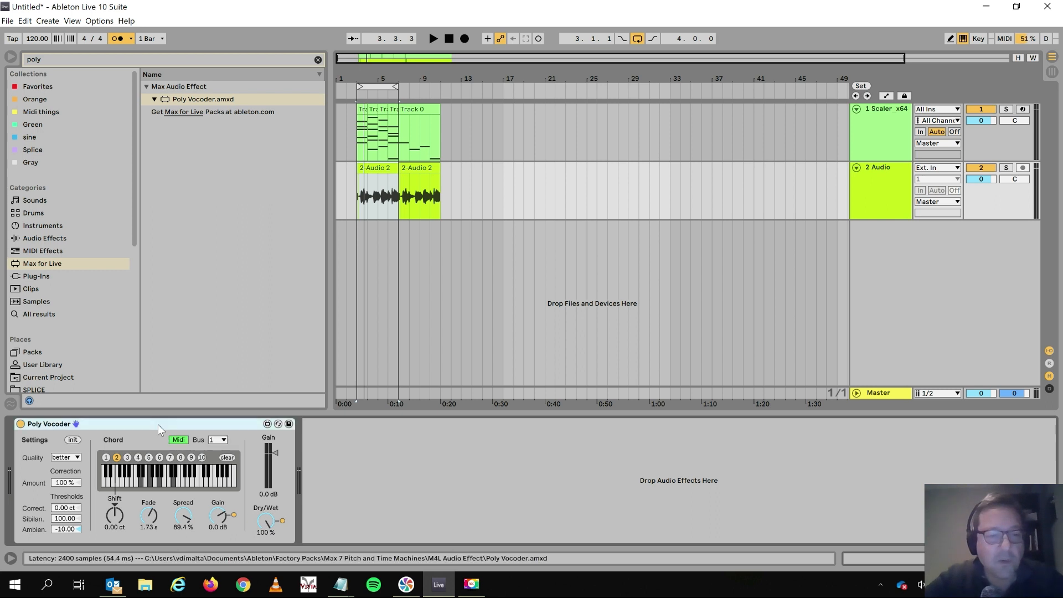
pyautogui.click(219, 439)
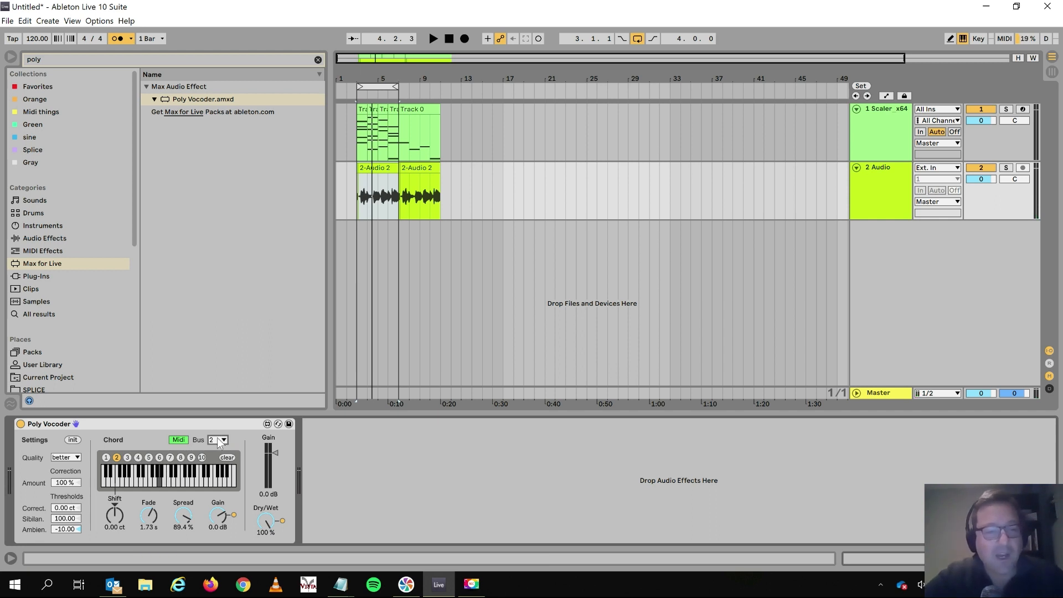
# Step: Set MIDI bus to 1, re-enable Midi, then select chord slot 3
pyautogui.click(219, 440)
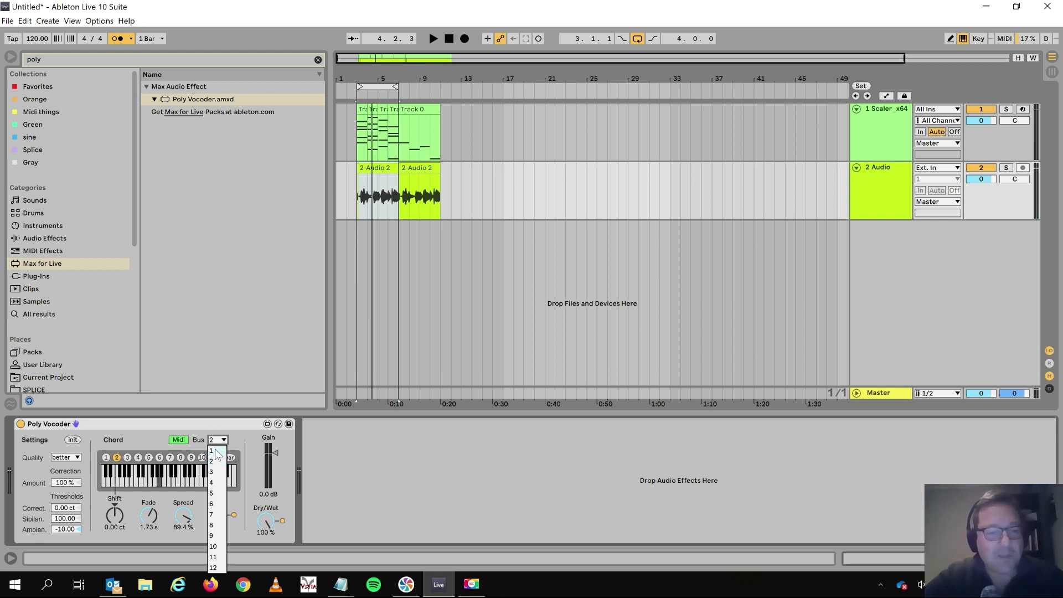
pyautogui.click(212, 450)
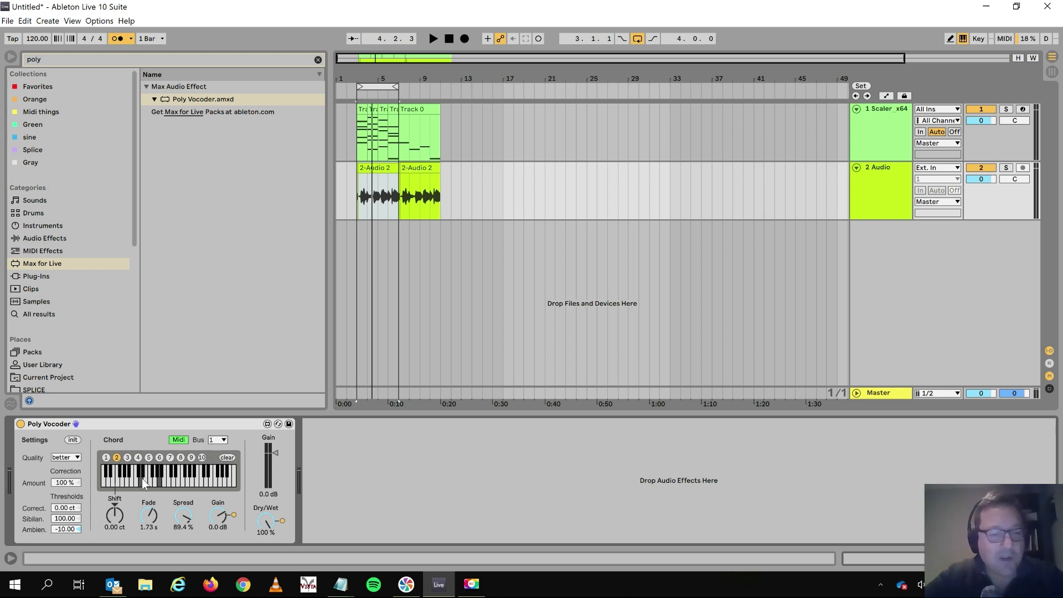
pyautogui.click(172, 475)
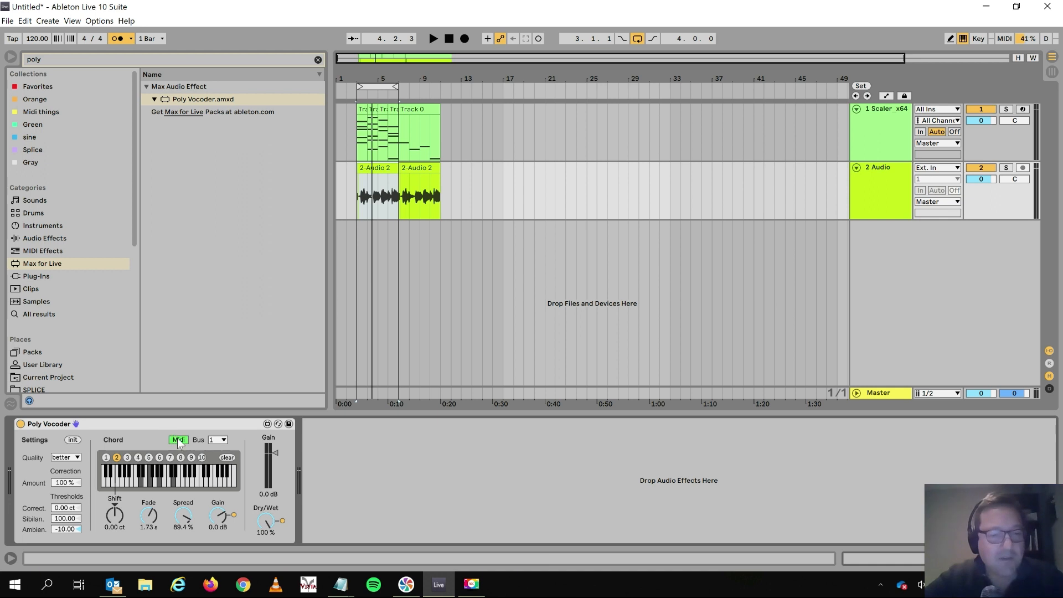
pyautogui.click(433, 38)
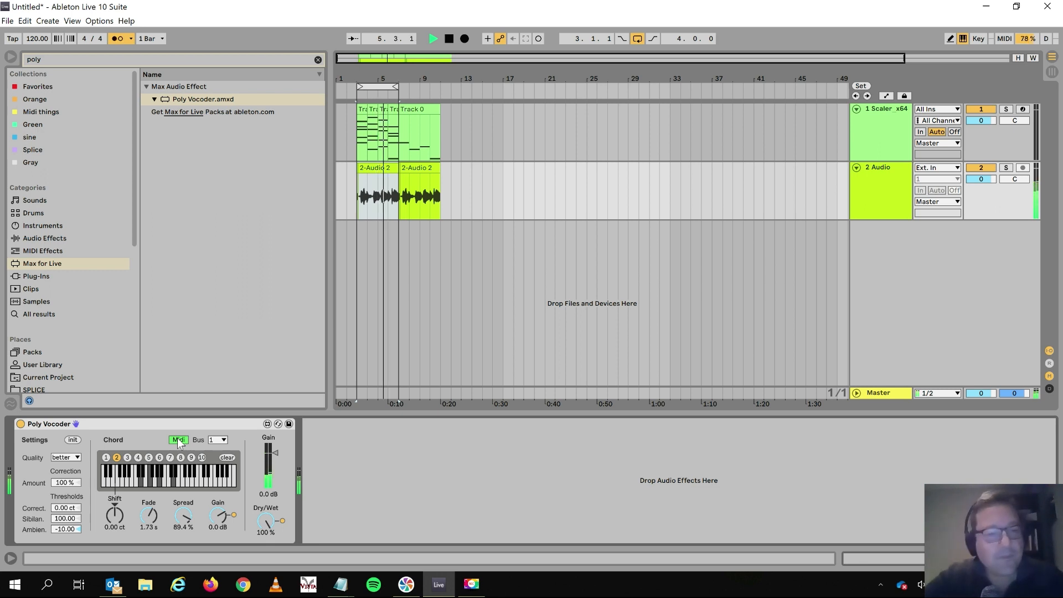
pyautogui.click(433, 38)
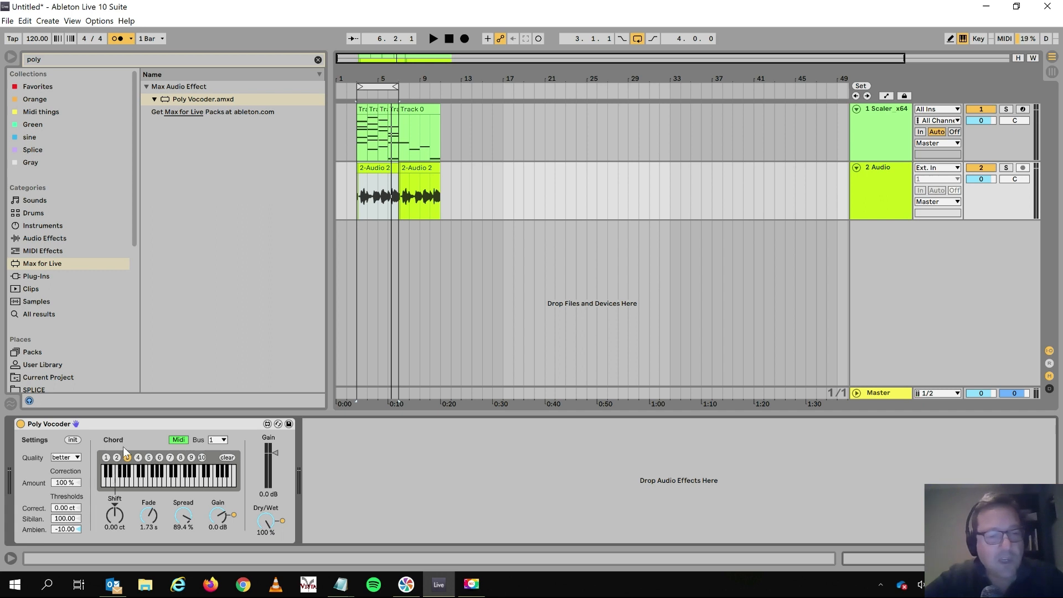
pyautogui.click(127, 457)
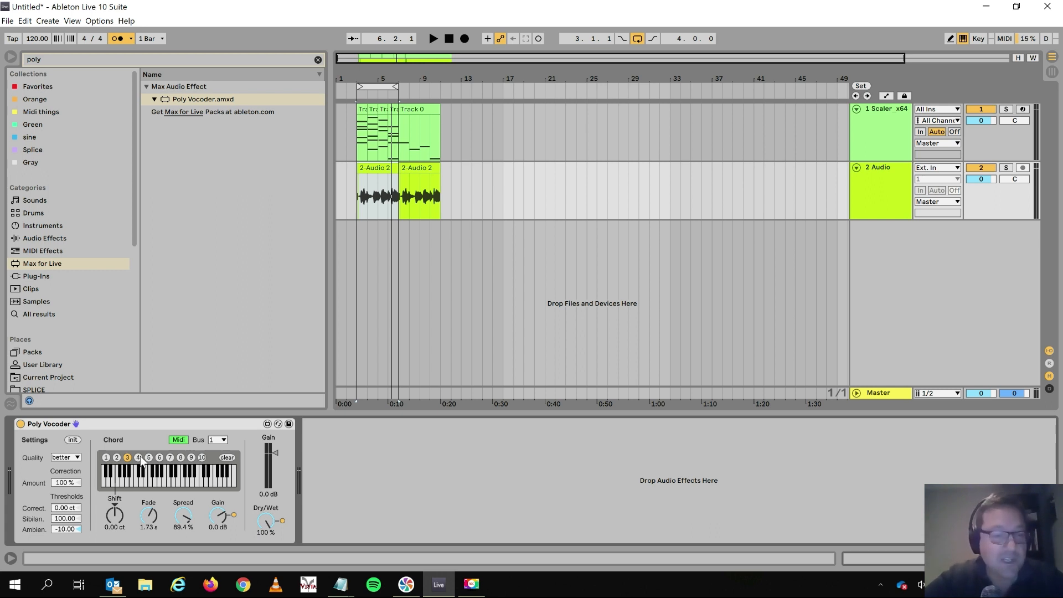
# Step: Enable Midi on bus 2 and choose chord slot 3 for the vocoder
pyautogui.click(219, 440)
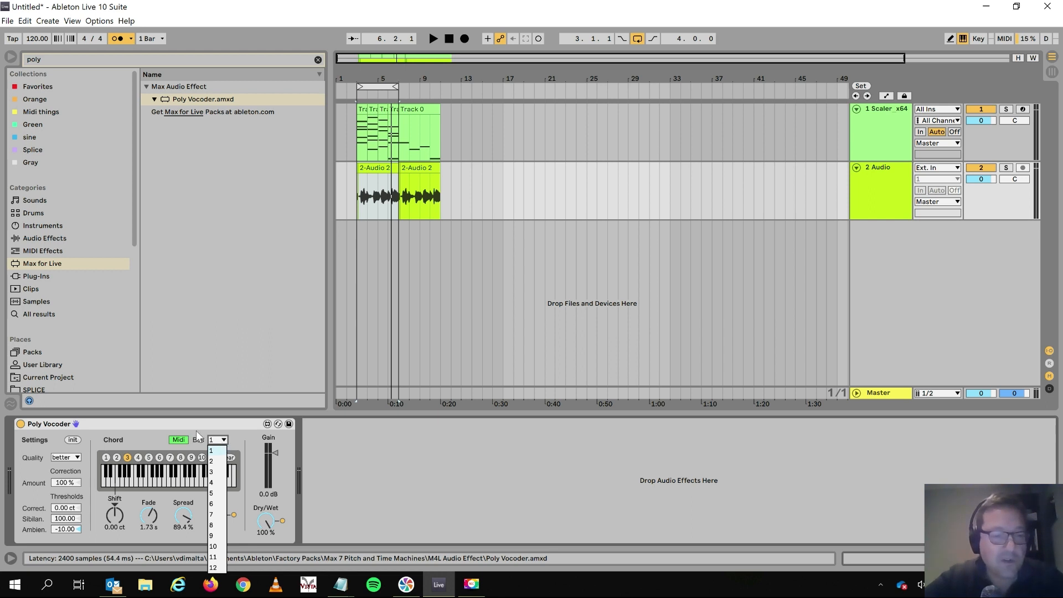
pyautogui.click(218, 439)
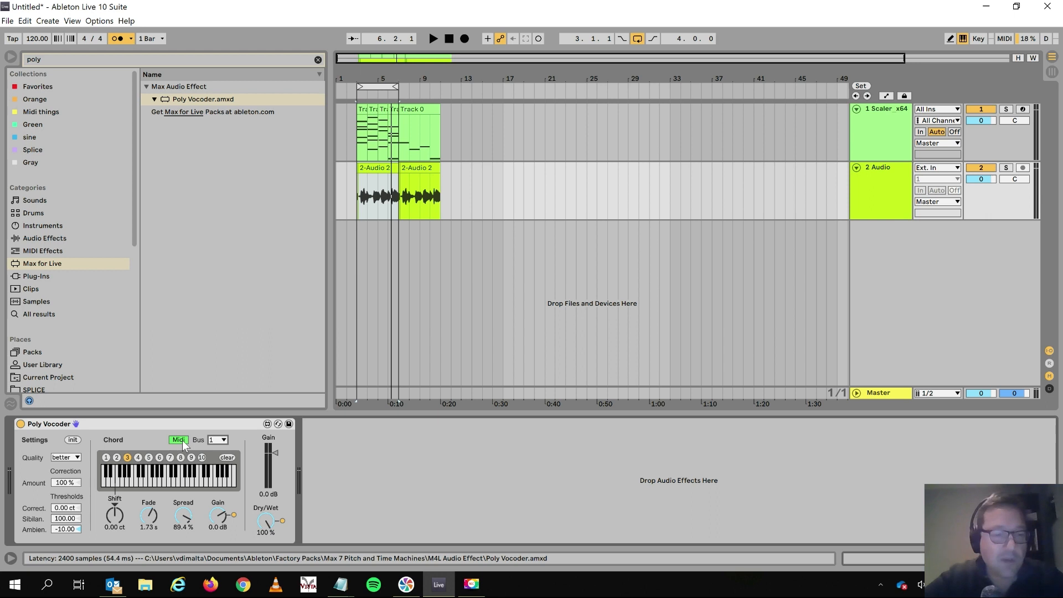
pyautogui.click(221, 440)
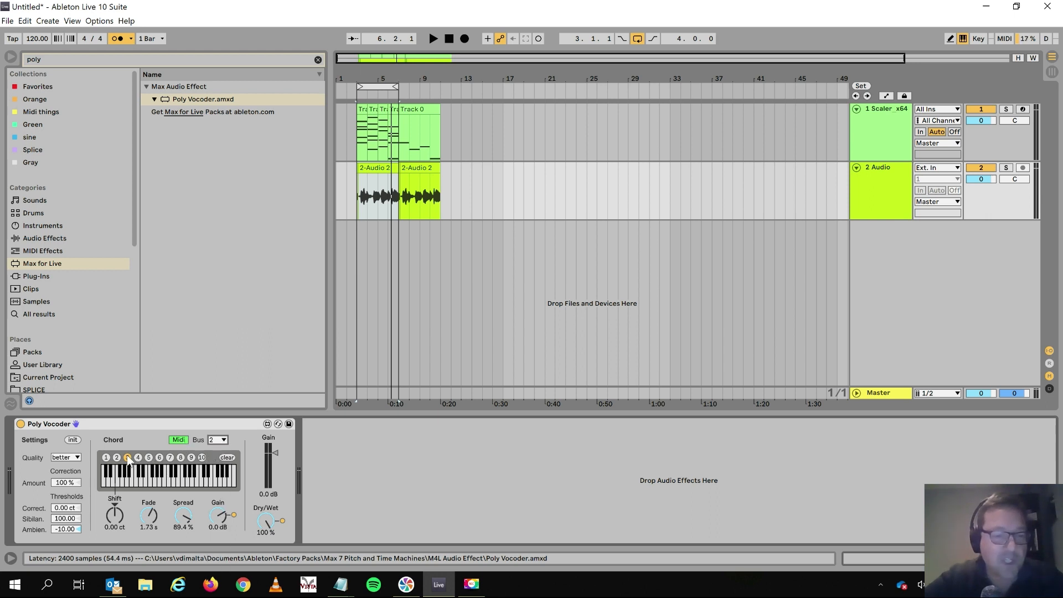
pyautogui.click(126, 457)
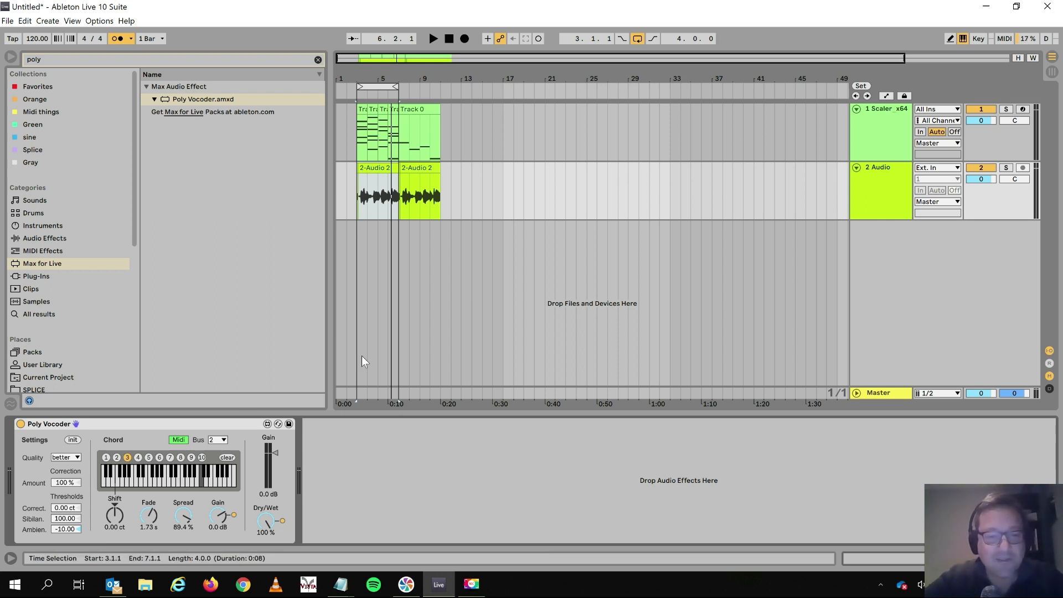
# Step: Play the vocal back through the vocoder, stopping and restarting the transport
pyautogui.click(433, 37)
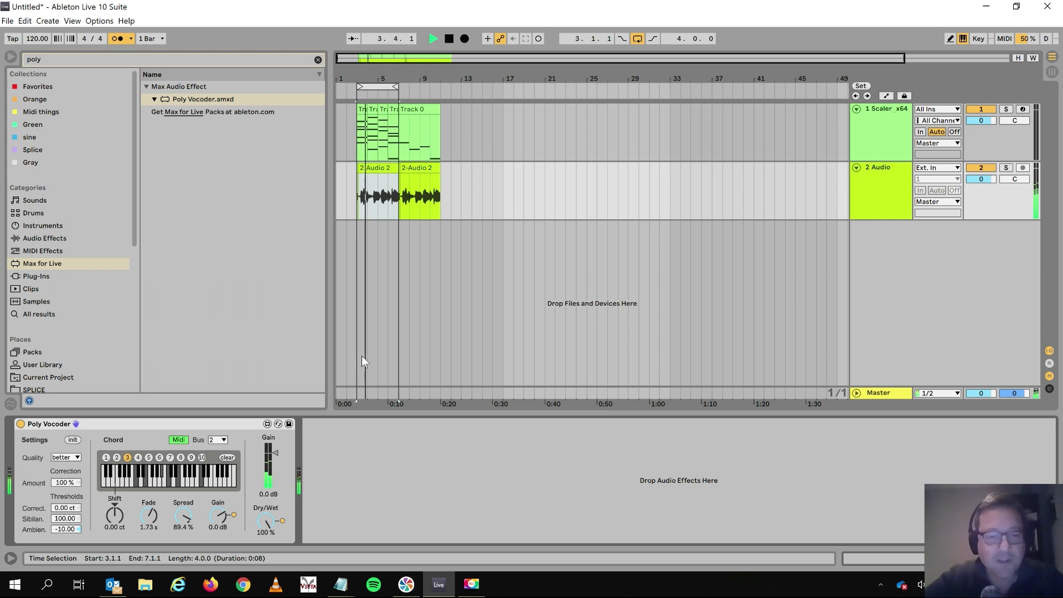
pyautogui.click(432, 38)
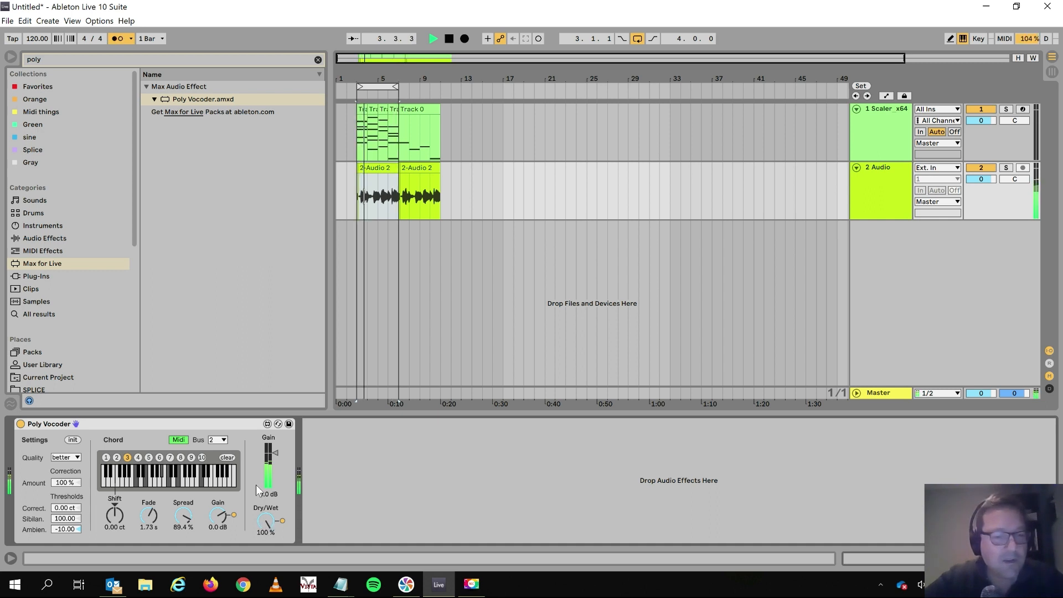
pyautogui.click(433, 37)
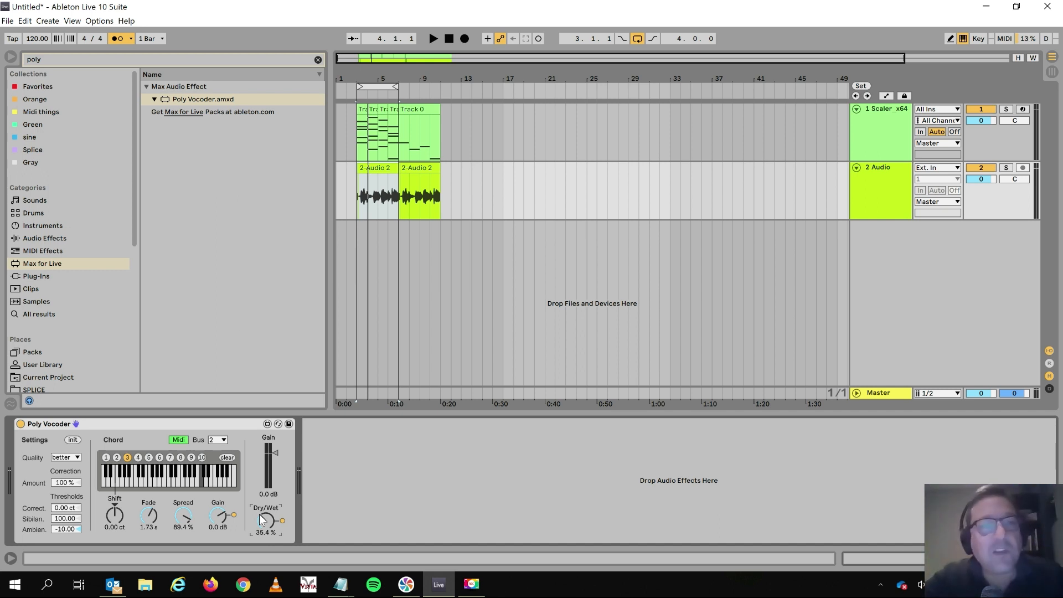
# Step: Clear the browser search so all Max for Live devices are listed
pyautogui.click(316, 59)
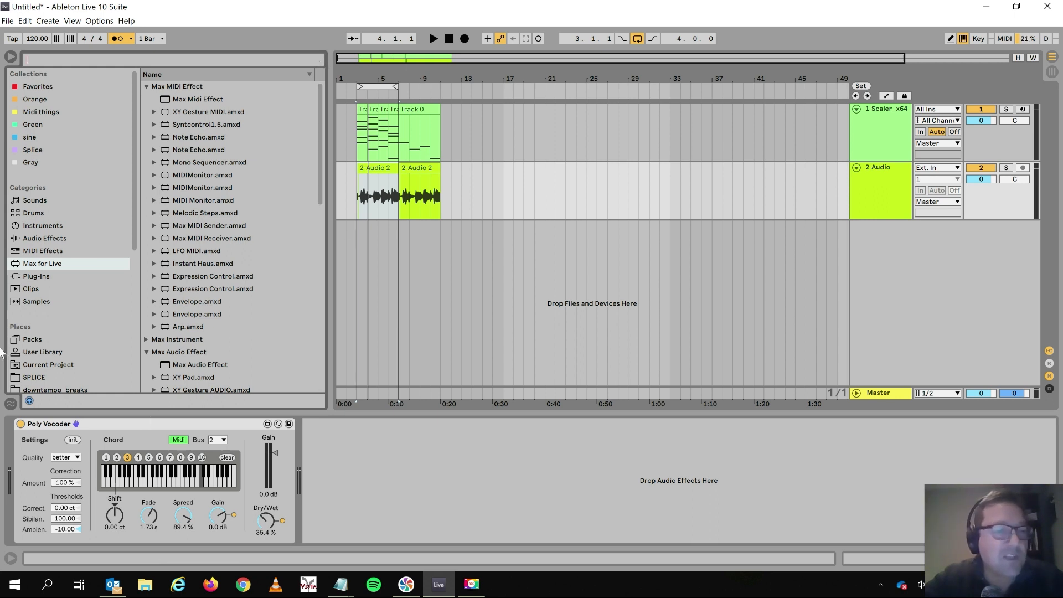
# Step: Show Packs and expand the Max 7 Pitch and Time Machines pack into its folders
pyautogui.click(32, 339)
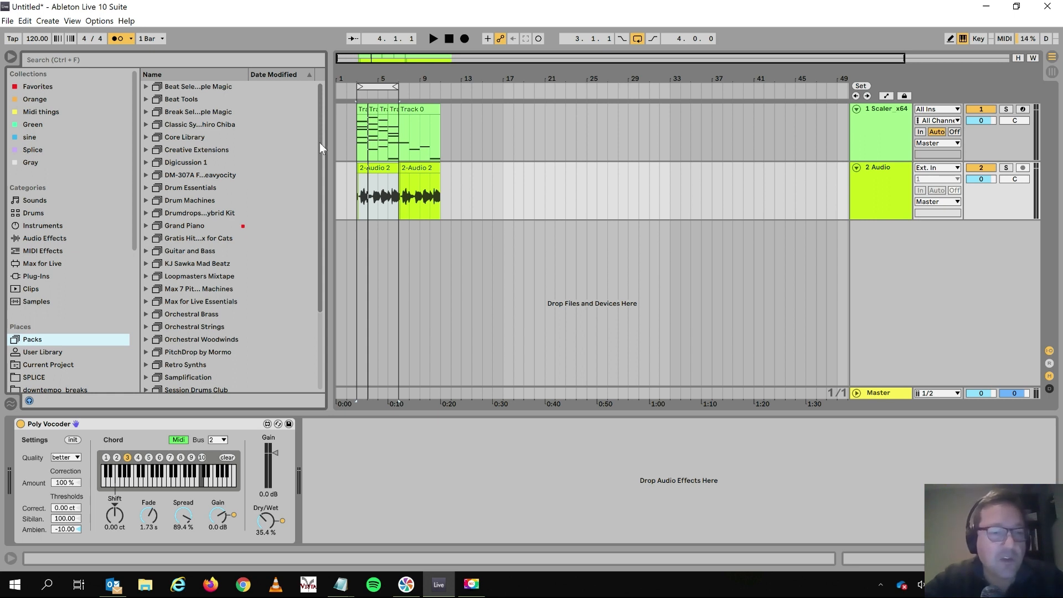
pyautogui.scroll(-3)
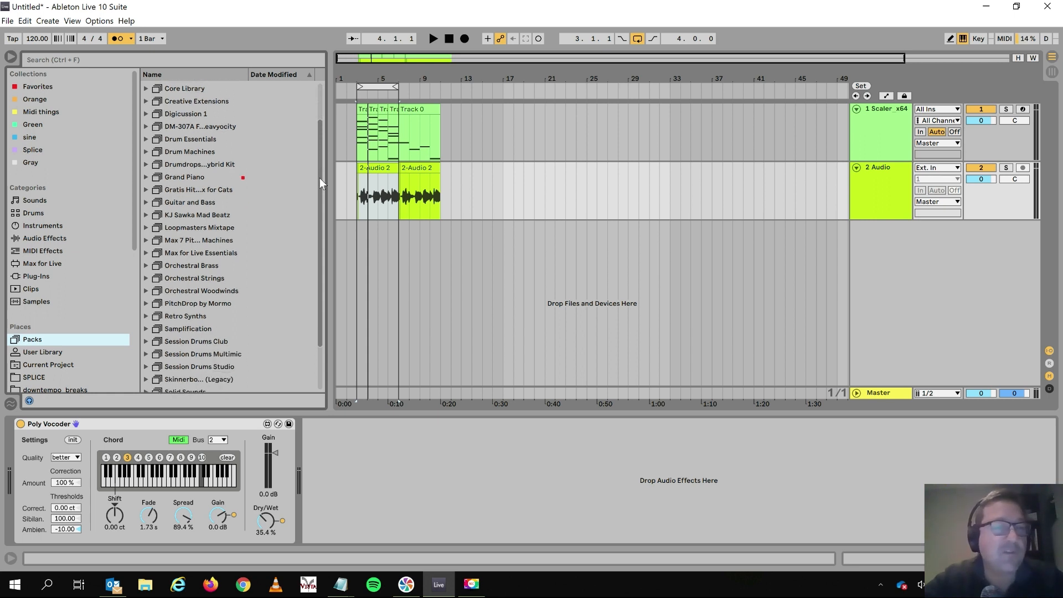
pyautogui.scroll(-3)
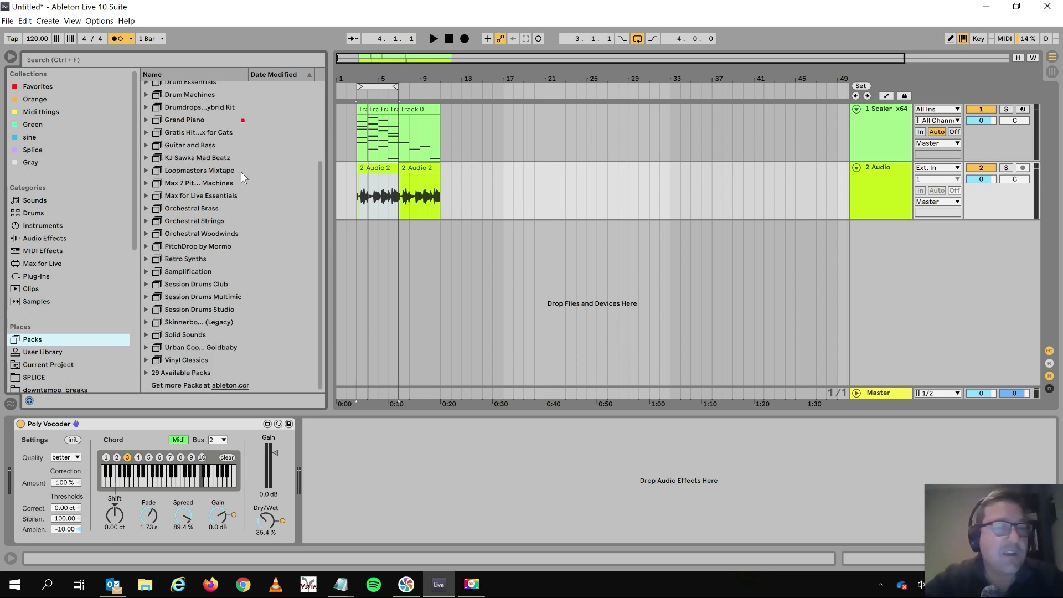
pyautogui.click(198, 182)
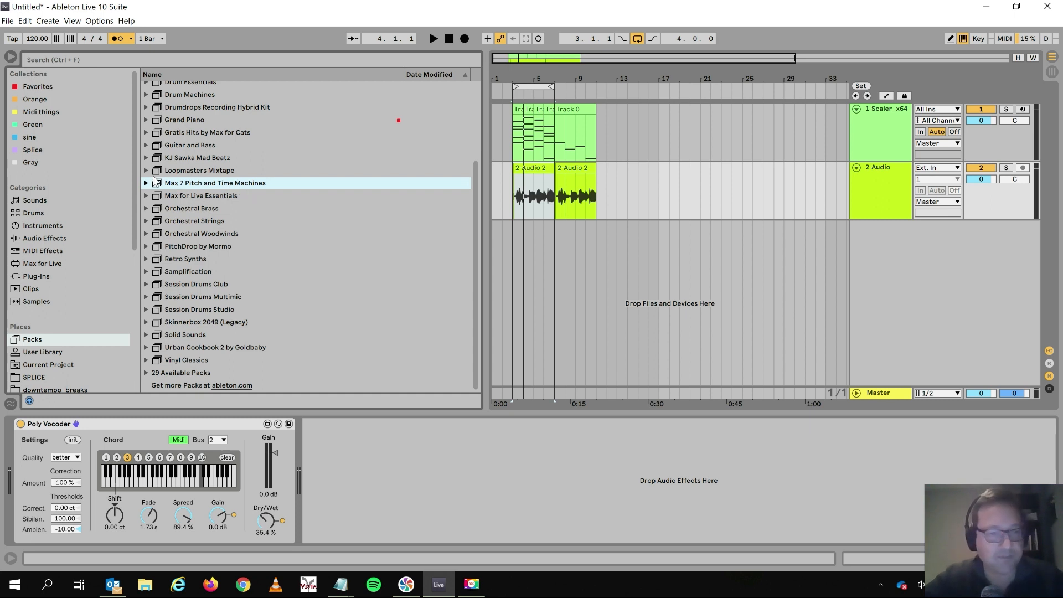
pyautogui.click(146, 183)
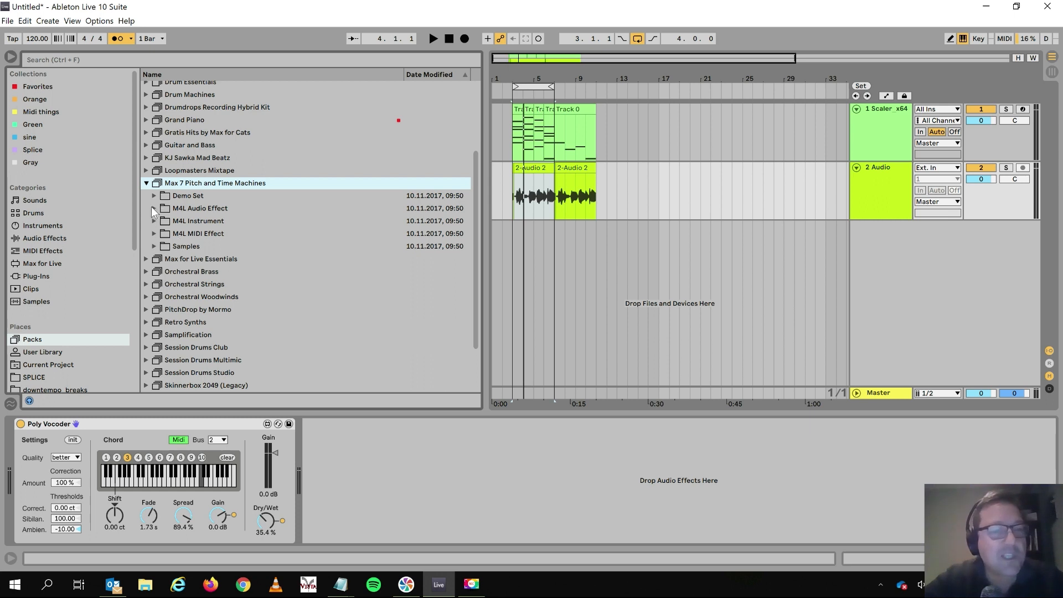
# Step: Expand M4L Audio Effect and its Autotuna folder to list the presets
pyautogui.click(153, 208)
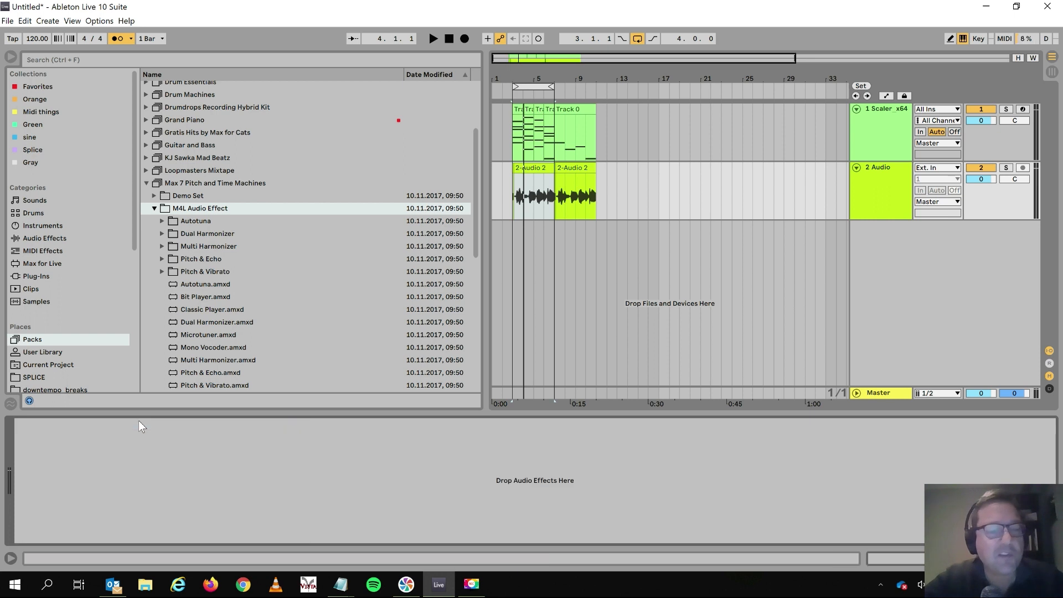
pyautogui.click(194, 220)
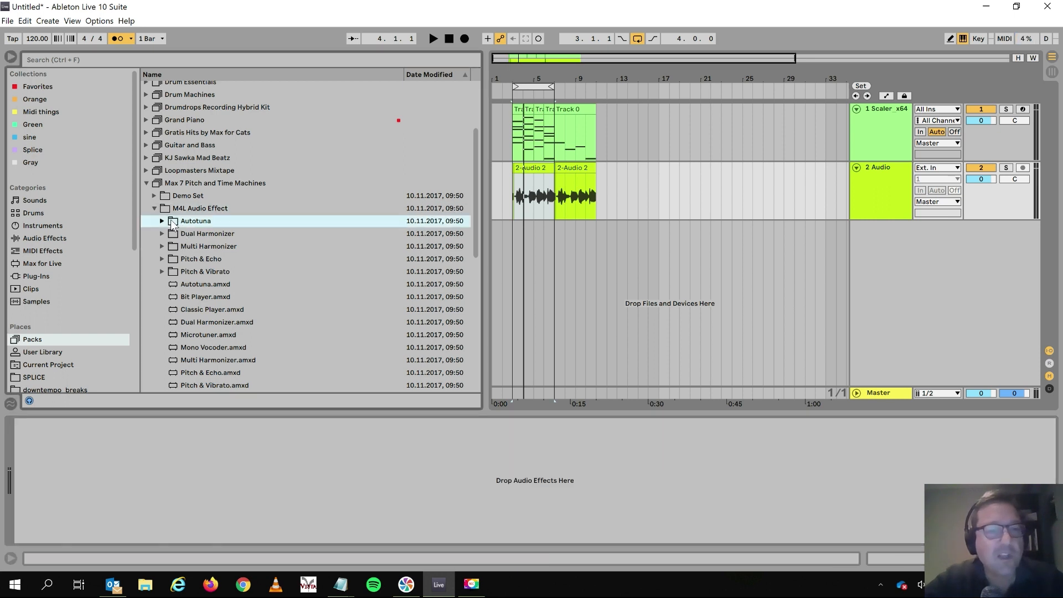
pyautogui.click(162, 221)
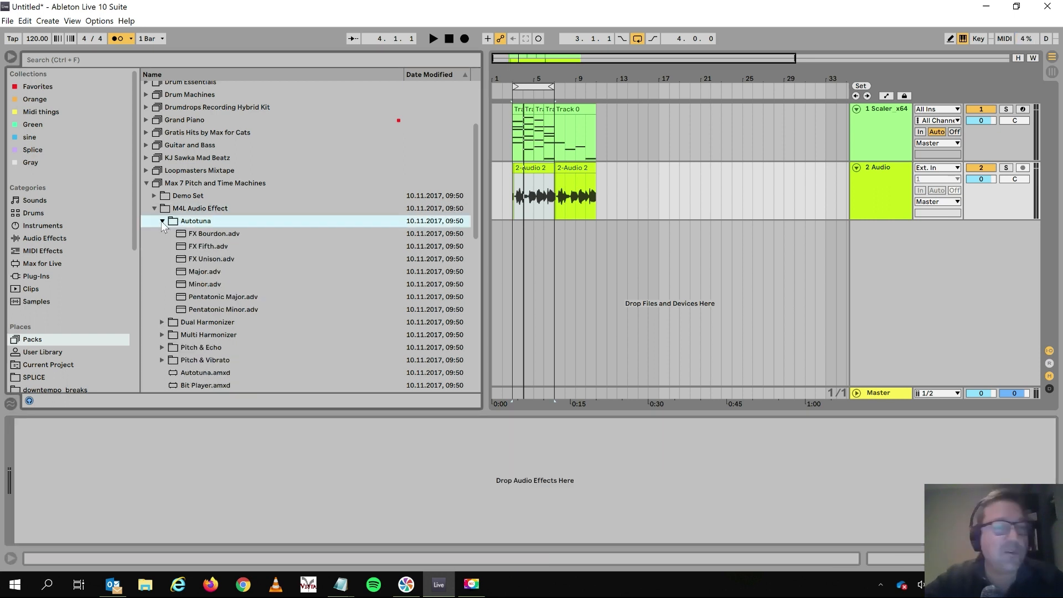
pyautogui.moveTo(329, 357)
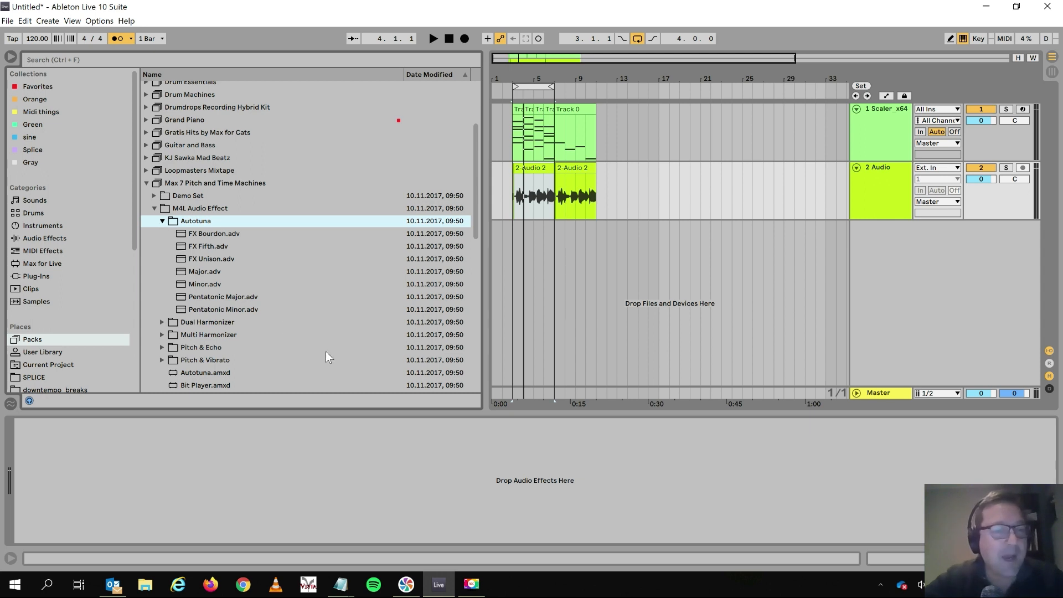
pyautogui.moveTo(200, 227)
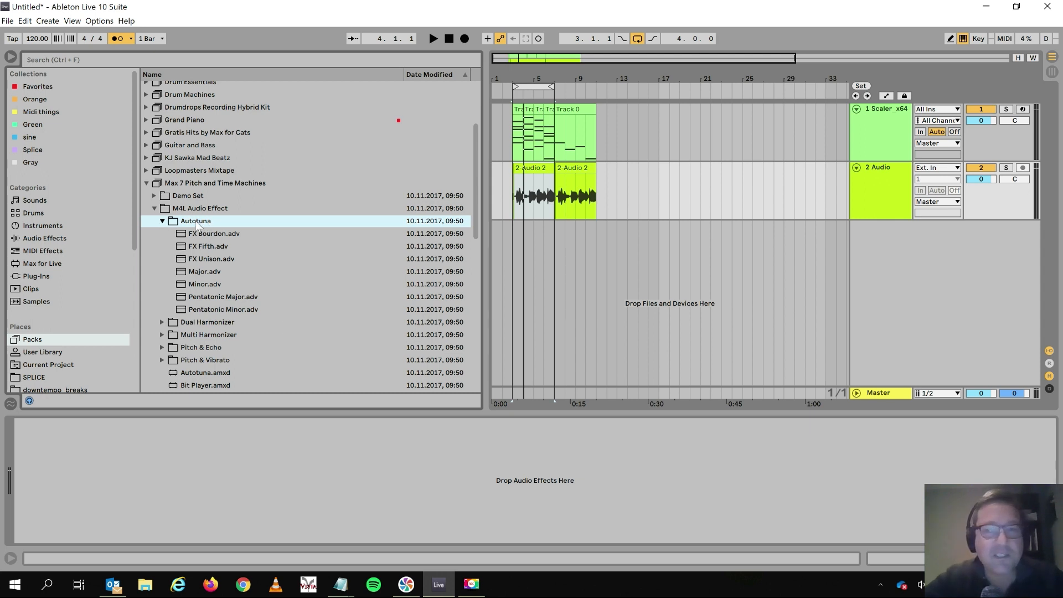
pyautogui.moveTo(171, 469)
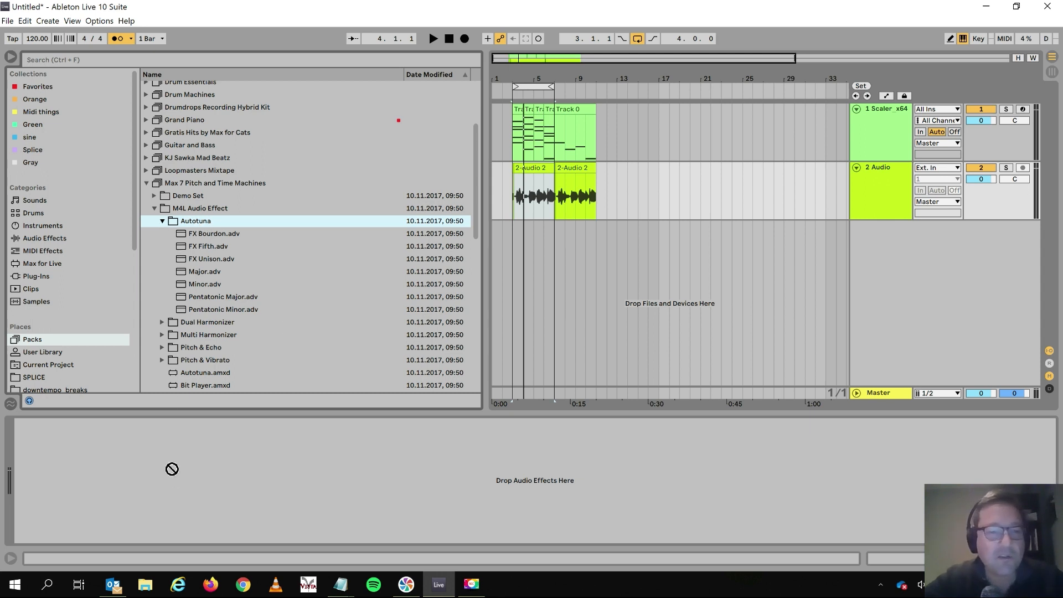
pyautogui.moveTo(223, 232)
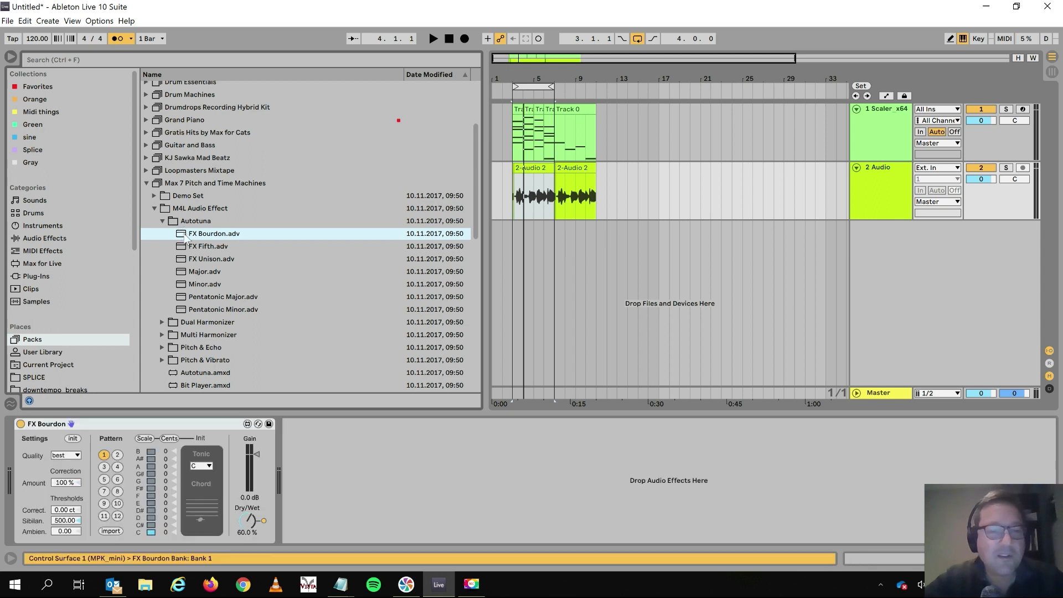
pyautogui.moveTo(195, 408)
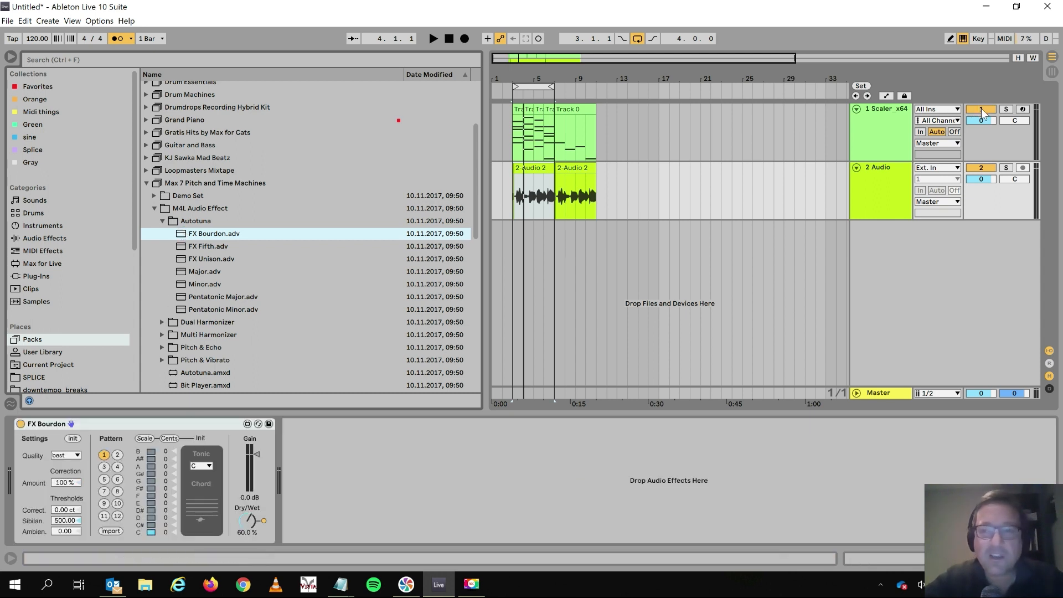
# Step: Deactivate the Scaler track and audition FX Bourdon, switching patterns and the tonic to F#
pyautogui.click(433, 38)
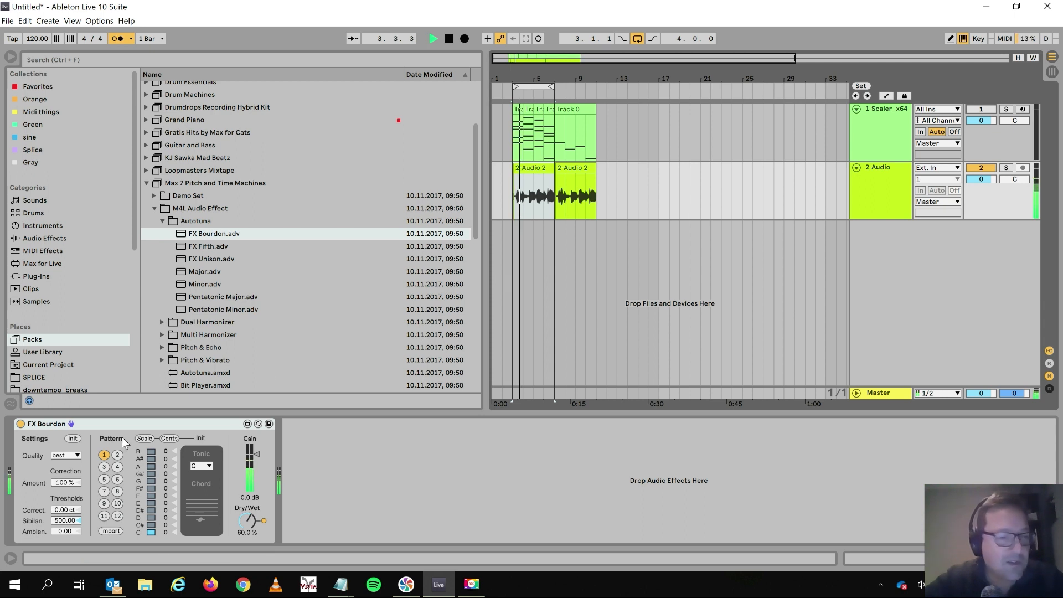
pyautogui.click(104, 467)
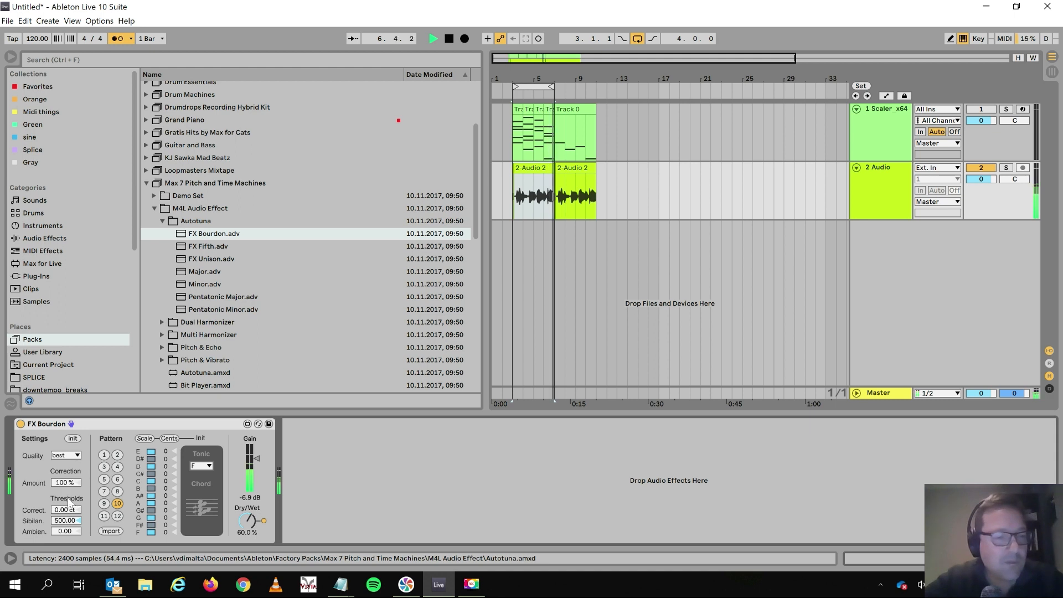
pyautogui.click(104, 455)
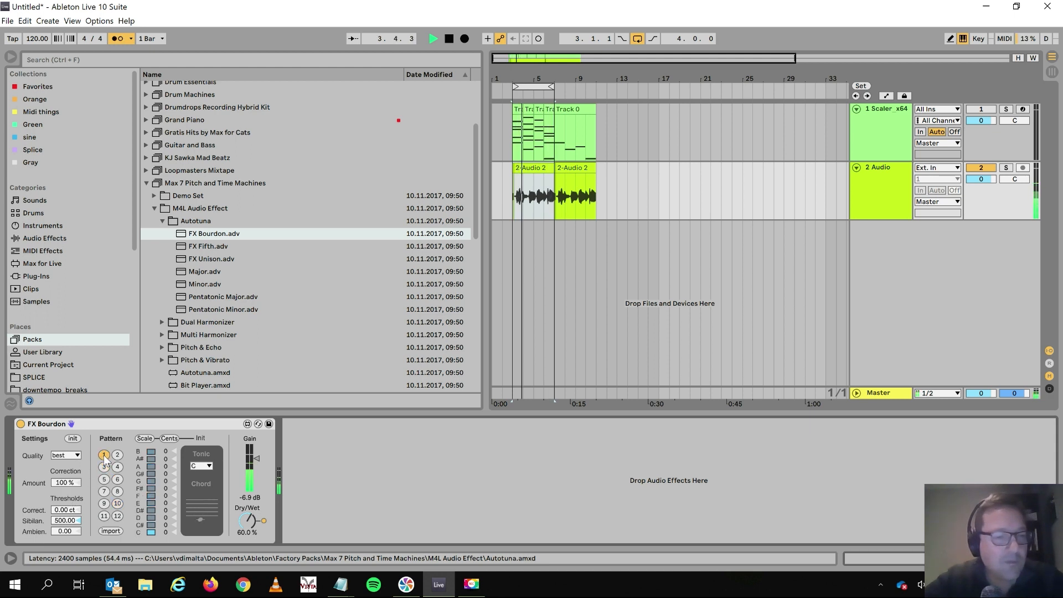
pyautogui.click(200, 466)
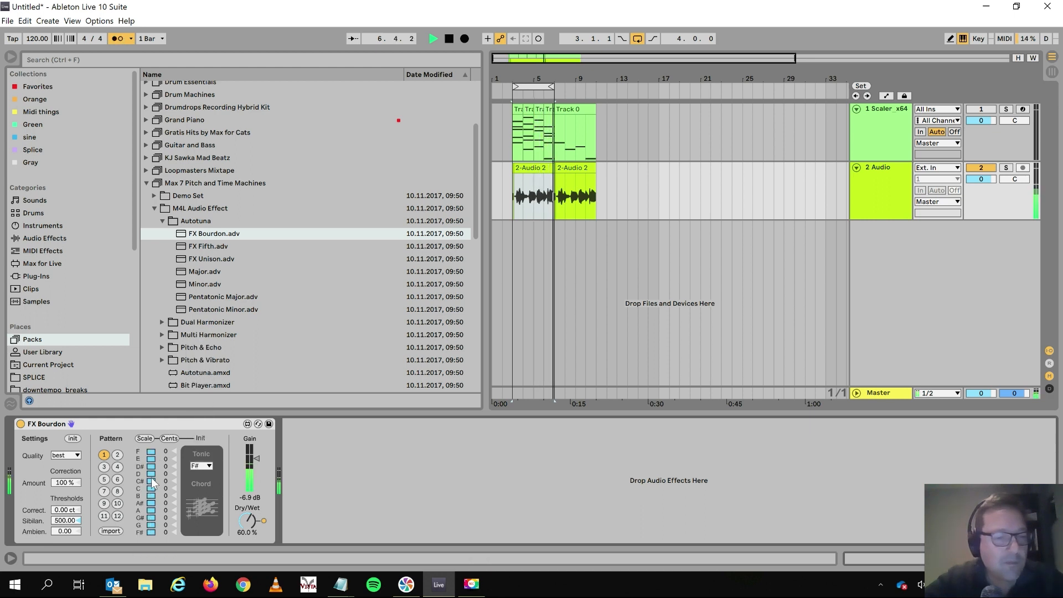
pyautogui.click(447, 38)
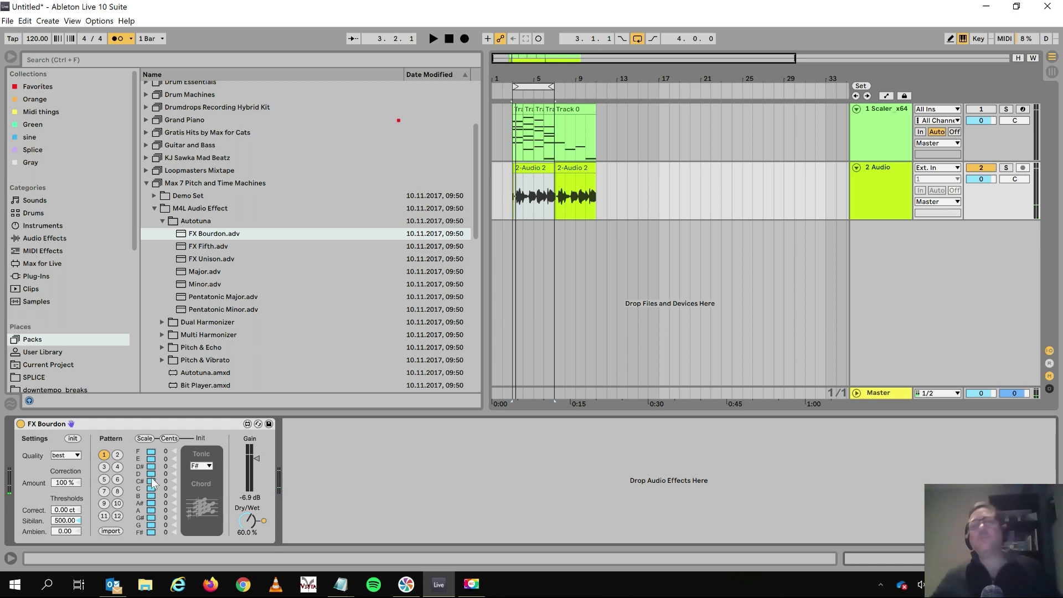